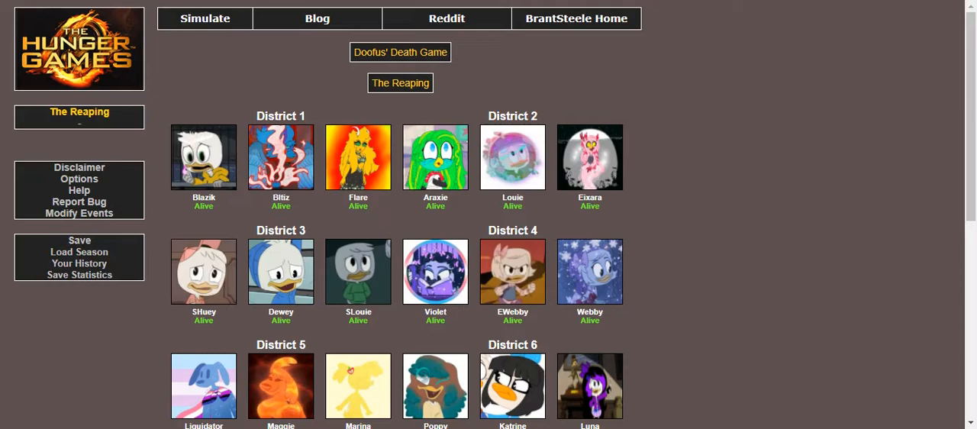
Step: Review the Reaping tributes from all twelve districts and proceed to the Bloodbath
{"action": "scroll", "scroll_direction": "down", "scroll_amount": 3}
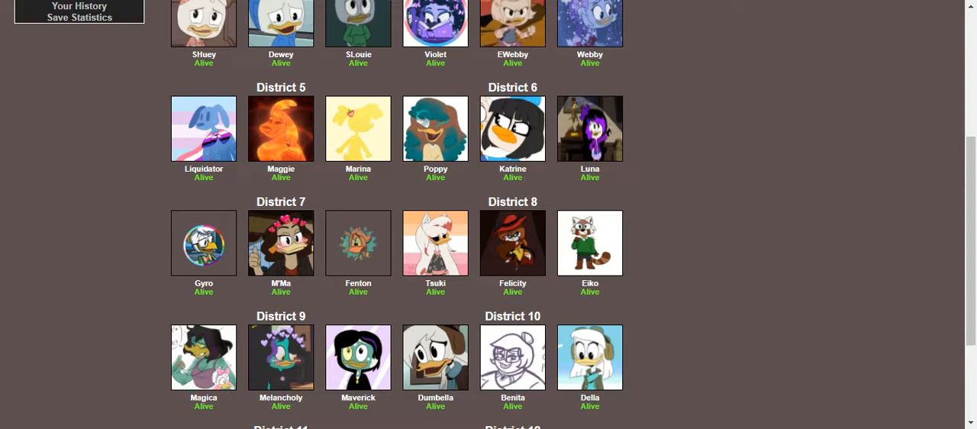
{"action": "scroll", "scroll_direction": "down", "scroll_amount": 3}
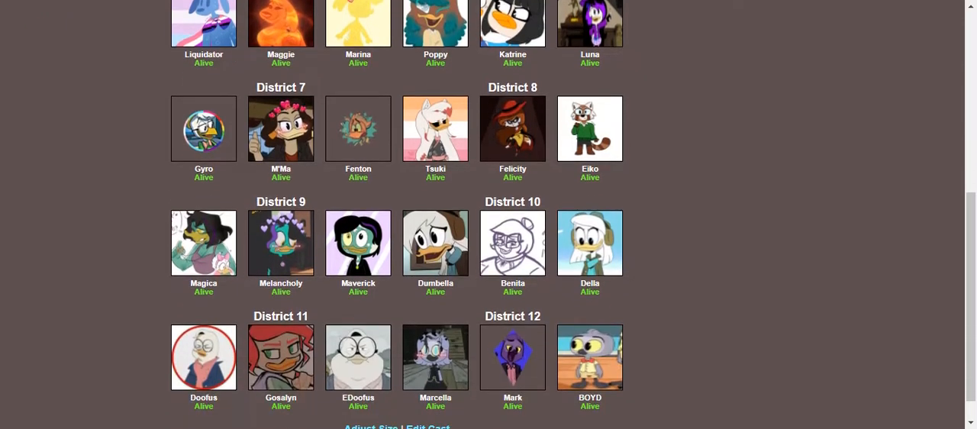
{"action": "scroll", "scroll_direction": "down", "scroll_amount": 3}
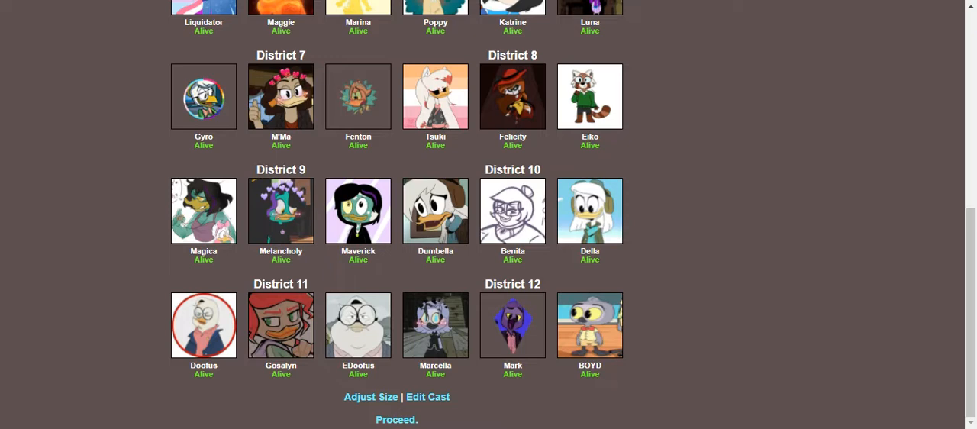
{"action": "mouse_move", "coordinate": [396, 419]}
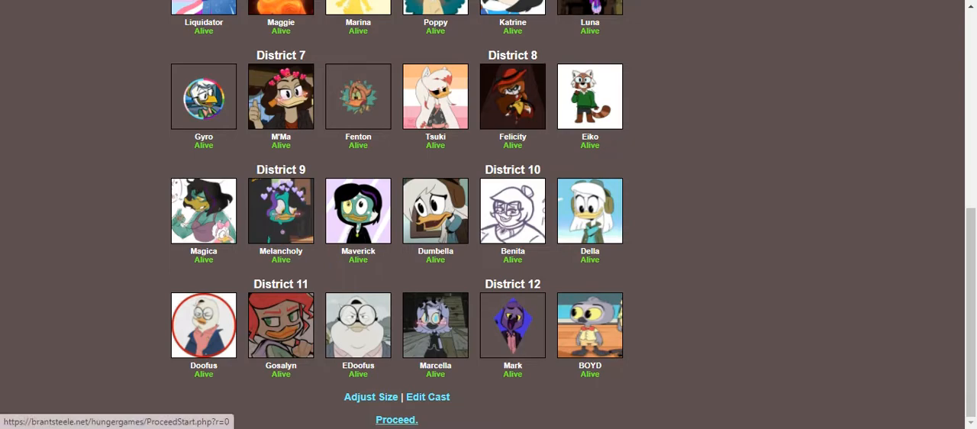
{"action": "left_click", "coordinate": [397, 419]}
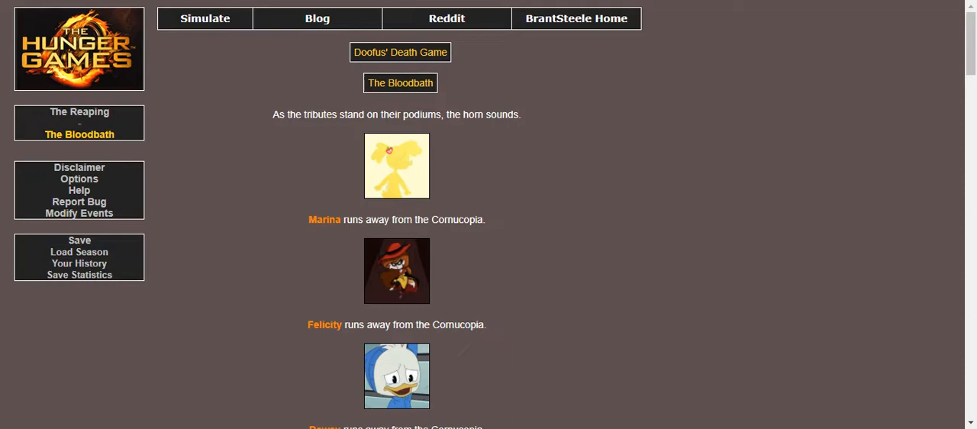
Step: Read the full list of Bloodbath events, then advance to Day 1
{"action": "scroll", "scroll_direction": "down", "scroll_amount": 3}
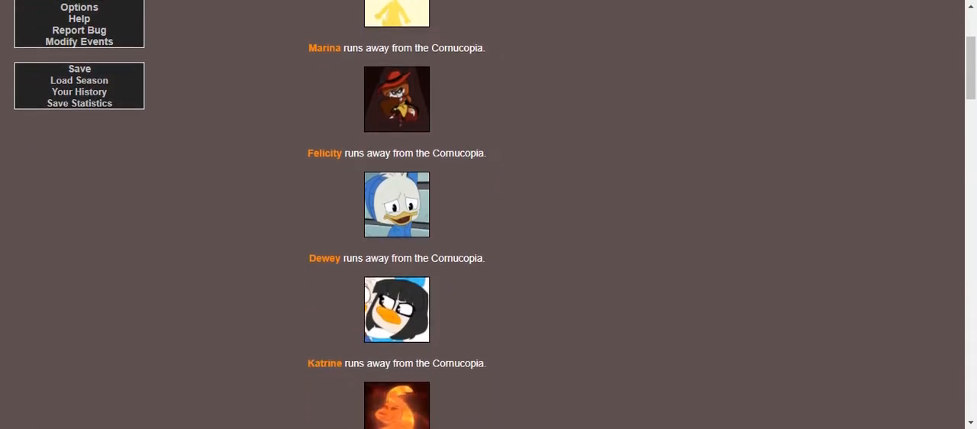
{"action": "scroll", "scroll_direction": "down", "scroll_amount": 3}
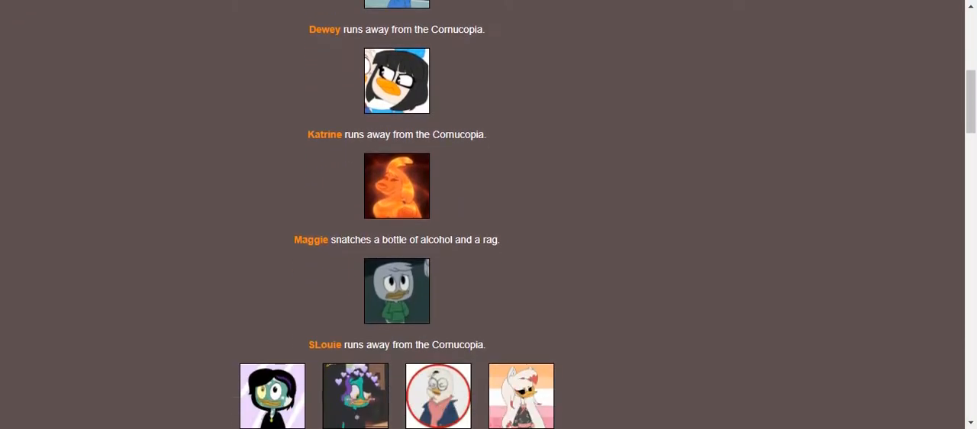
{"action": "scroll", "scroll_direction": "down", "scroll_amount": 3}
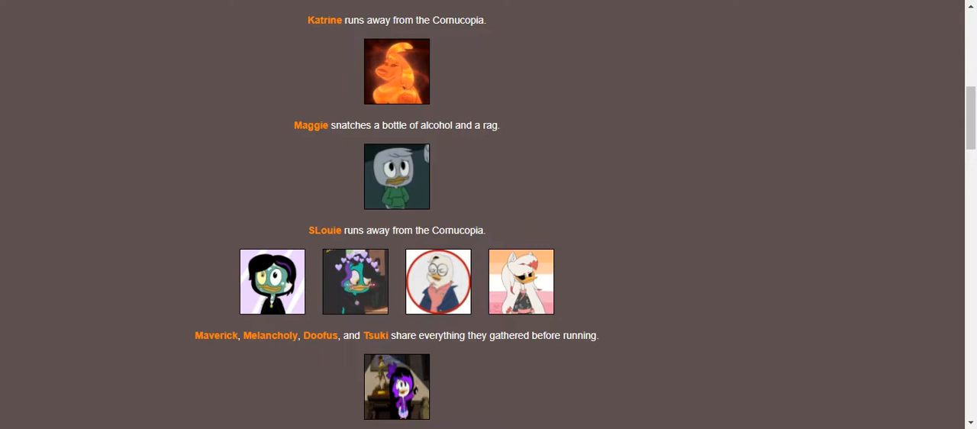
{"action": "scroll", "scroll_direction": "down", "scroll_amount": 3}
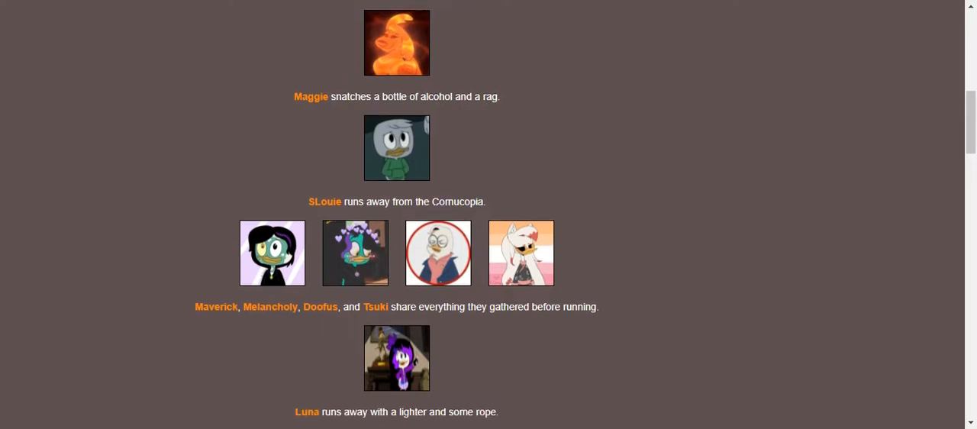
{"action": "scroll", "scroll_direction": "down", "scroll_amount": 3}
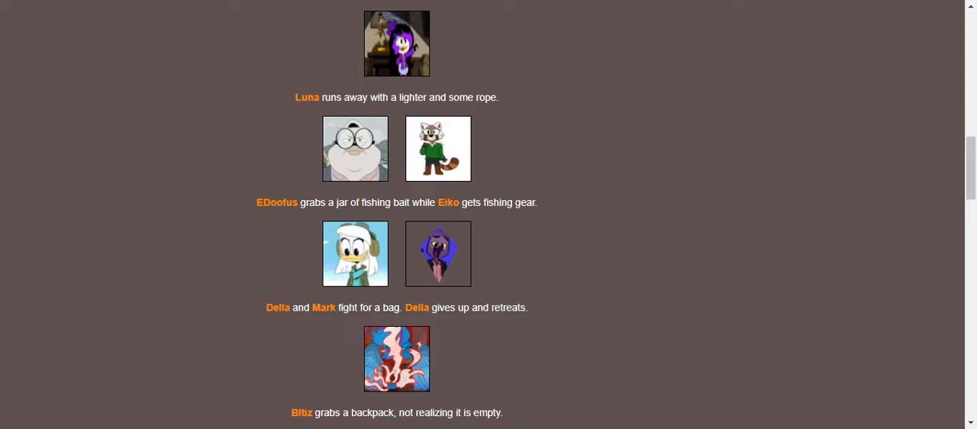
{"action": "scroll", "scroll_direction": "down", "scroll_amount": 3}
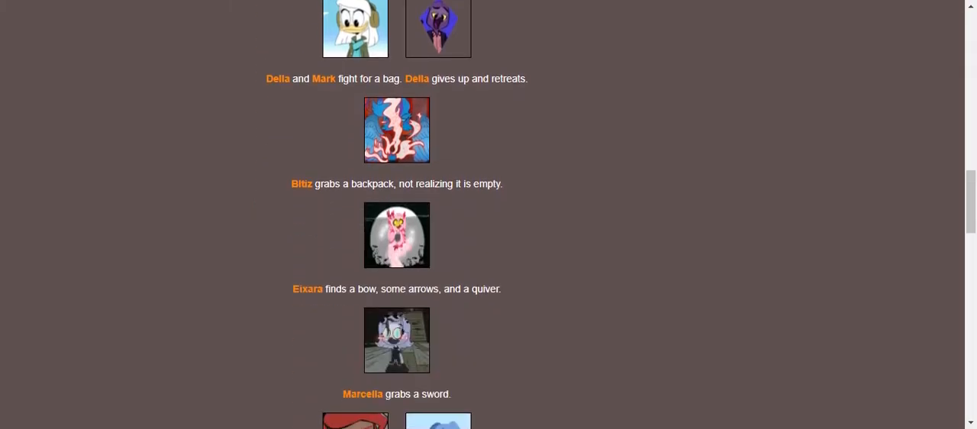
{"action": "scroll", "scroll_direction": "down", "scroll_amount": 3}
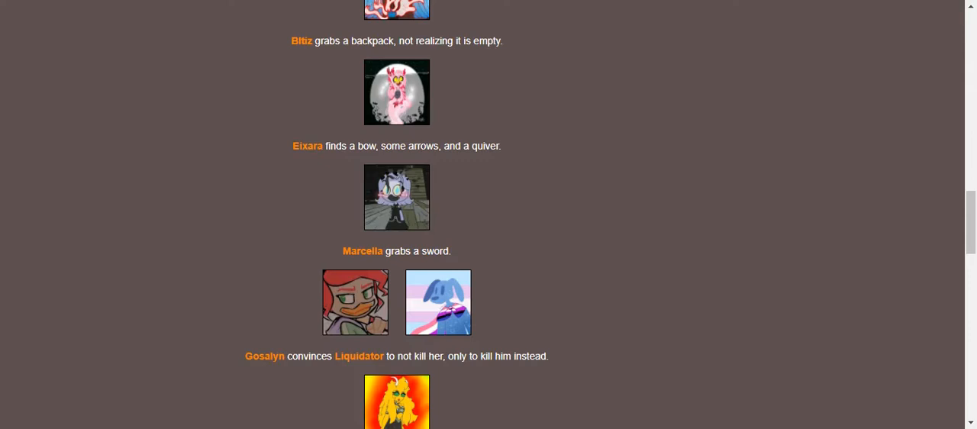
{"action": "scroll", "scroll_direction": "down", "scroll_amount": 3}
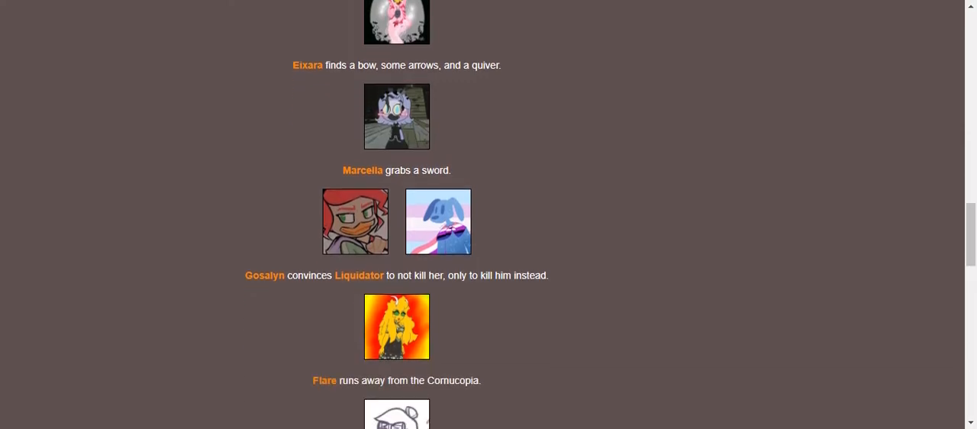
{"action": "scroll", "scroll_direction": "down", "scroll_amount": 3}
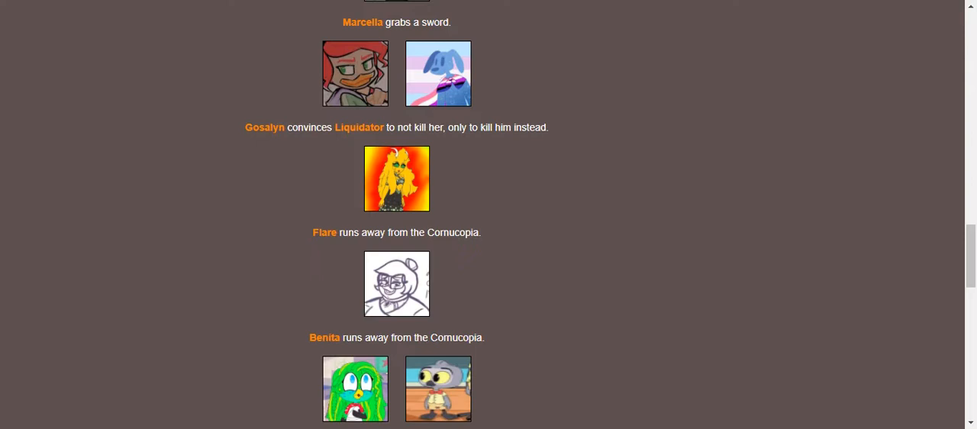
{"action": "scroll", "scroll_direction": "down", "scroll_amount": 3}
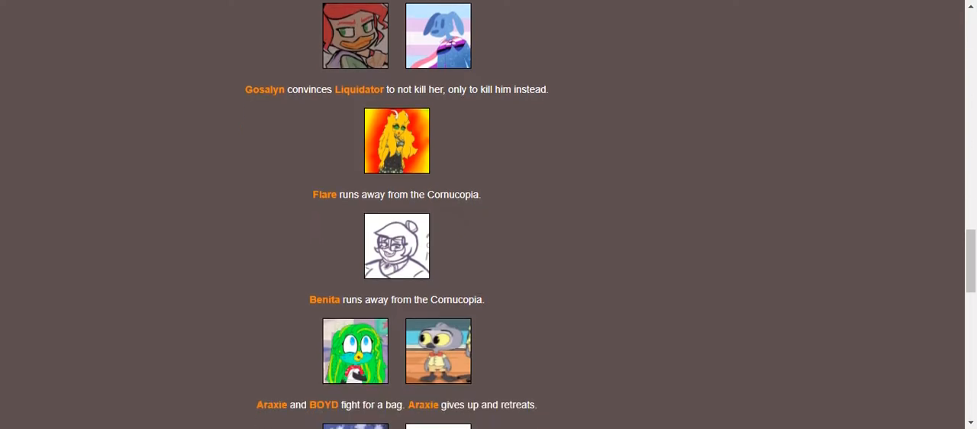
{"action": "scroll", "scroll_direction": "down", "scroll_amount": 3}
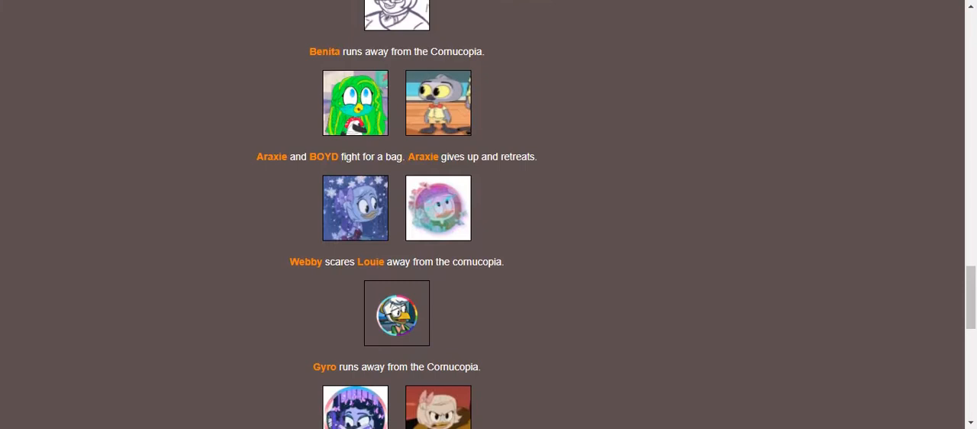
{"action": "scroll", "scroll_direction": "down", "scroll_amount": 3}
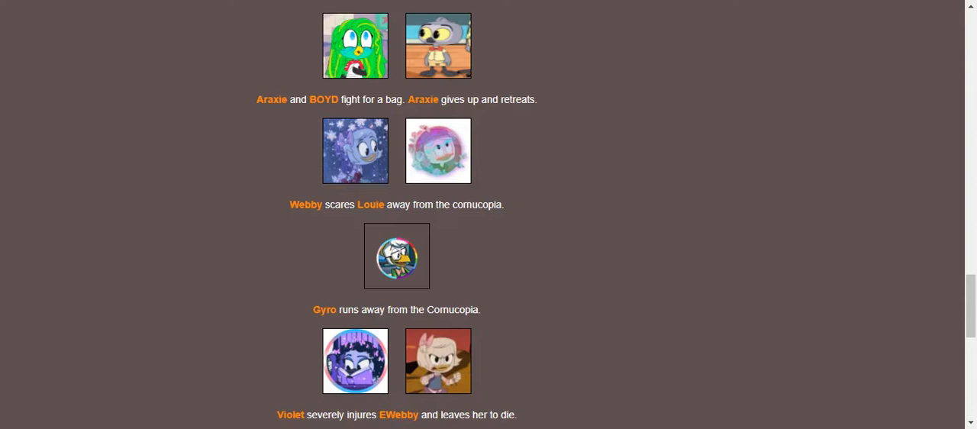
{"action": "scroll", "scroll_direction": "down", "scroll_amount": 3}
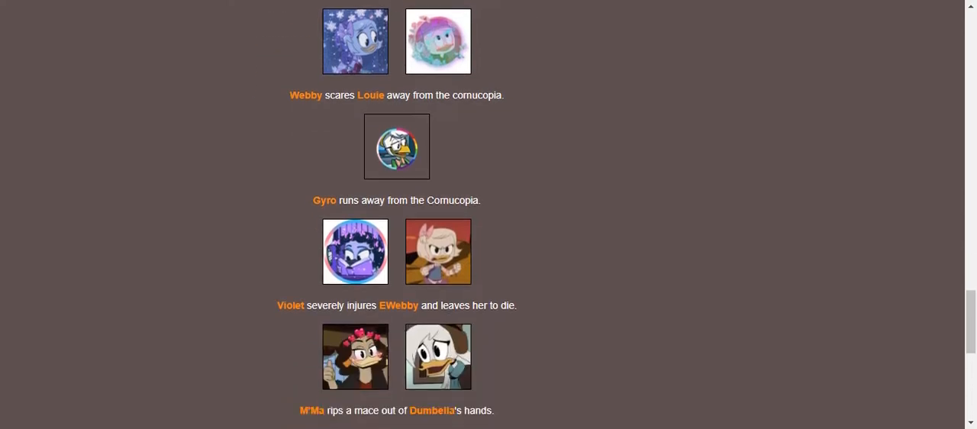
{"action": "scroll", "scroll_direction": "down", "scroll_amount": 3}
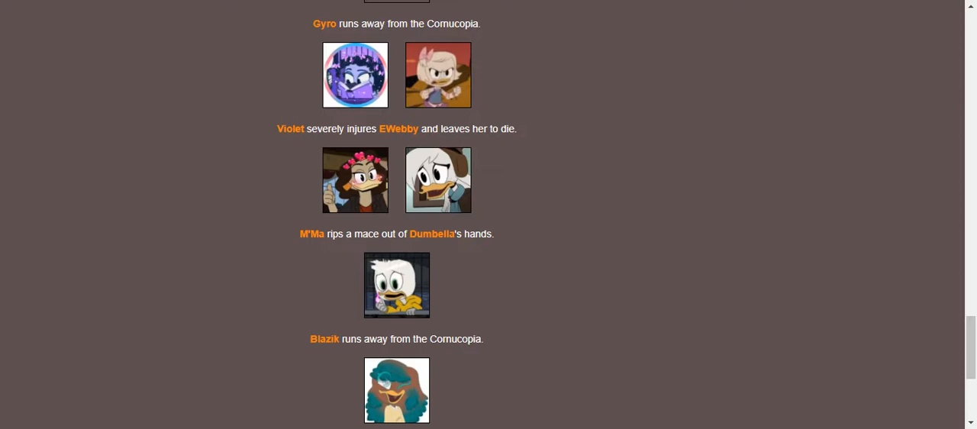
{"action": "scroll", "scroll_direction": "down", "scroll_amount": 3}
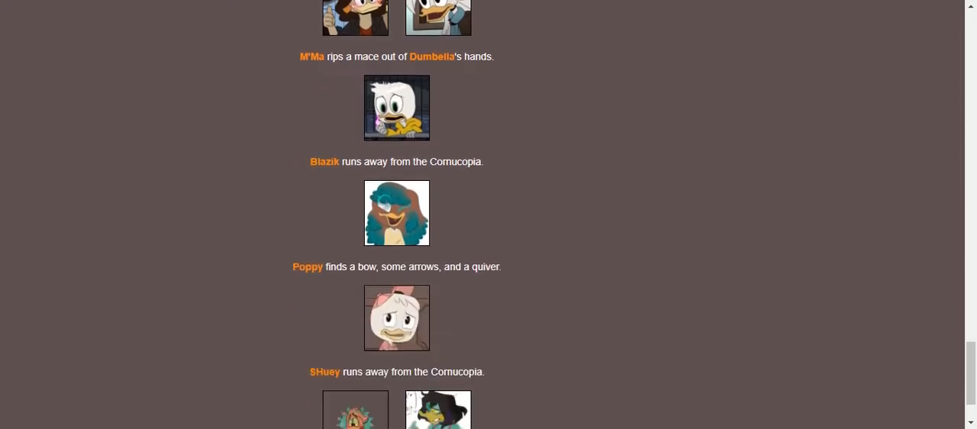
{"action": "scroll", "scroll_direction": "down", "scroll_amount": 3}
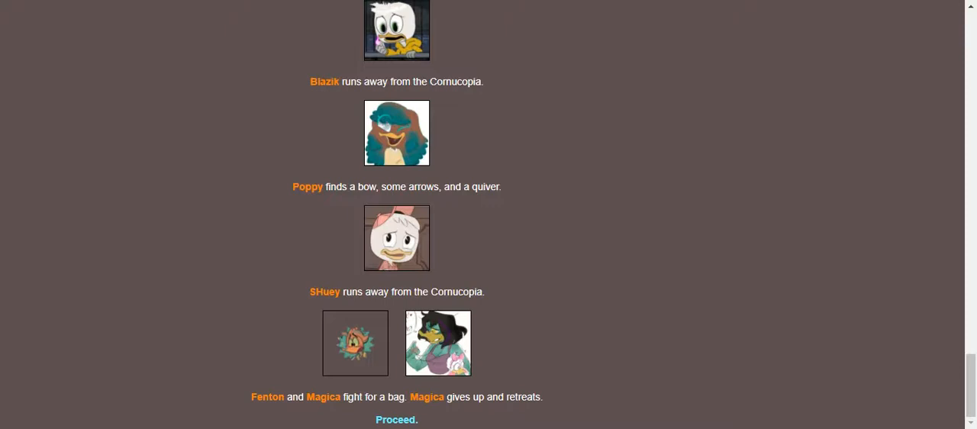
{"action": "mouse_move", "coordinate": [396, 419]}
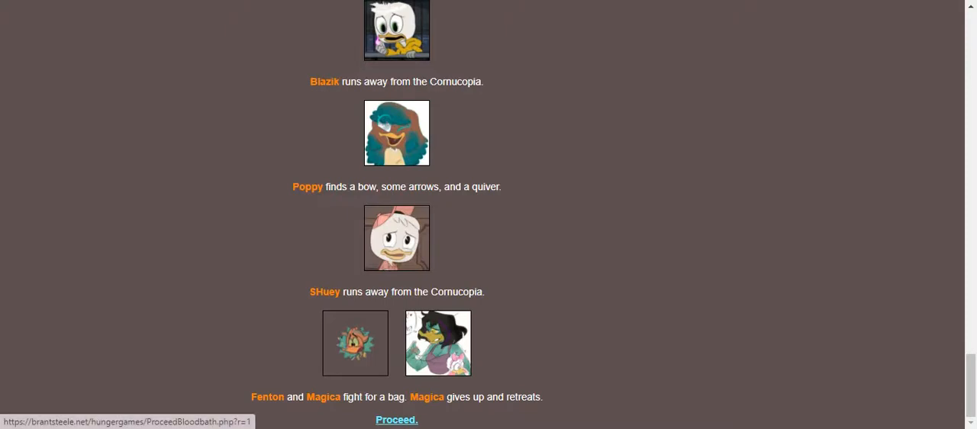
{"action": "left_click", "coordinate": [397, 419]}
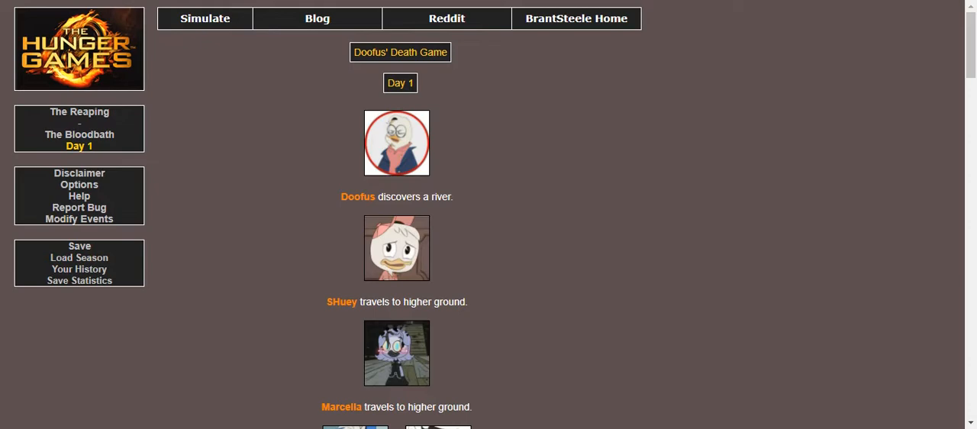
Step: Read all of Day 1's events and proceed to the fallen tributes page
{"action": "scroll", "scroll_direction": "down", "scroll_amount": 3}
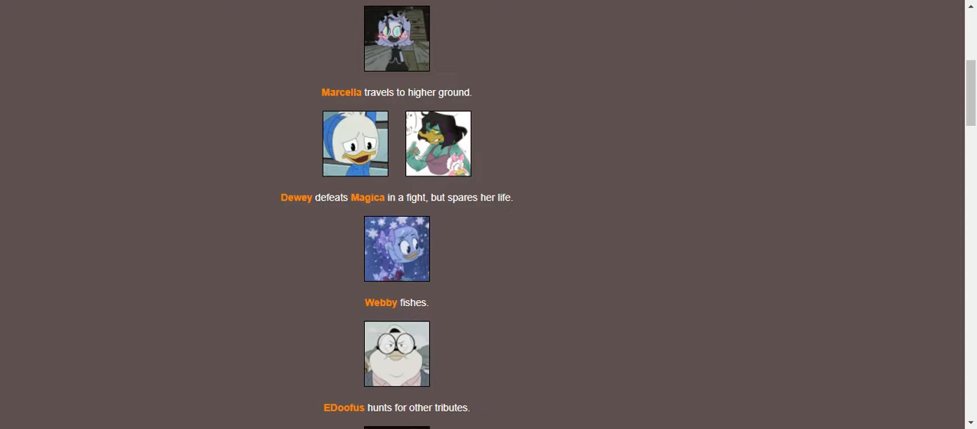
{"action": "scroll", "scroll_direction": "down", "scroll_amount": 3}
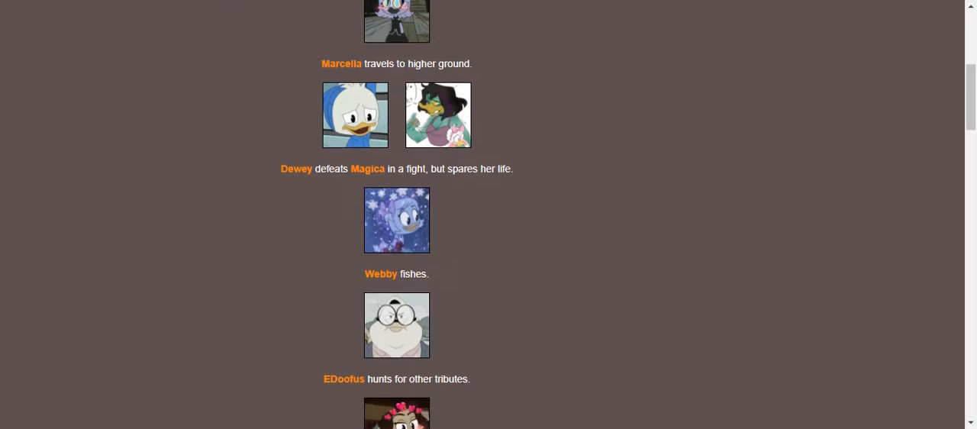
{"action": "scroll", "scroll_direction": "down", "scroll_amount": 3}
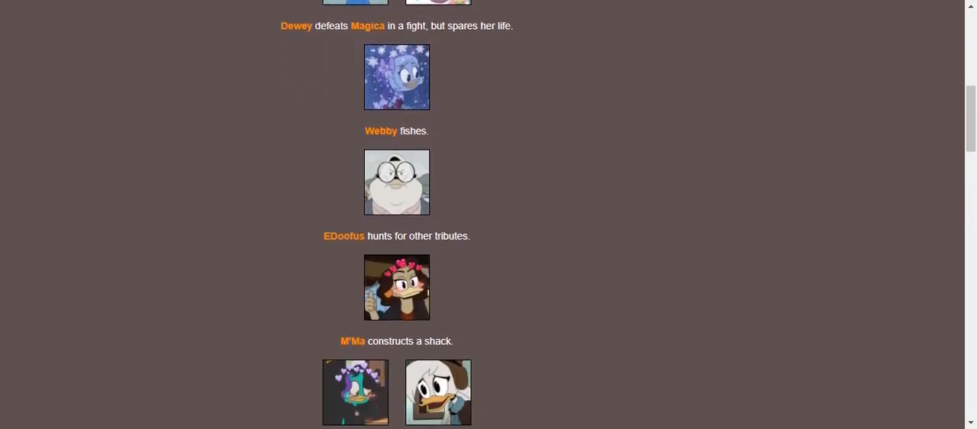
{"action": "scroll", "scroll_direction": "down", "scroll_amount": 3}
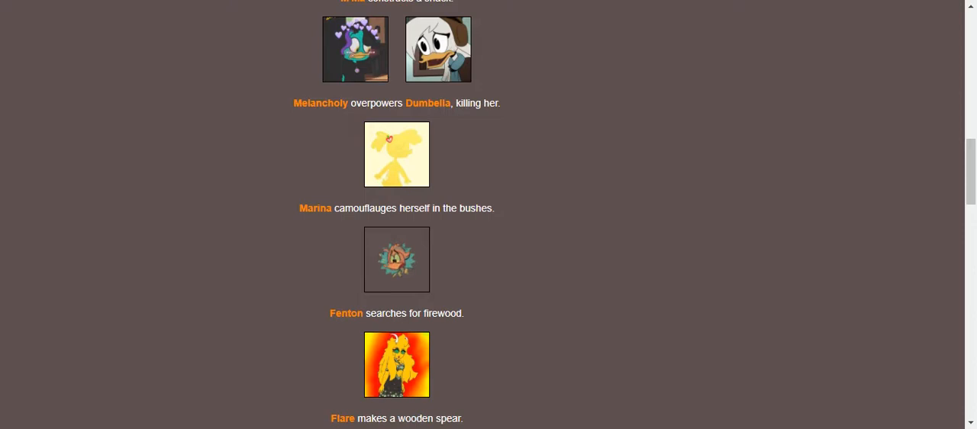
{"action": "scroll", "scroll_direction": "down", "scroll_amount": 3}
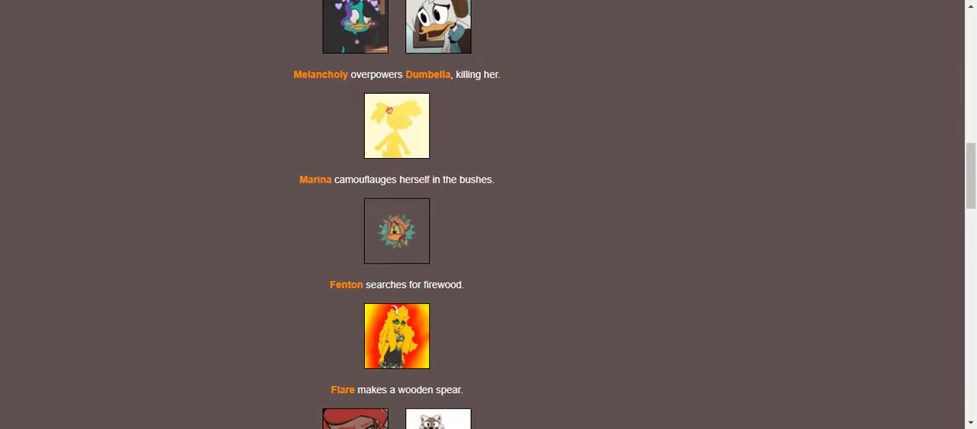
{"action": "scroll", "scroll_direction": "down", "scroll_amount": 3}
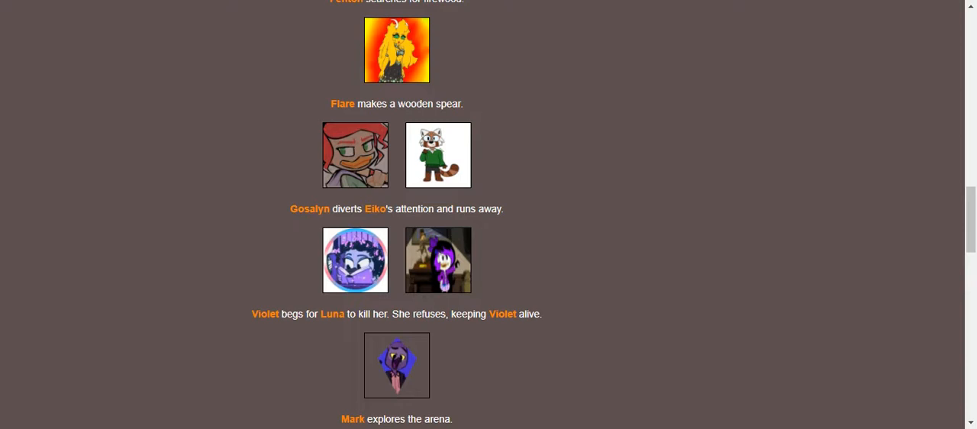
{"action": "scroll", "scroll_direction": "down", "scroll_amount": 3}
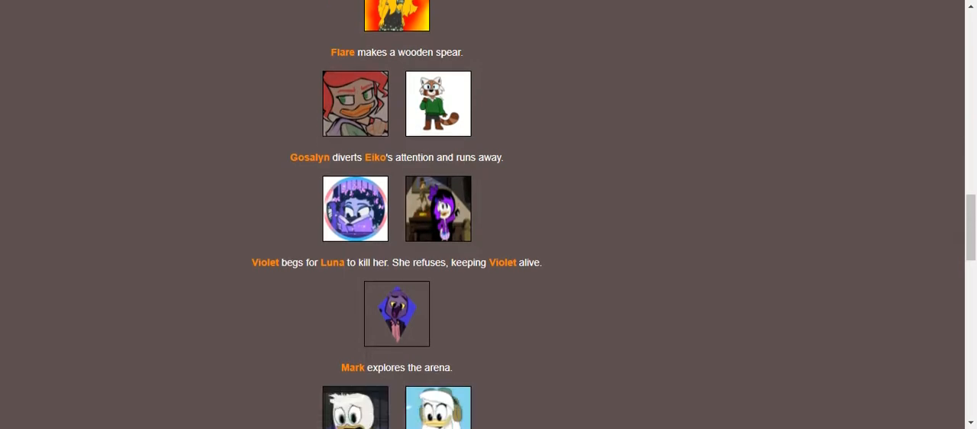
{"action": "scroll", "scroll_direction": "down", "scroll_amount": 3}
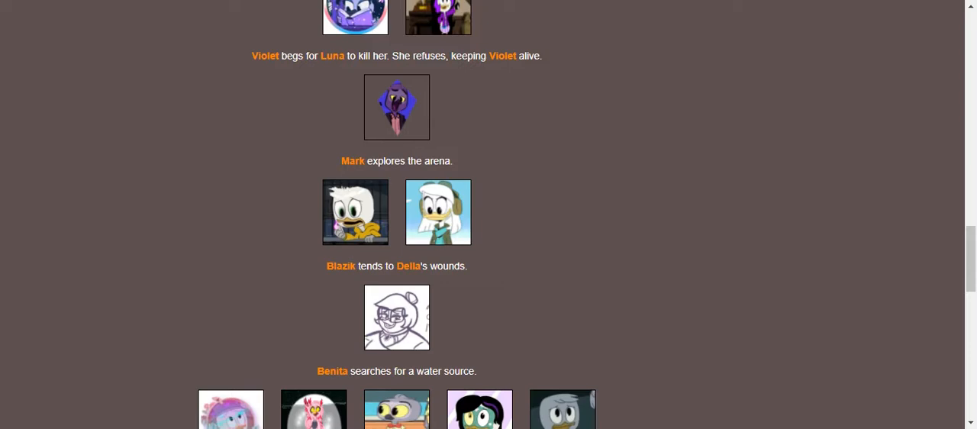
{"action": "scroll", "scroll_direction": "down", "scroll_amount": 3}
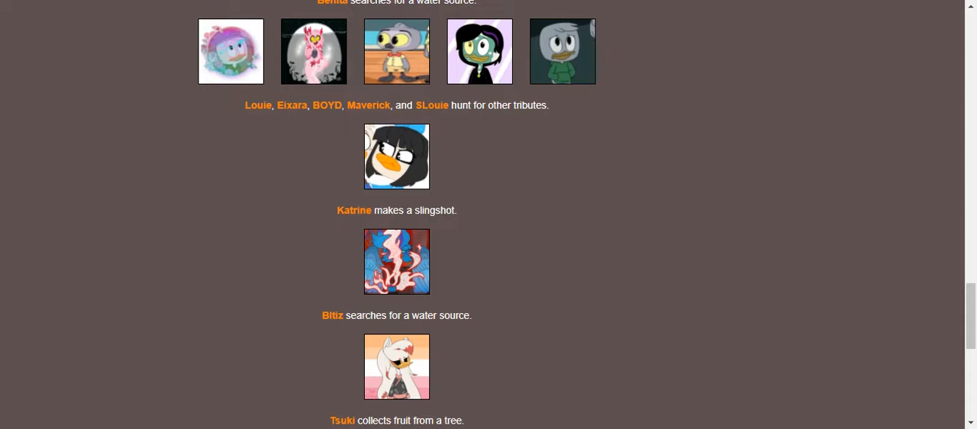
{"action": "scroll", "scroll_direction": "down", "scroll_amount": 3}
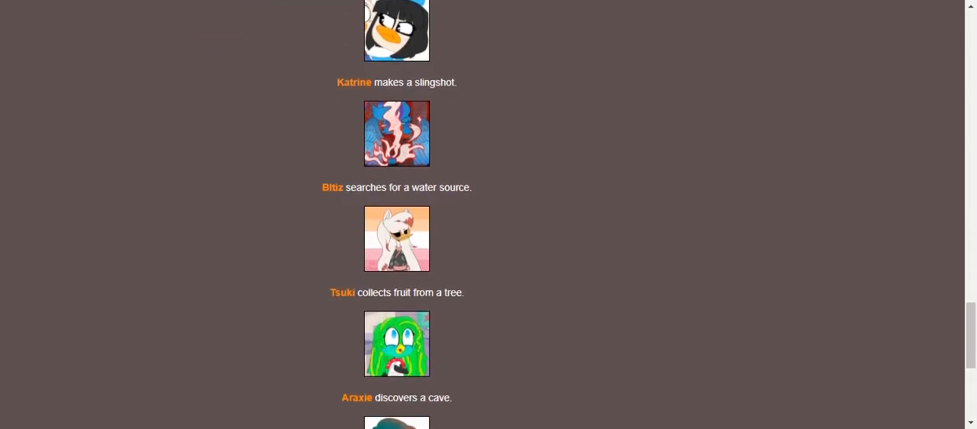
{"action": "scroll", "scroll_direction": "down", "scroll_amount": 3}
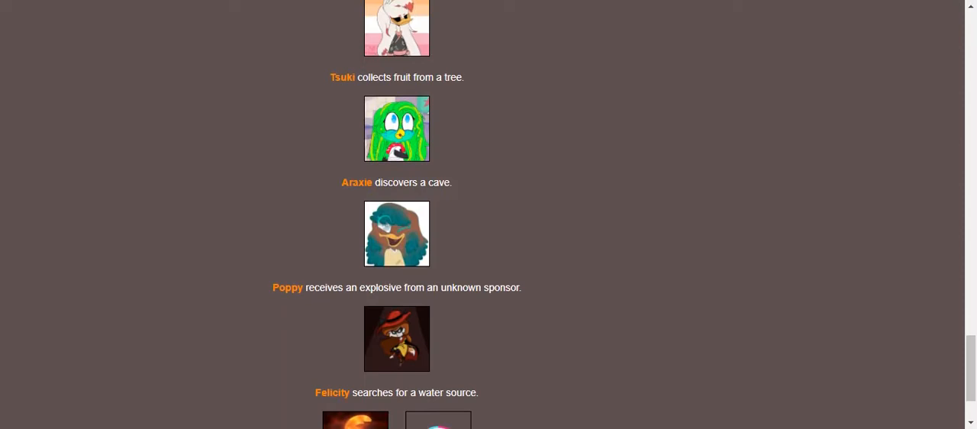
{"action": "scroll", "scroll_direction": "down", "scroll_amount": 3}
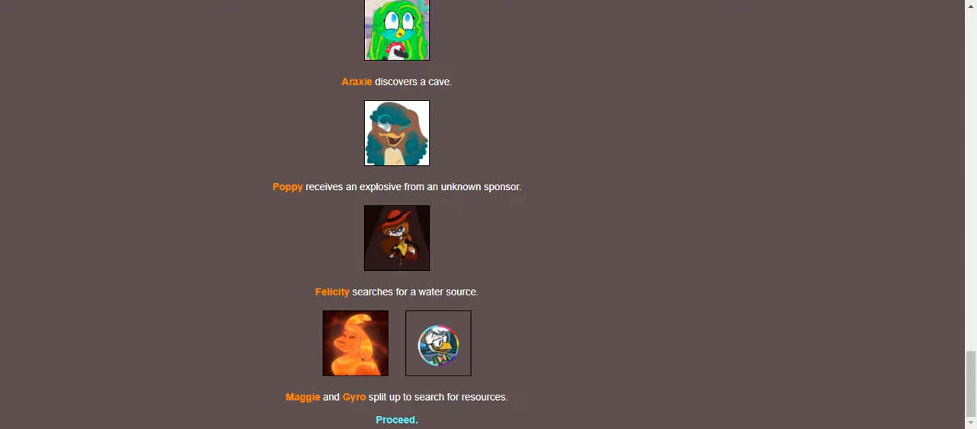
{"action": "mouse_move", "coordinate": [396, 419]}
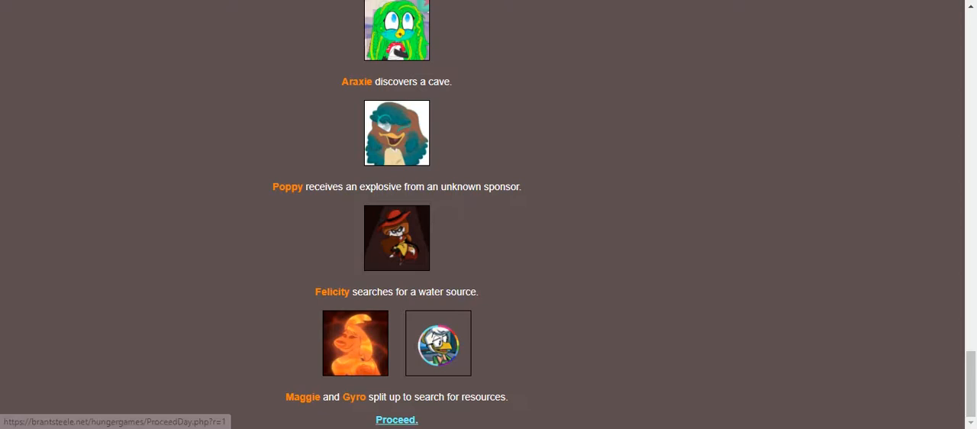
{"action": "left_click", "coordinate": [397, 419]}
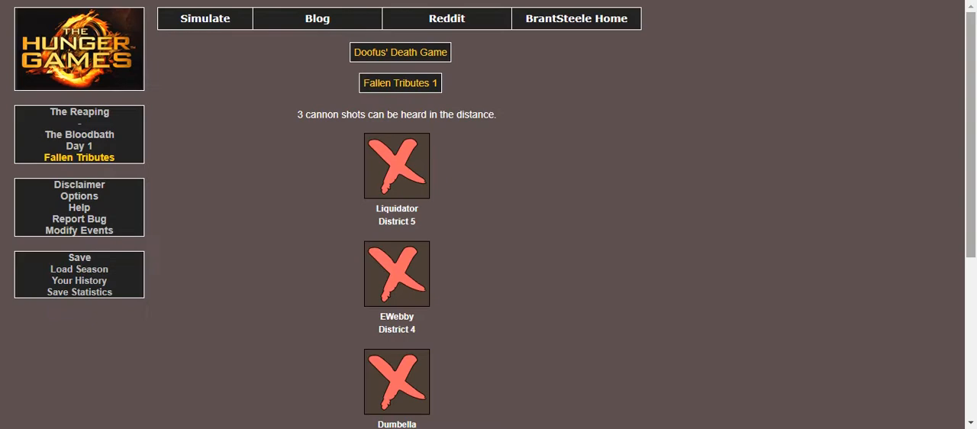
Step: Review fallen tributes Liquidator, EWebby and Dumbella, then continue to Night 1
{"action": "scroll", "scroll_direction": "down", "scroll_amount": 3}
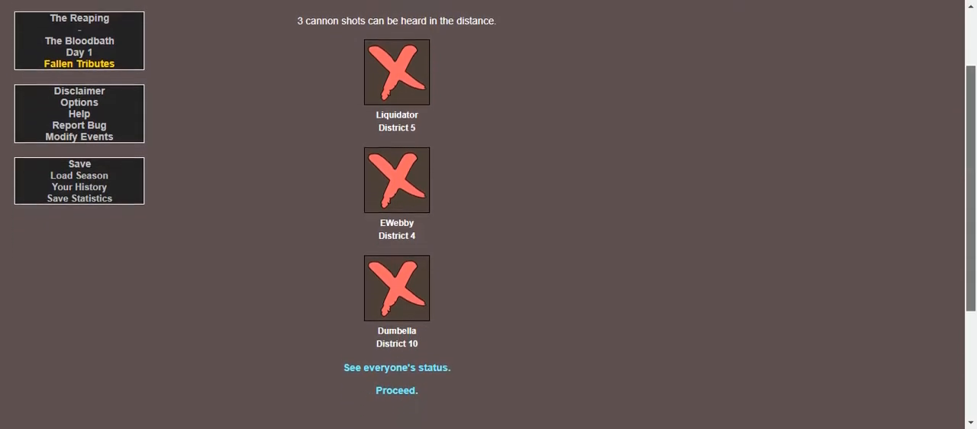
{"action": "scroll", "scroll_direction": "down", "scroll_amount": 3}
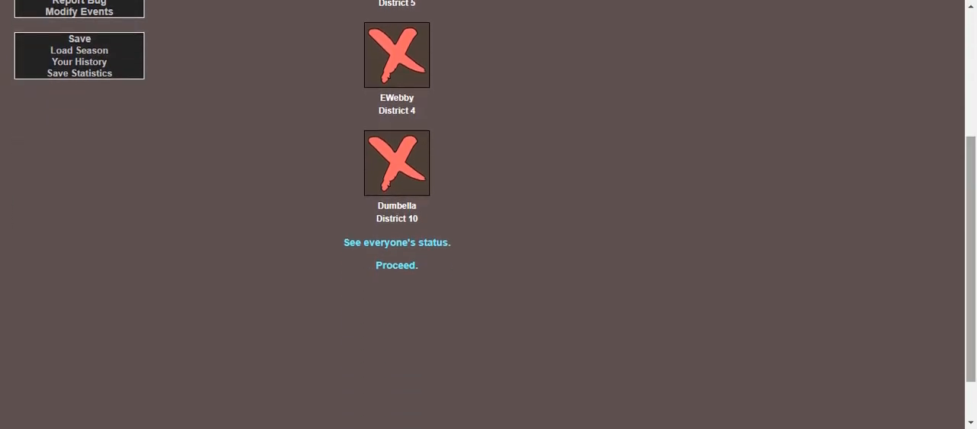
{"action": "left_click", "coordinate": [395, 265]}
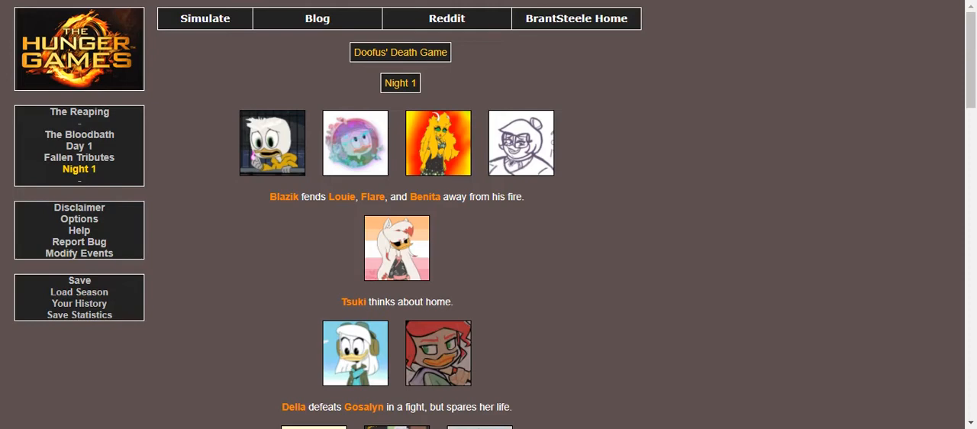
Step: Read Night 1's events through Marcella sparing Luna, then advance to Day 2
{"action": "scroll", "scroll_direction": "down", "scroll_amount": 3}
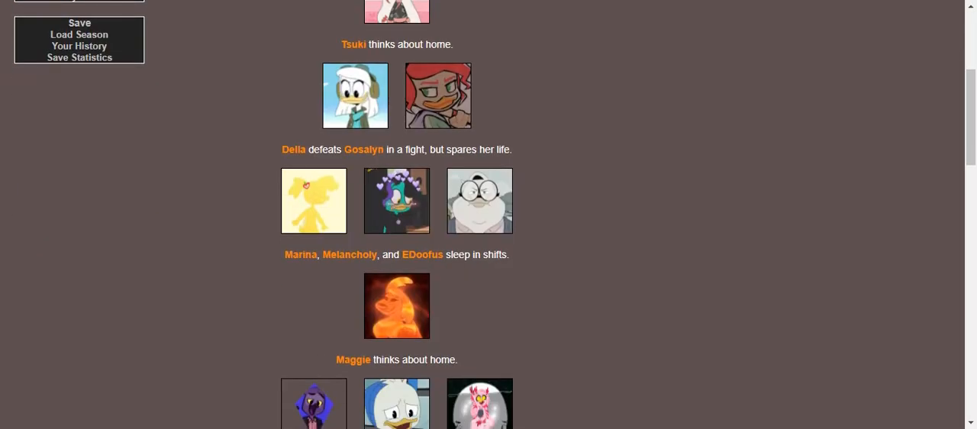
{"action": "scroll", "scroll_direction": "down", "scroll_amount": 3}
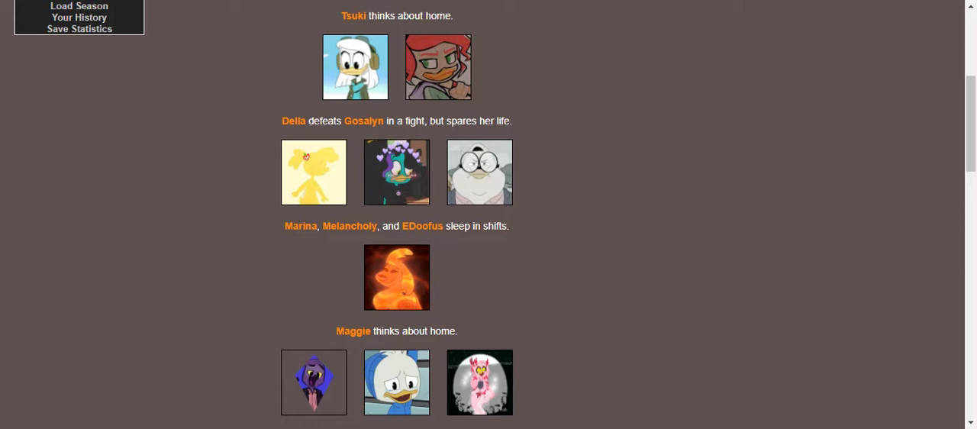
{"action": "scroll", "scroll_direction": "down", "scroll_amount": 3}
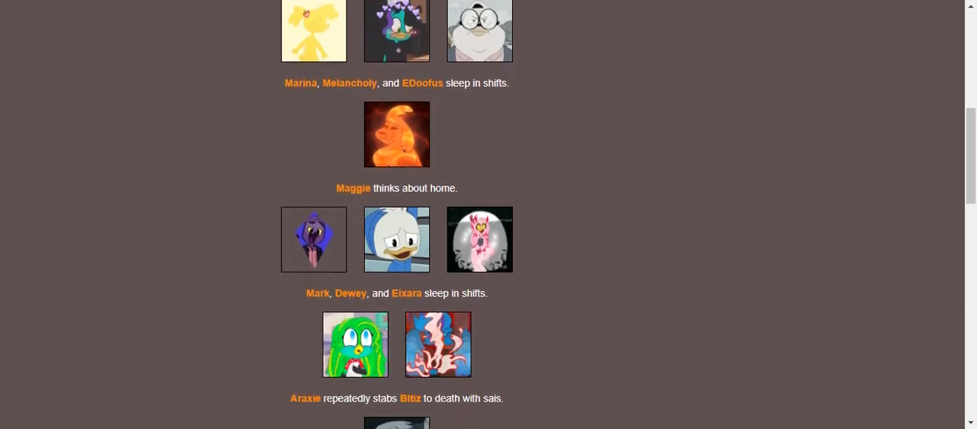
{"action": "scroll", "scroll_direction": "down", "scroll_amount": 3}
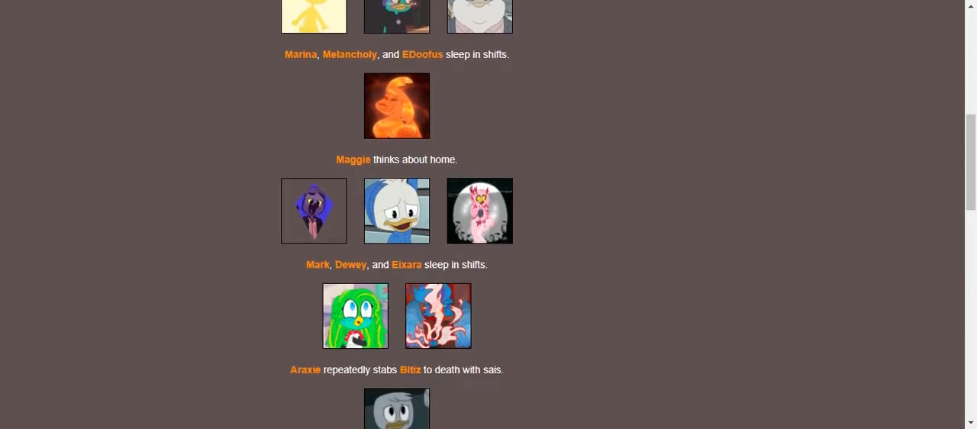
{"action": "scroll", "scroll_direction": "down", "scroll_amount": 3}
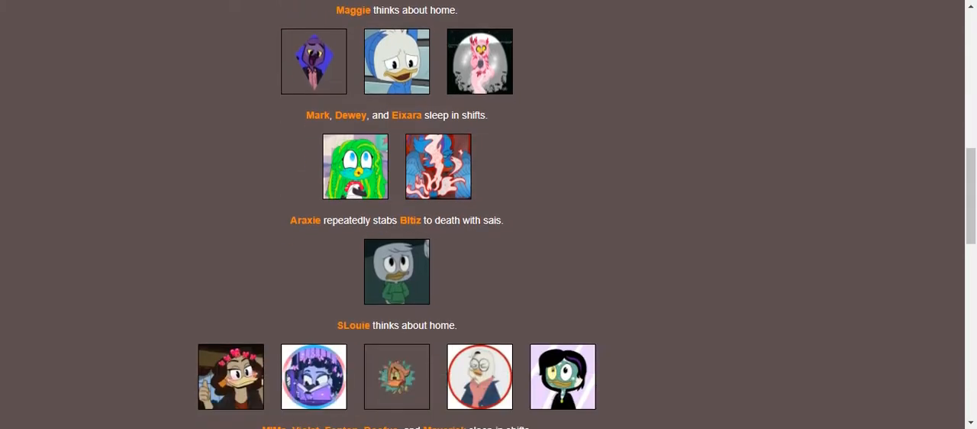
{"action": "scroll", "scroll_direction": "down", "scroll_amount": 3}
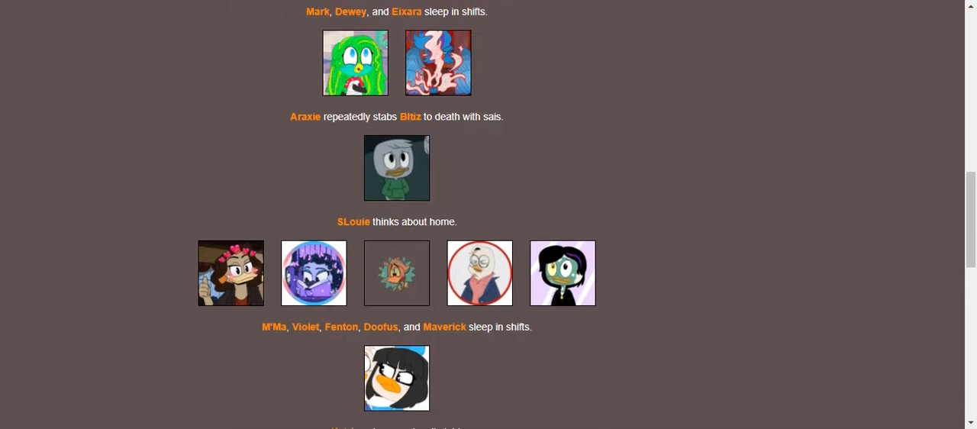
{"action": "scroll", "scroll_direction": "down", "scroll_amount": 3}
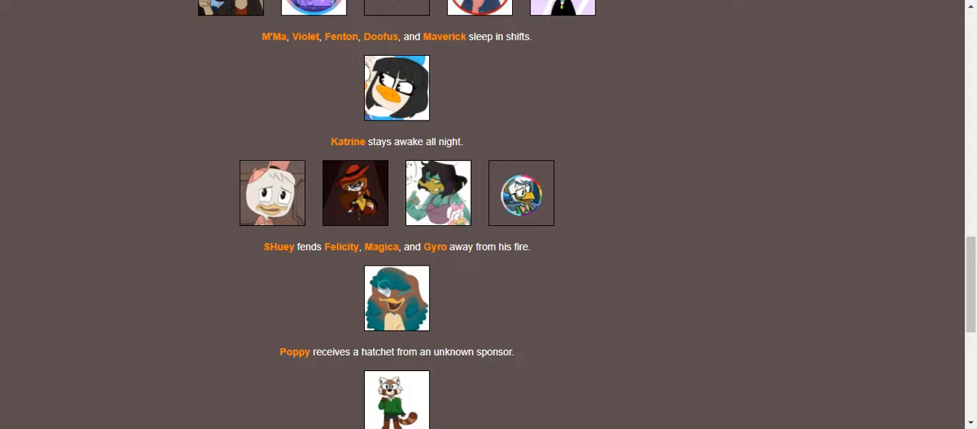
{"action": "scroll", "scroll_direction": "down", "scroll_amount": 3}
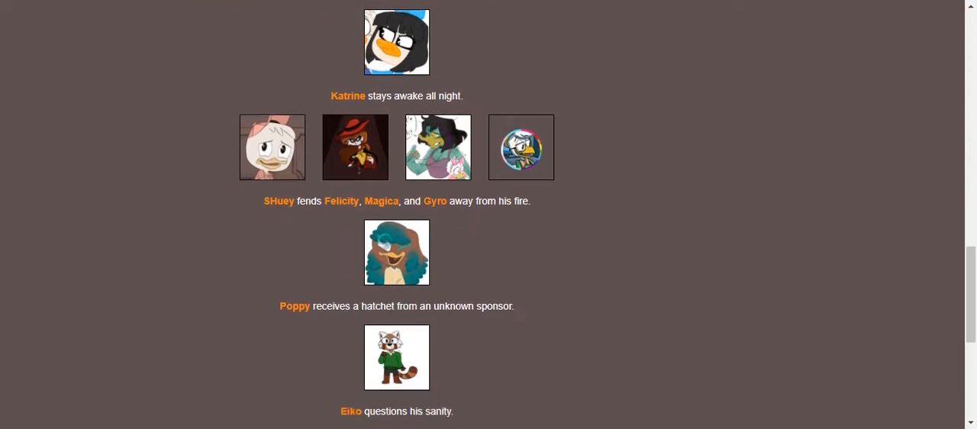
{"action": "scroll", "scroll_direction": "down", "scroll_amount": 3}
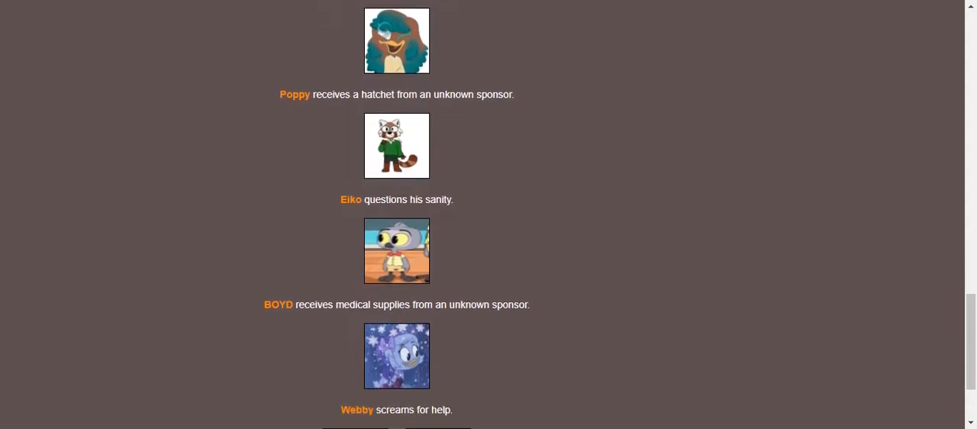
{"action": "scroll", "scroll_direction": "down", "scroll_amount": 3}
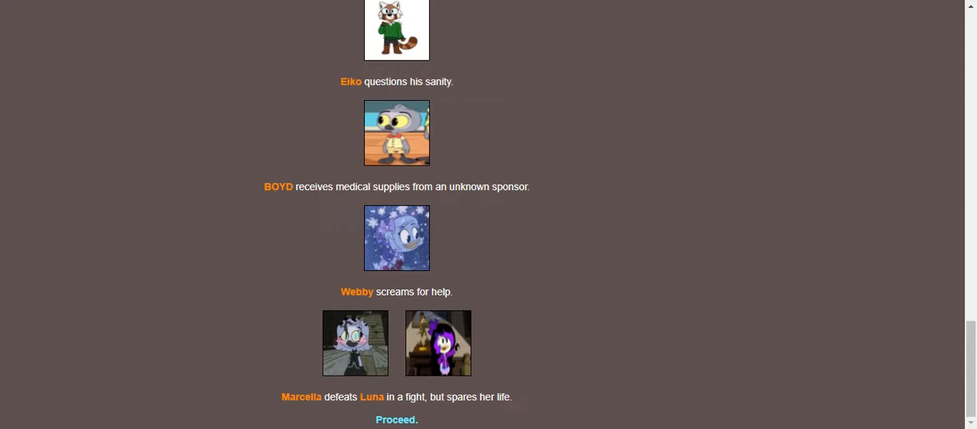
{"action": "left_click", "coordinate": [397, 419]}
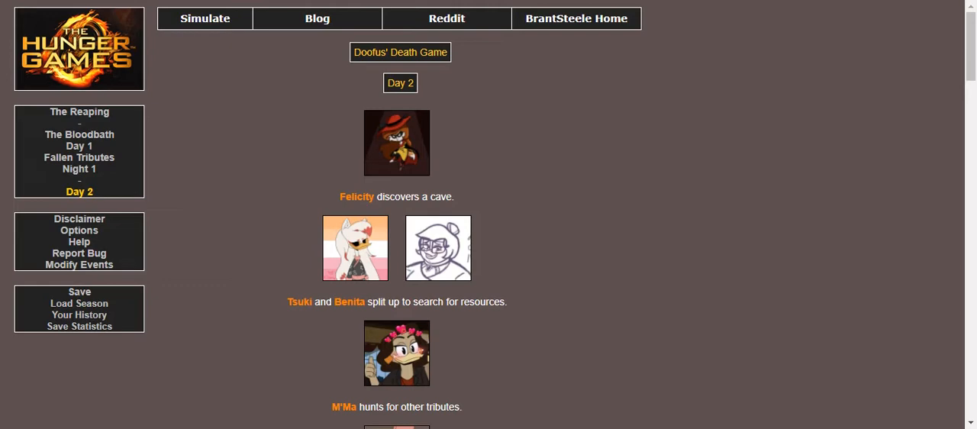
Step: Read Day 2's events, pass the Bltiz and EDoofus fallen recap, and reach Night 2
{"action": "scroll", "scroll_direction": "down", "scroll_amount": 3}
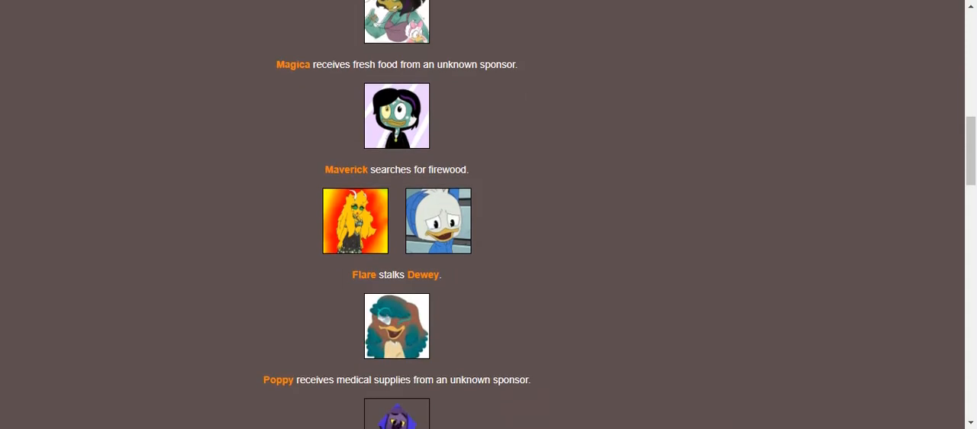
{"action": "scroll", "scroll_direction": "down", "scroll_amount": 3}
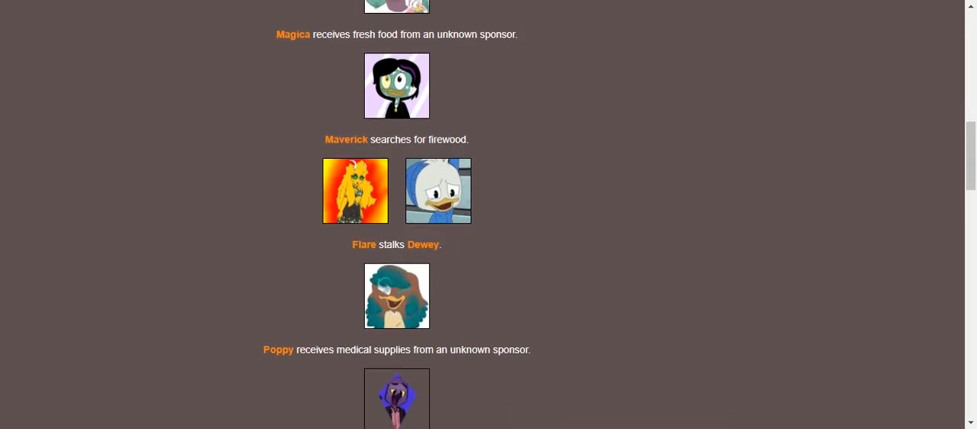
{"action": "scroll", "scroll_direction": "down", "scroll_amount": 3}
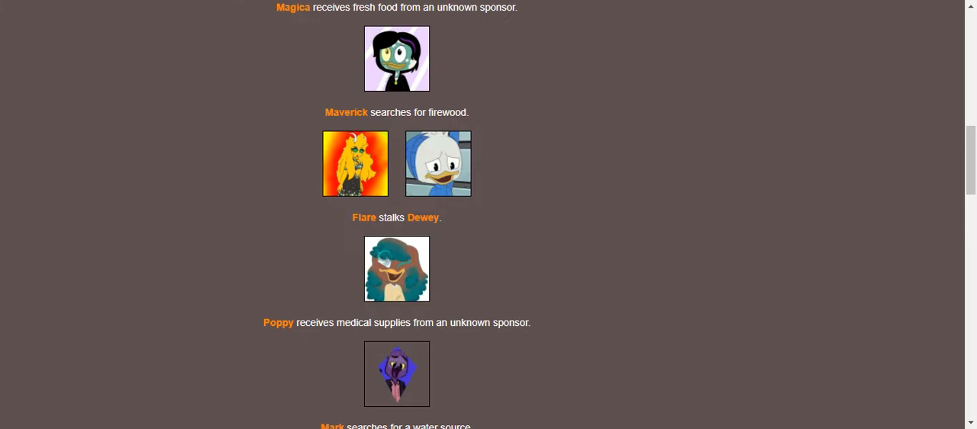
{"action": "scroll", "scroll_direction": "down", "scroll_amount": 3}
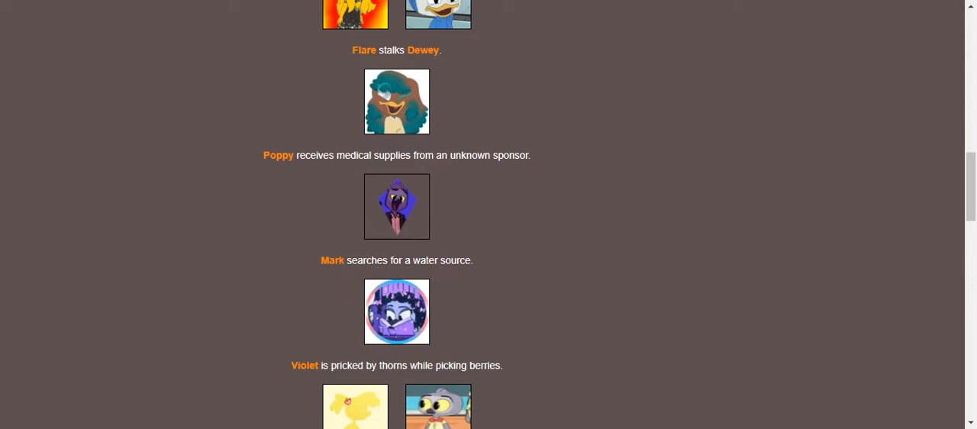
{"action": "scroll", "scroll_direction": "down", "scroll_amount": 3}
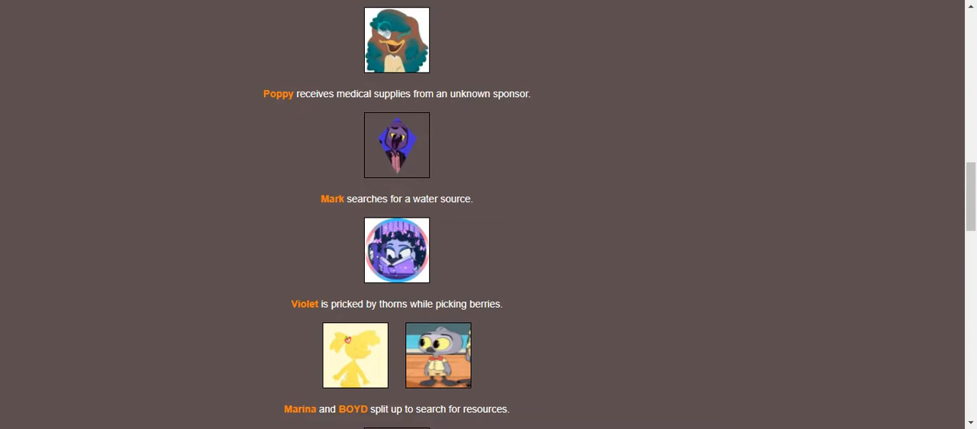
{"action": "scroll", "scroll_direction": "down", "scroll_amount": 3}
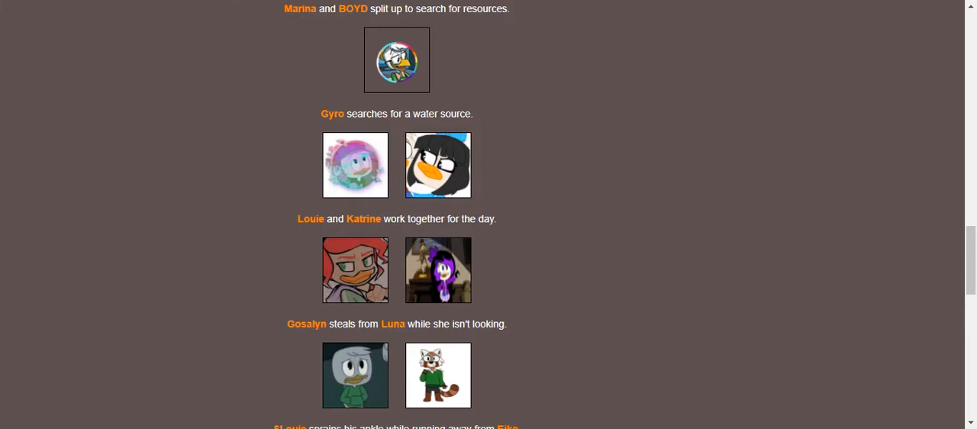
{"action": "scroll", "scroll_direction": "down", "scroll_amount": 3}
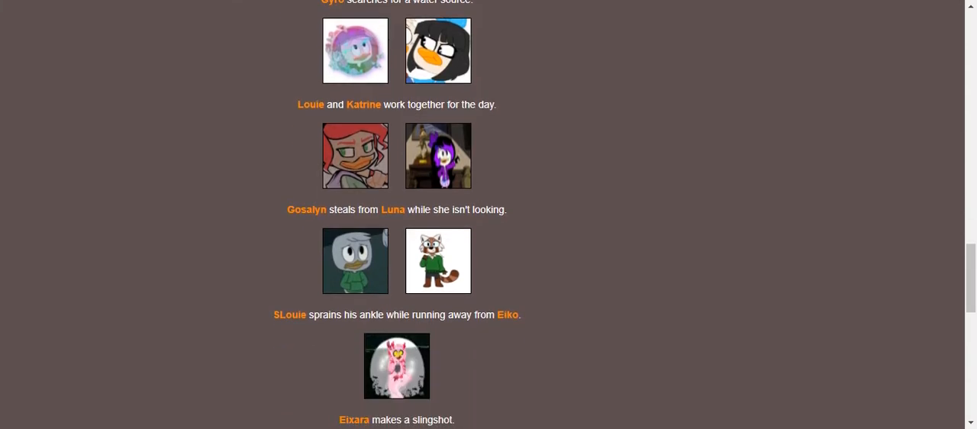
{"action": "scroll", "scroll_direction": "down", "scroll_amount": 3}
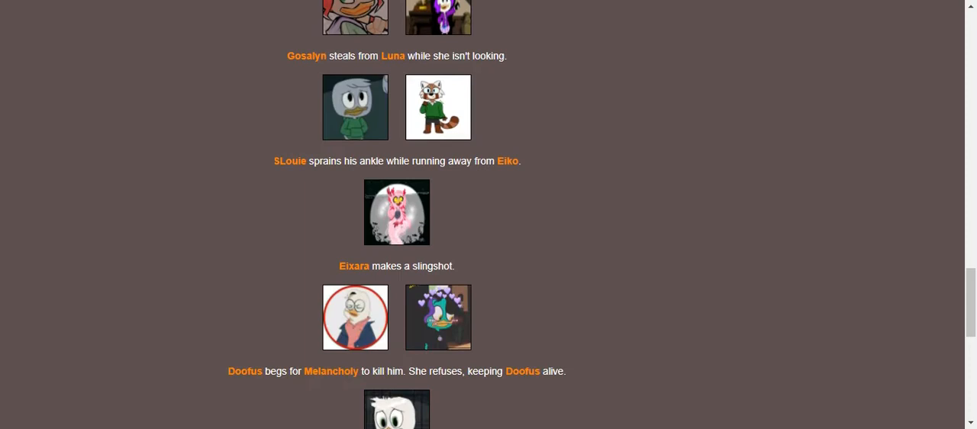
{"action": "scroll", "scroll_direction": "down", "scroll_amount": 3}
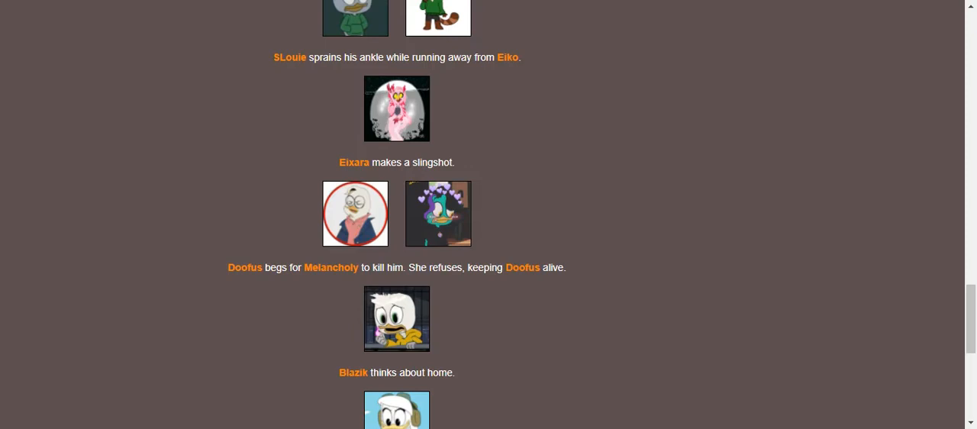
{"action": "scroll", "scroll_direction": "down", "scroll_amount": 3}
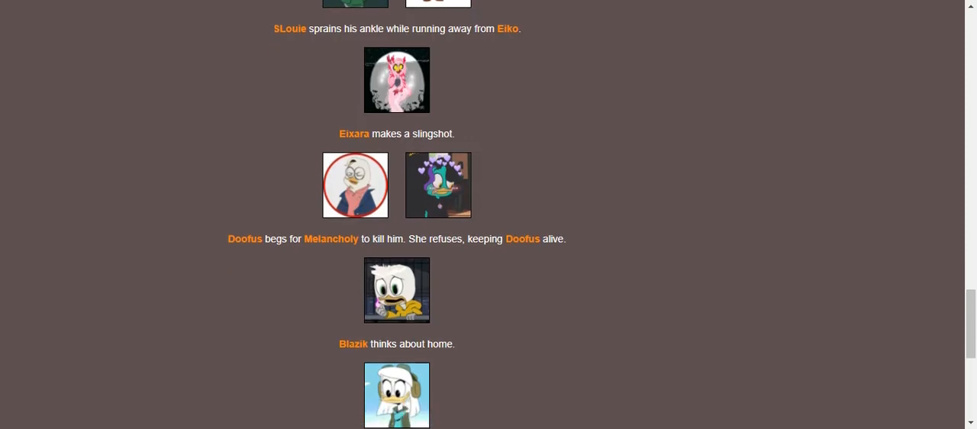
{"action": "scroll", "scroll_direction": "down", "scroll_amount": 3}
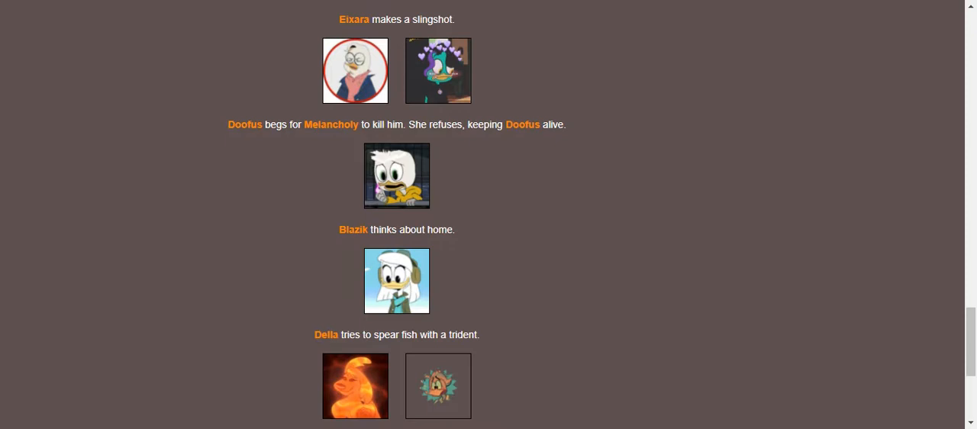
{"action": "scroll", "scroll_direction": "down", "scroll_amount": 3}
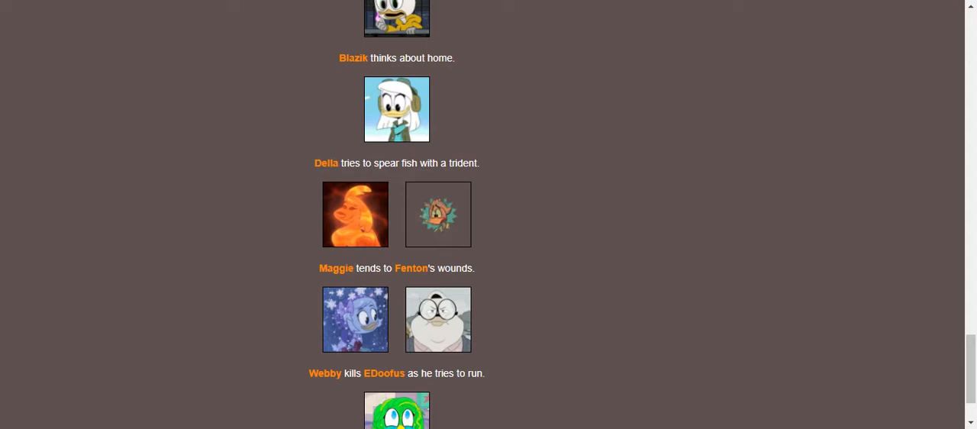
{"action": "scroll", "scroll_direction": "down", "scroll_amount": 3}
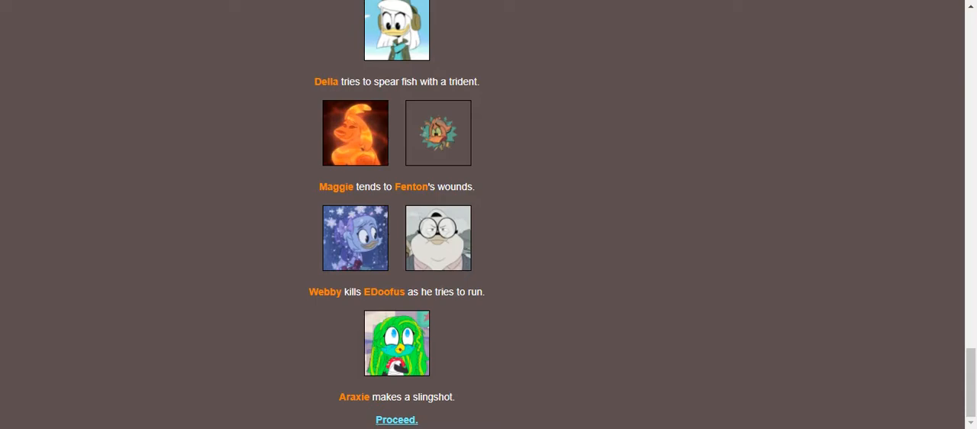
{"action": "left_click", "coordinate": [397, 419]}
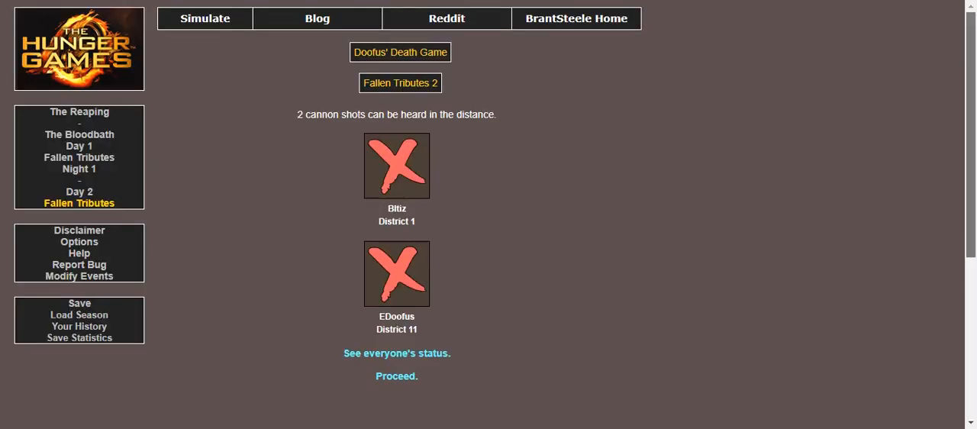
{"action": "mouse_move", "coordinate": [396, 375]}
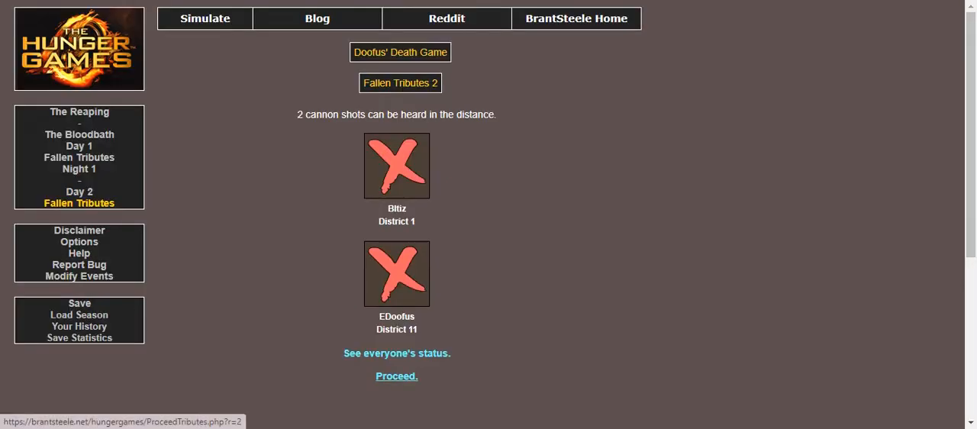
{"action": "left_click", "coordinate": [396, 376]}
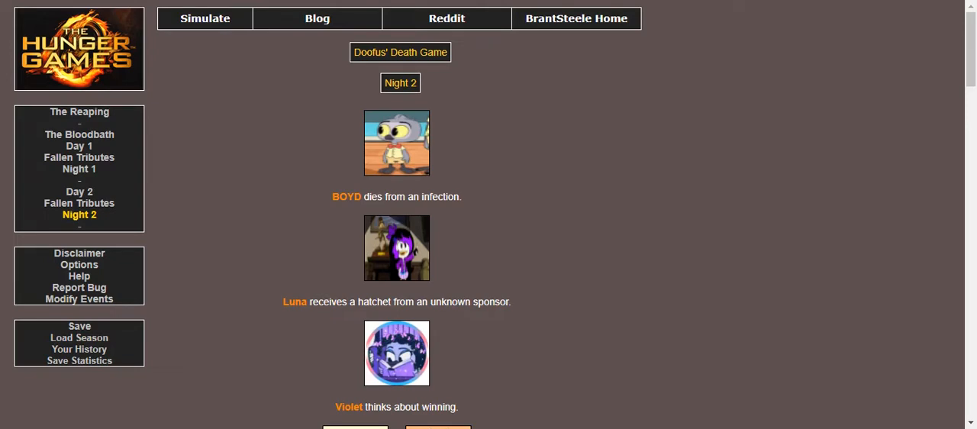
Step: Read through Night 2's events, including Gyro's and Marcella's deaths
{"action": "scroll", "scroll_direction": "down", "scroll_amount": 3}
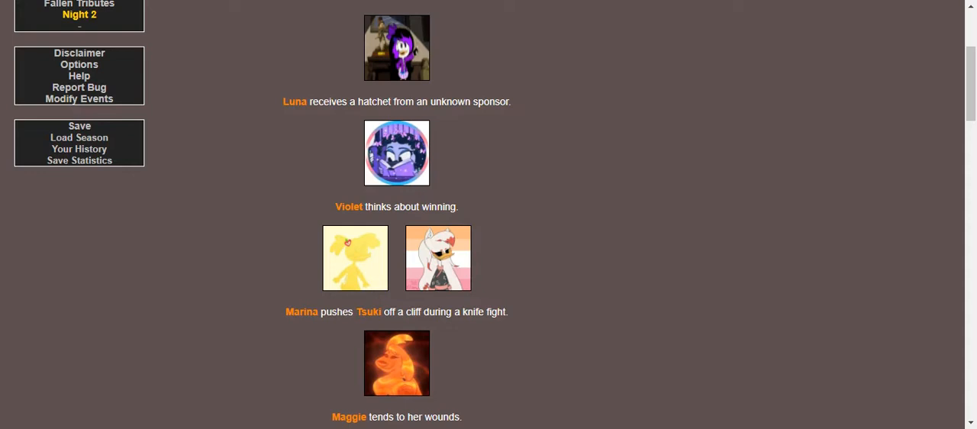
{"action": "scroll", "scroll_direction": "down", "scroll_amount": 3}
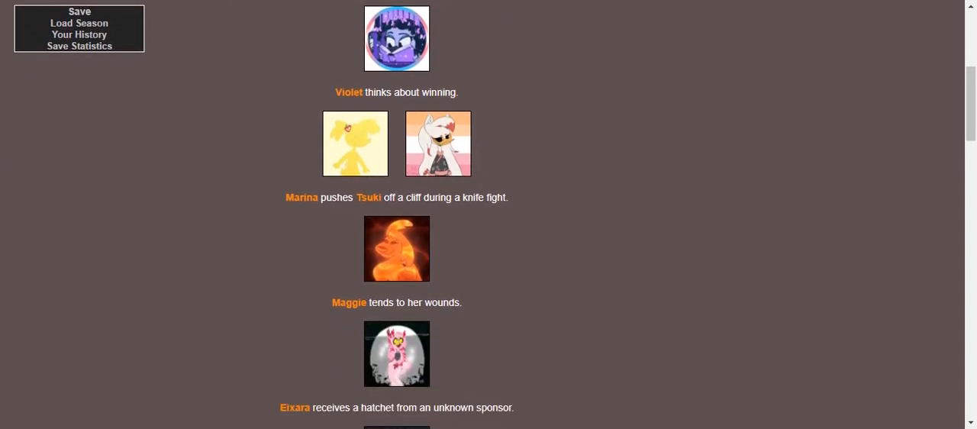
{"action": "scroll", "scroll_direction": "down", "scroll_amount": 3}
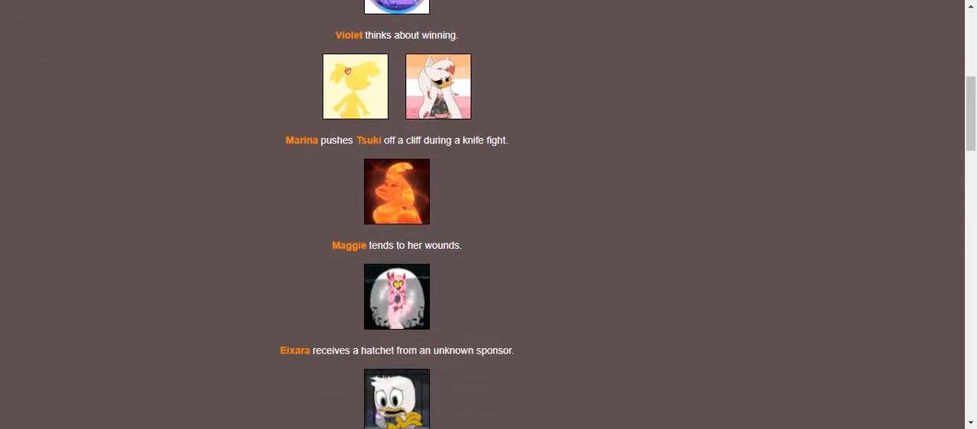
{"action": "scroll", "scroll_direction": "down", "scroll_amount": 3}
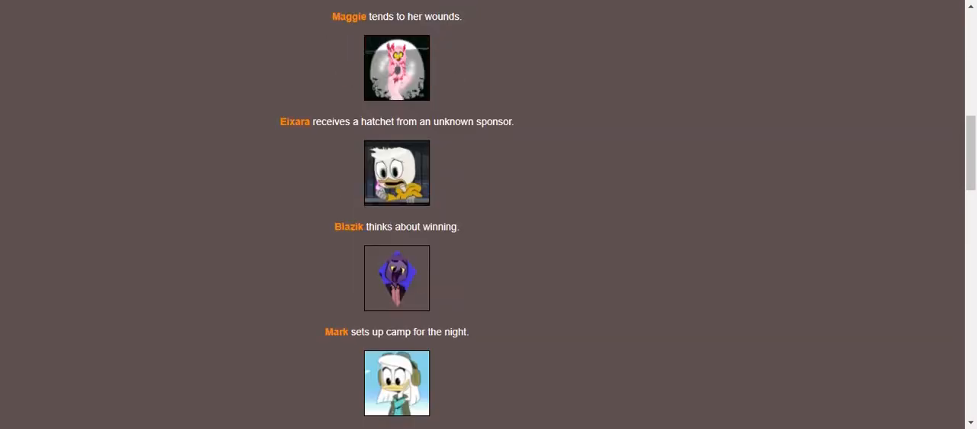
{"action": "scroll", "scroll_direction": "down", "scroll_amount": 3}
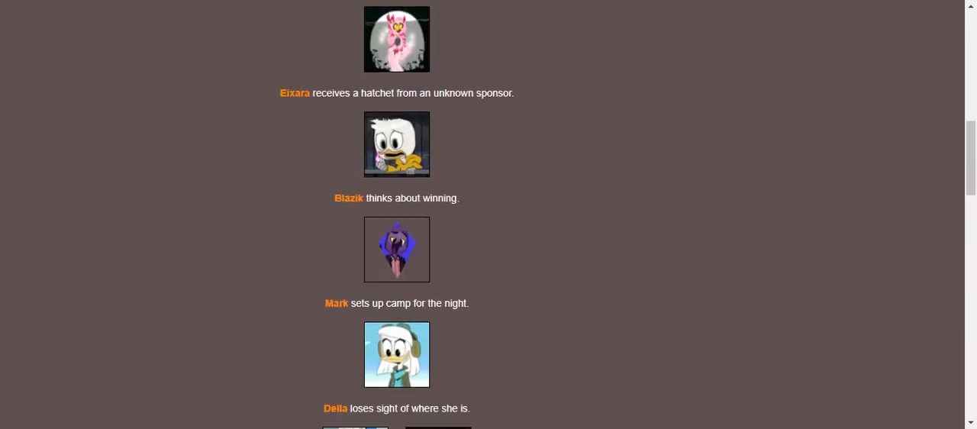
{"action": "scroll", "scroll_direction": "down", "scroll_amount": 3}
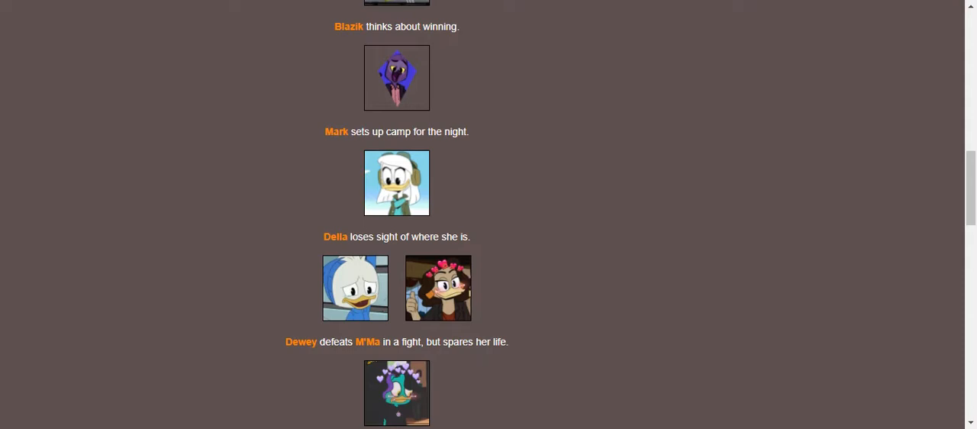
{"action": "scroll", "scroll_direction": "down", "scroll_amount": 3}
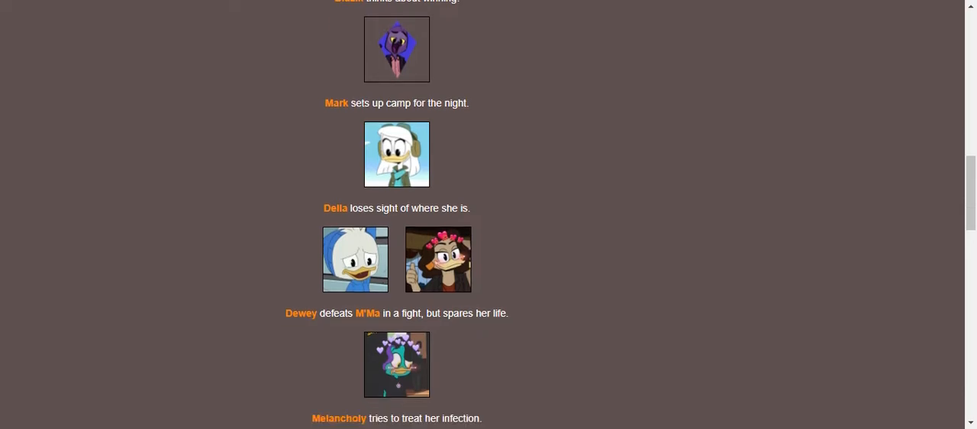
{"action": "scroll", "scroll_direction": "down", "scroll_amount": 3}
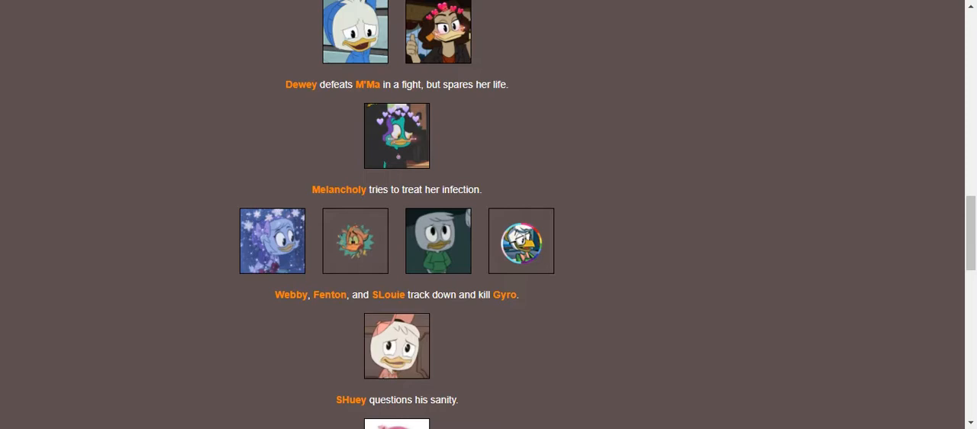
{"action": "scroll", "scroll_direction": "down", "scroll_amount": 3}
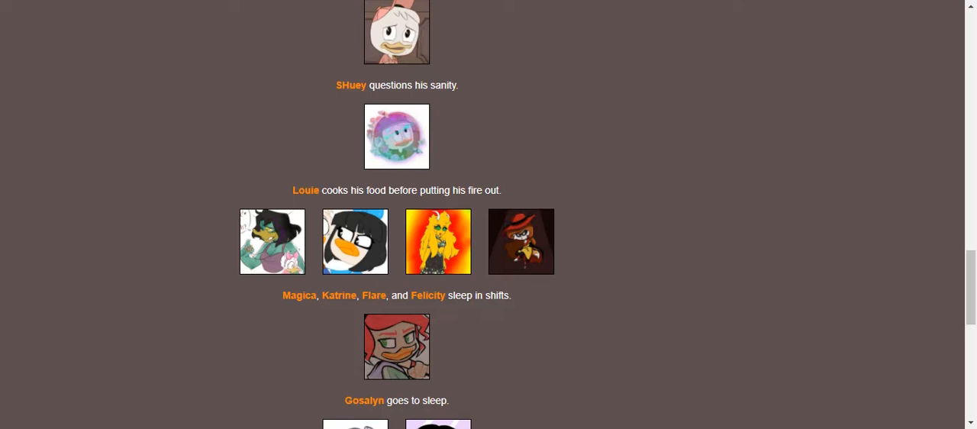
{"action": "scroll", "scroll_direction": "down", "scroll_amount": 3}
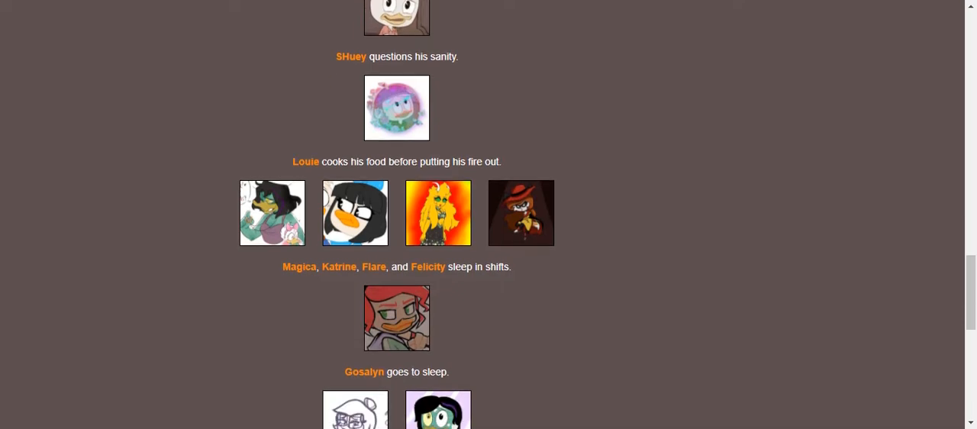
{"action": "scroll", "scroll_direction": "down", "scroll_amount": 3}
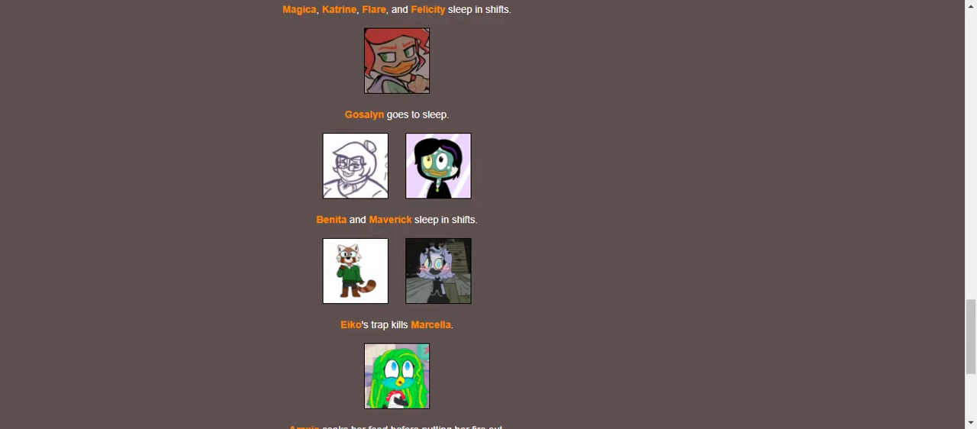
{"action": "scroll", "scroll_direction": "down", "scroll_amount": 3}
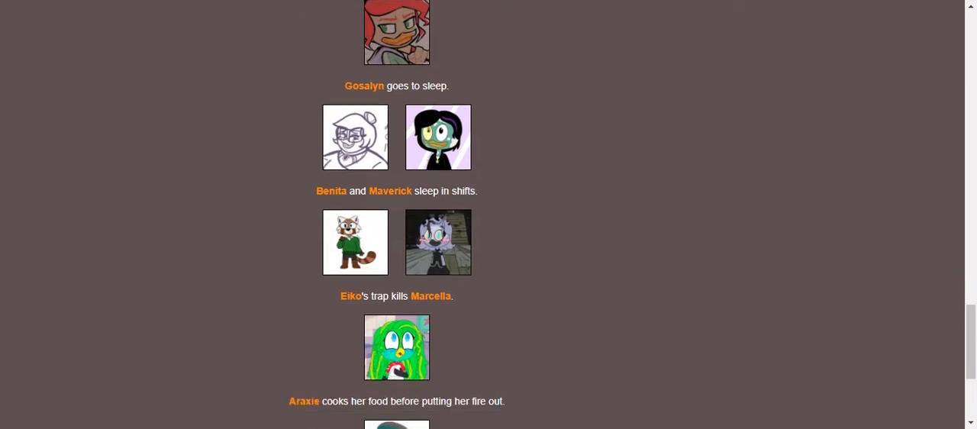
{"action": "scroll", "scroll_direction": "down", "scroll_amount": 3}
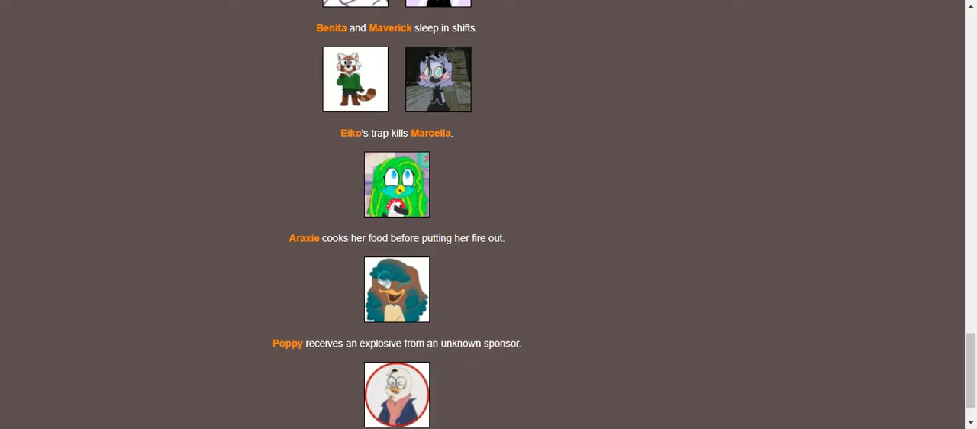
{"action": "scroll", "scroll_direction": "up", "scroll_amount": 3}
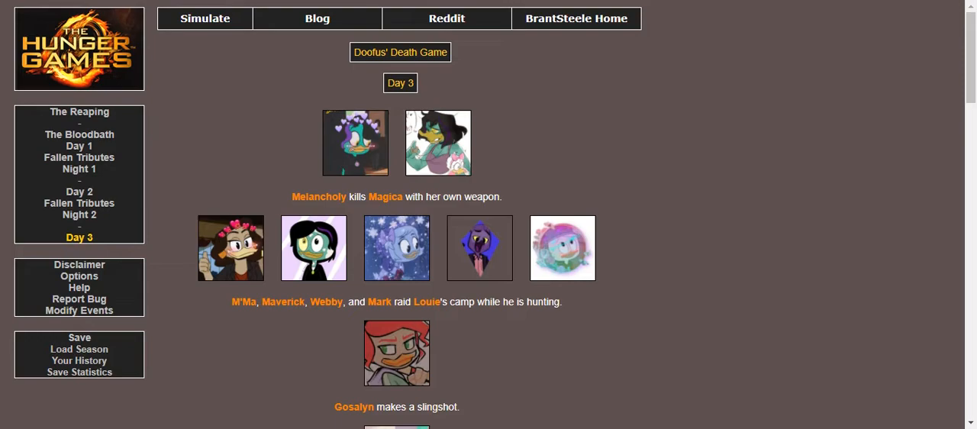
Step: Read Day 3's events and proceed to its fallen tributes page
{"action": "scroll", "scroll_direction": "down", "scroll_amount": 3}
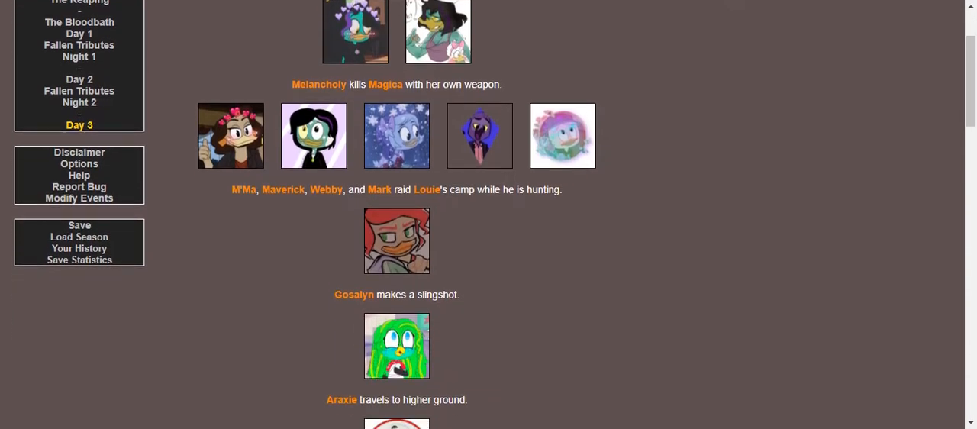
{"action": "scroll", "scroll_direction": "down", "scroll_amount": 3}
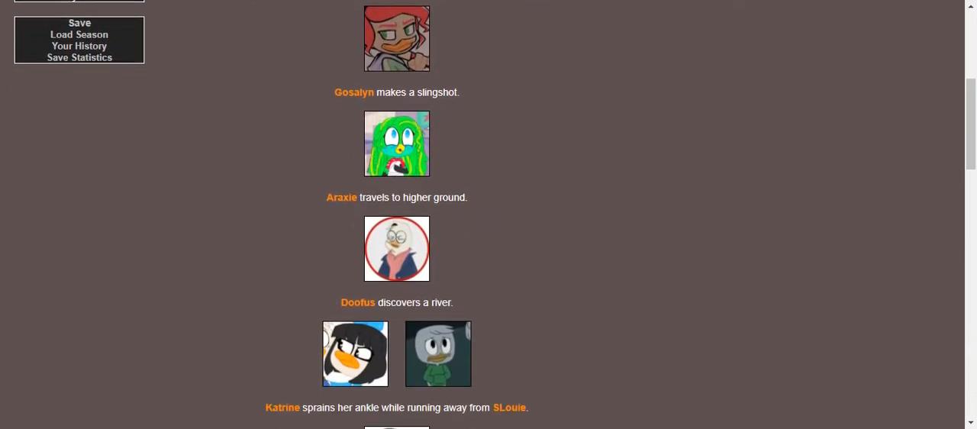
{"action": "scroll", "scroll_direction": "down", "scroll_amount": 3}
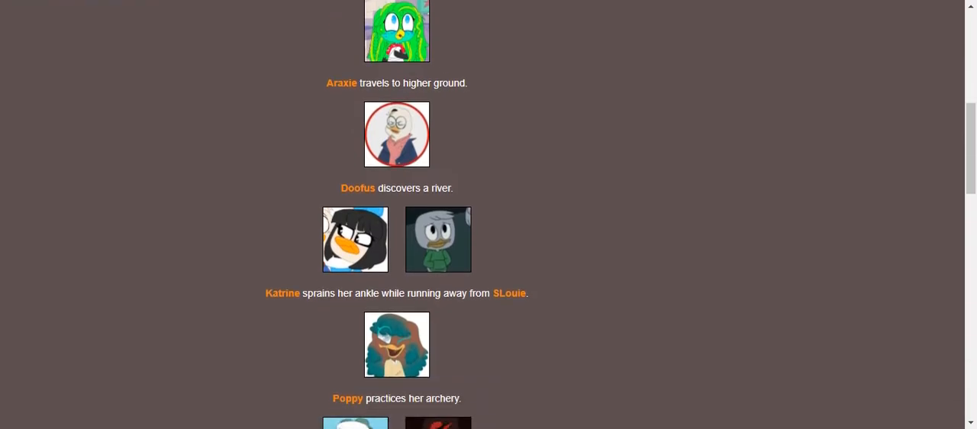
{"action": "scroll", "scroll_direction": "down", "scroll_amount": 3}
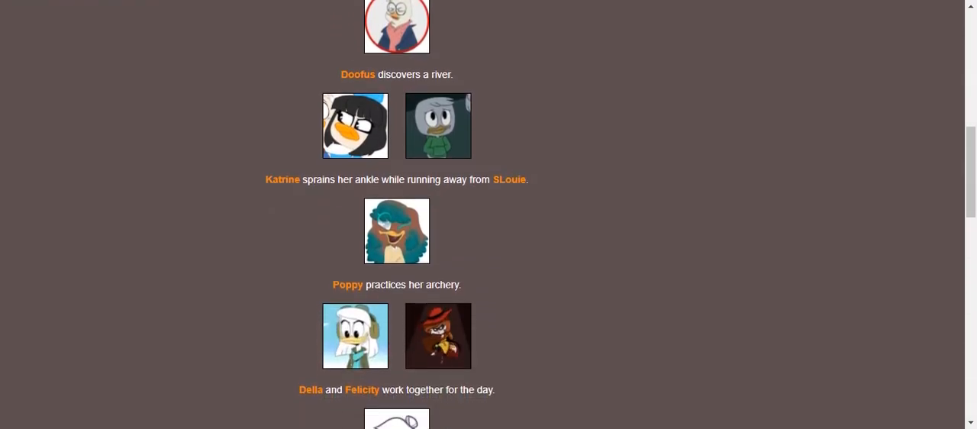
{"action": "scroll", "scroll_direction": "down", "scroll_amount": 3}
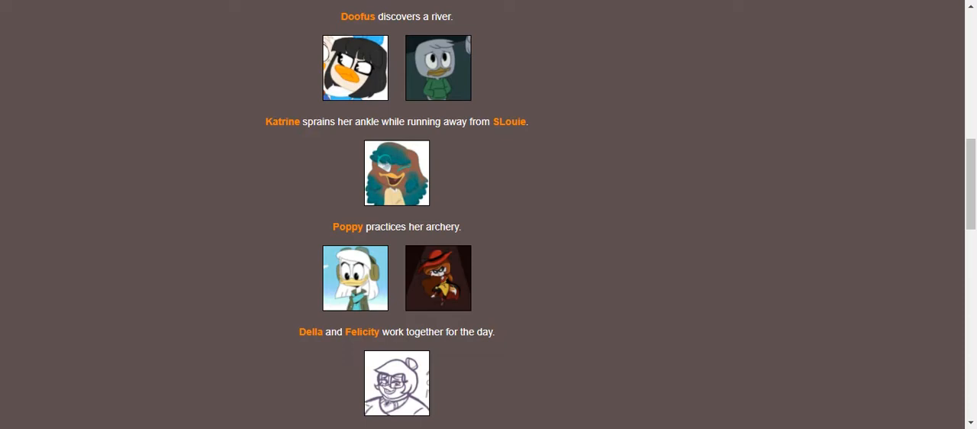
{"action": "scroll", "scroll_direction": "down", "scroll_amount": 3}
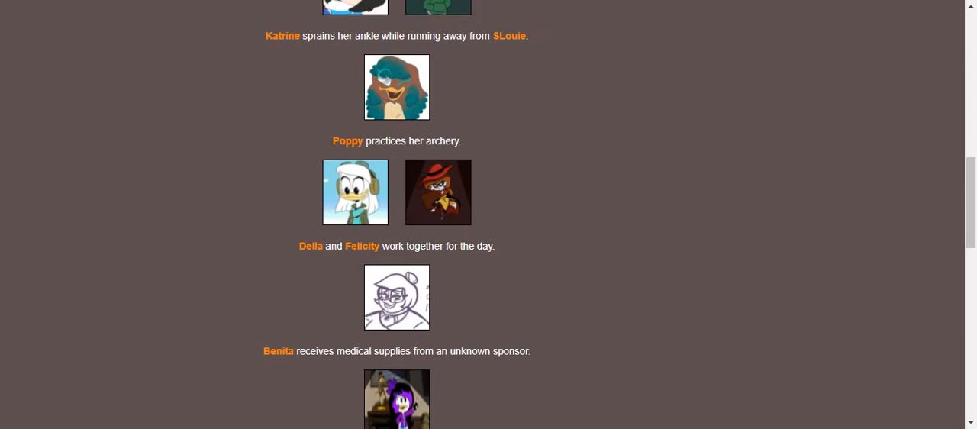
{"action": "scroll", "scroll_direction": "down", "scroll_amount": 3}
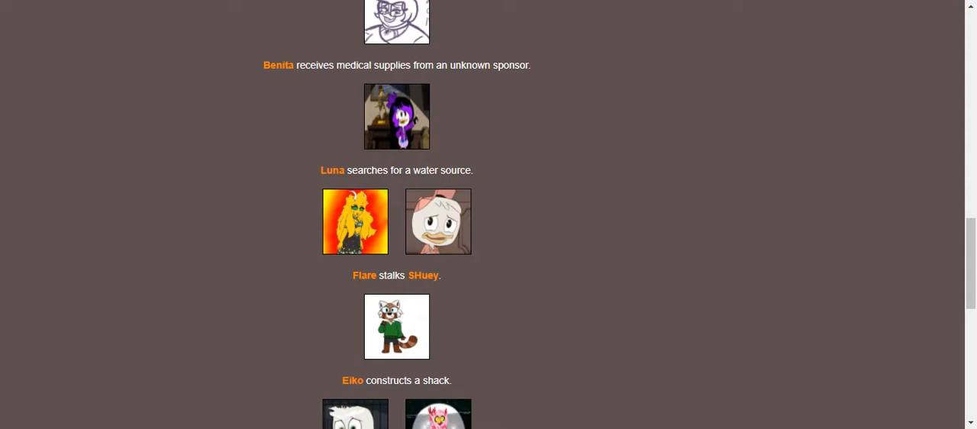
{"action": "scroll", "scroll_direction": "down", "scroll_amount": 3}
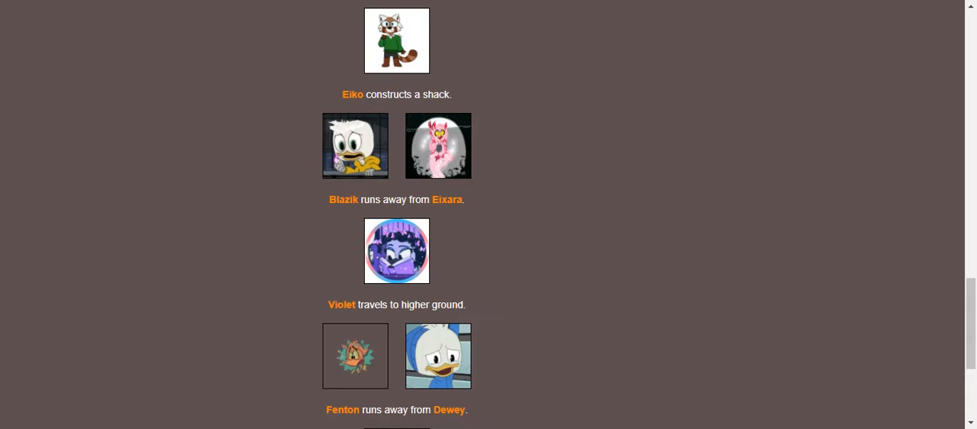
{"action": "scroll", "scroll_direction": "down", "scroll_amount": 3}
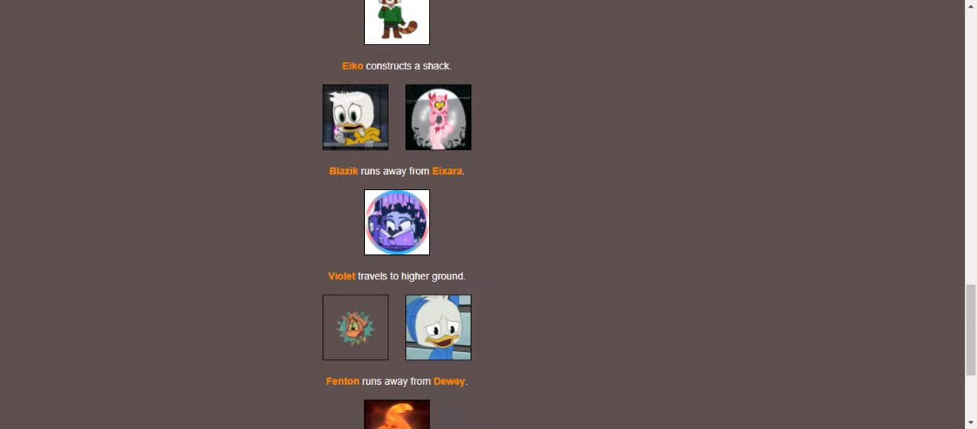
{"action": "scroll", "scroll_direction": "down", "scroll_amount": 3}
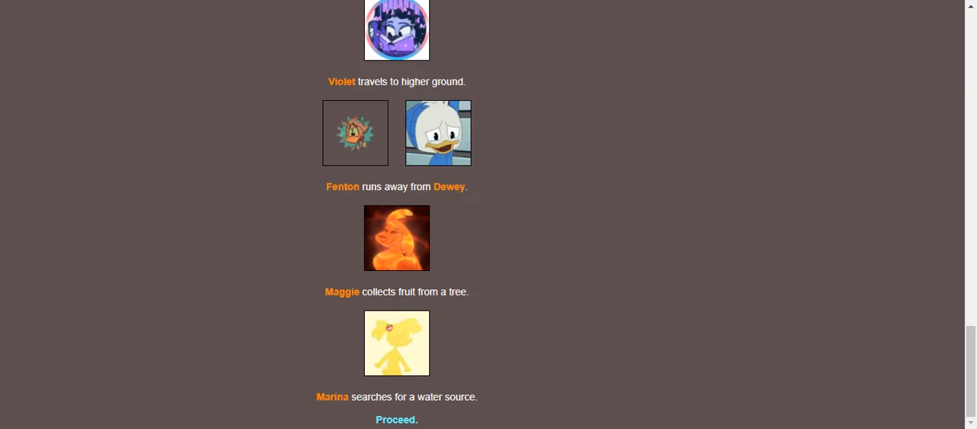
{"action": "left_click", "coordinate": [396, 419]}
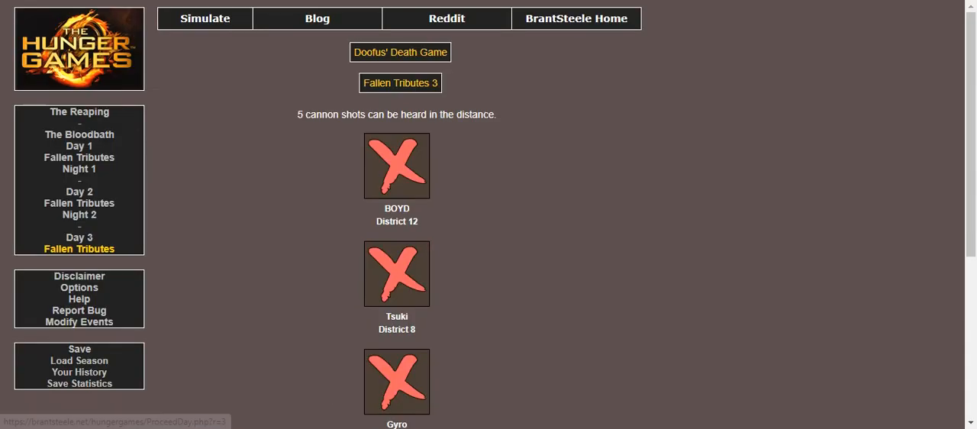
Step: Review fallen tributes BOYD, Tsuki, Gyro, Marcella and Magica, then advance to Night 3
{"action": "scroll", "scroll_direction": "down", "scroll_amount": 3}
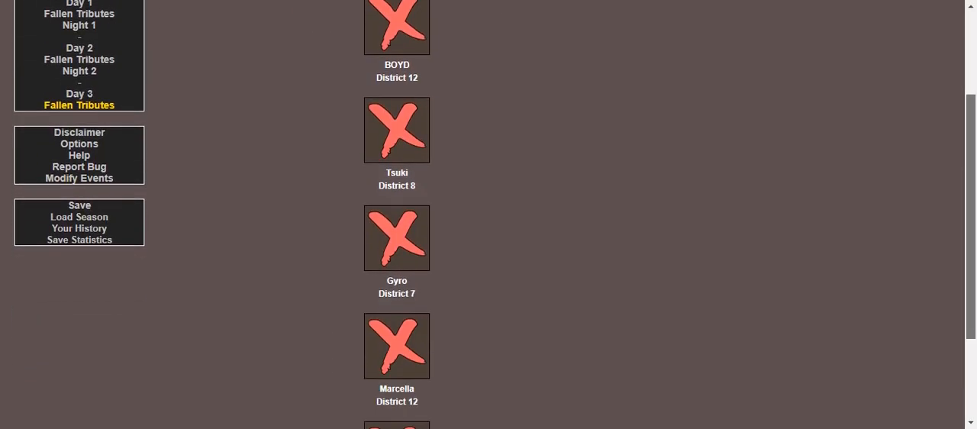
{"action": "scroll", "scroll_direction": "down", "scroll_amount": 3}
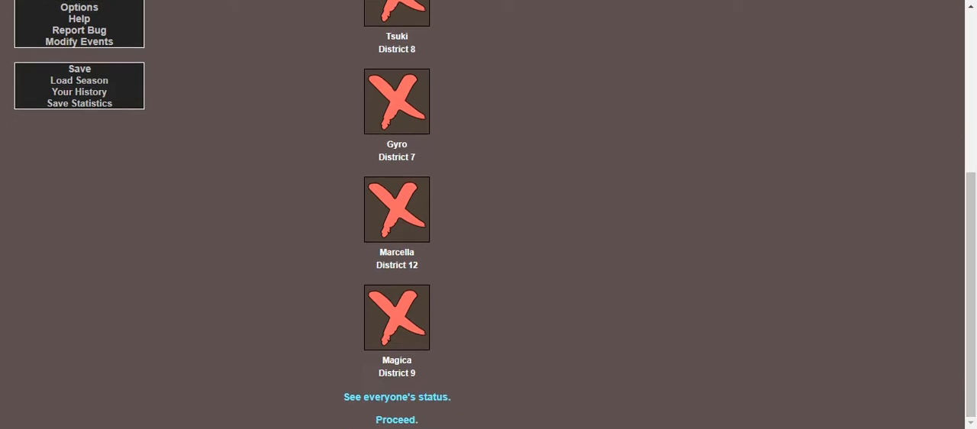
{"action": "left_click", "coordinate": [396, 419]}
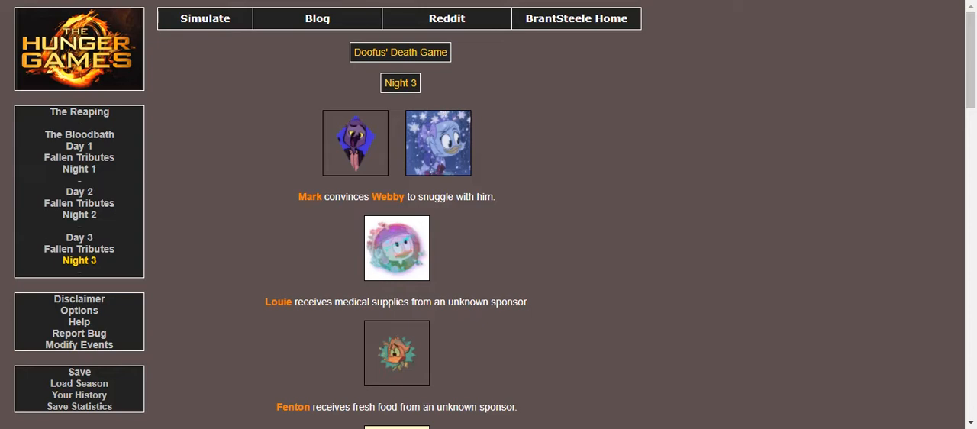
{"action": "scroll", "scroll_direction": "down", "scroll_amount": 3}
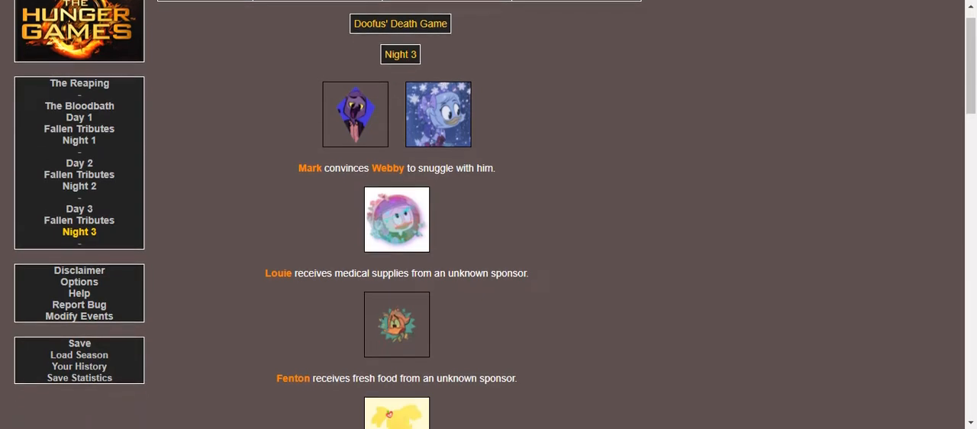
{"action": "scroll", "scroll_direction": "down", "scroll_amount": 3}
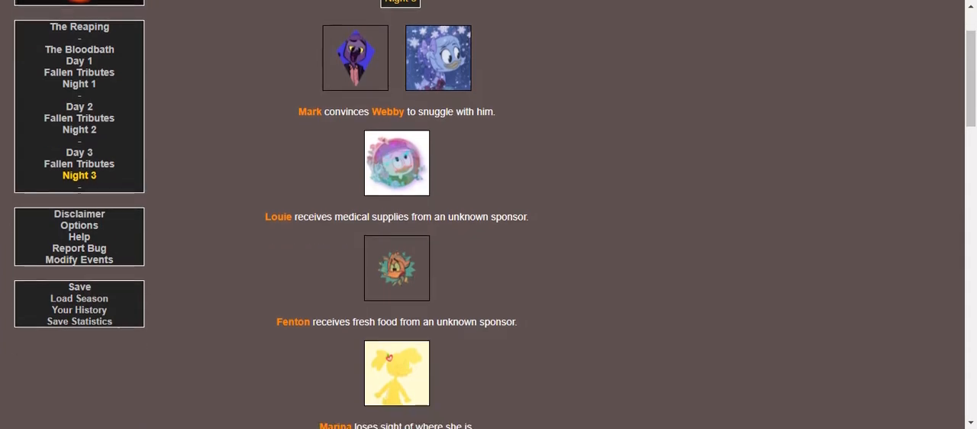
{"action": "scroll", "scroll_direction": "down", "scroll_amount": 3}
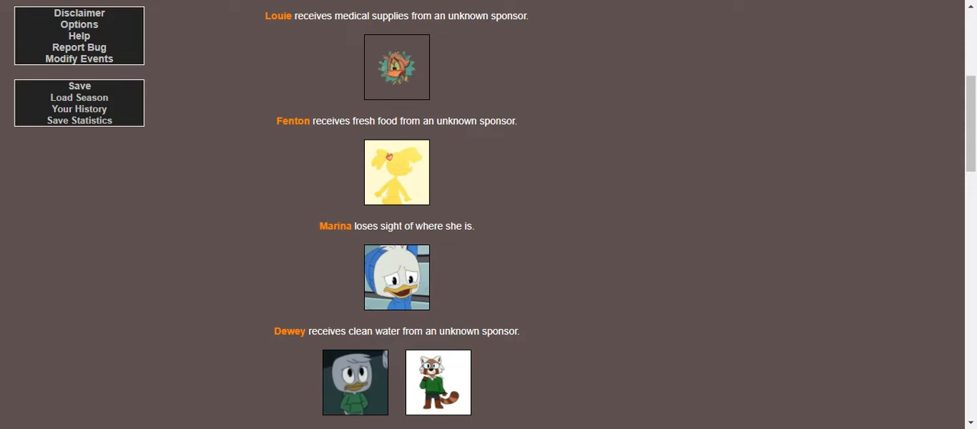
{"action": "scroll", "scroll_direction": "down", "scroll_amount": 3}
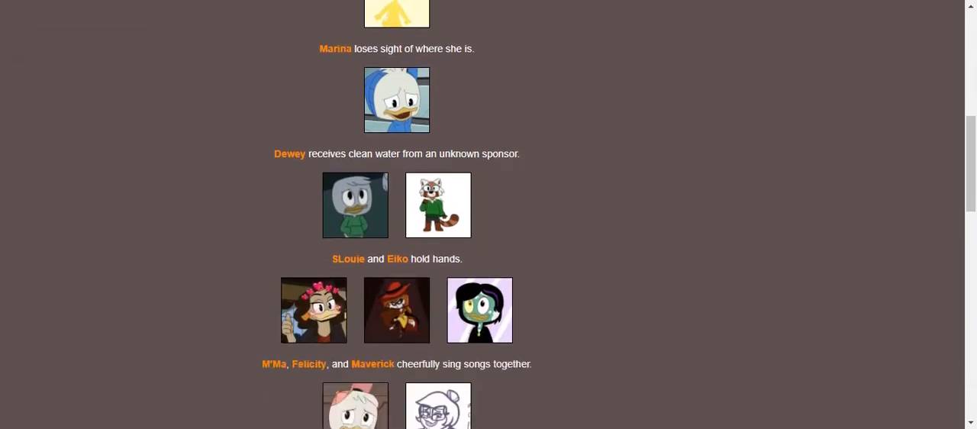
{"action": "scroll", "scroll_direction": "down", "scroll_amount": 3}
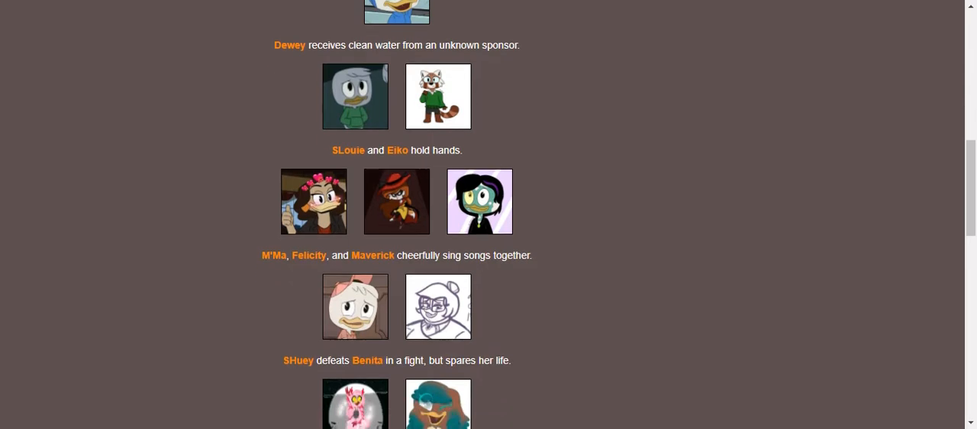
{"action": "scroll", "scroll_direction": "down", "scroll_amount": 3}
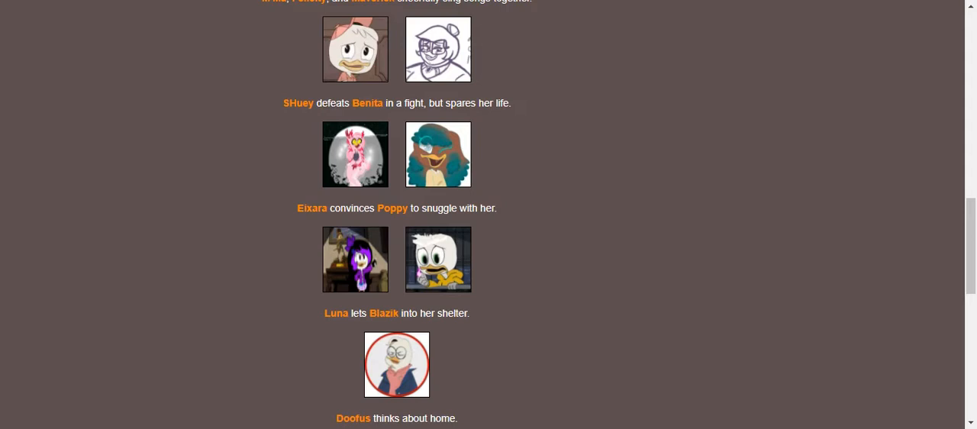
{"action": "scroll", "scroll_direction": "down", "scroll_amount": 3}
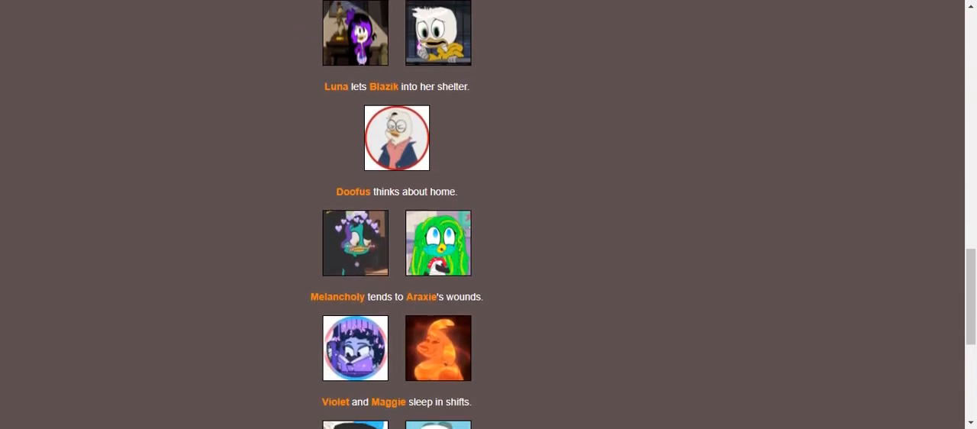
{"action": "scroll", "scroll_direction": "down", "scroll_amount": 3}
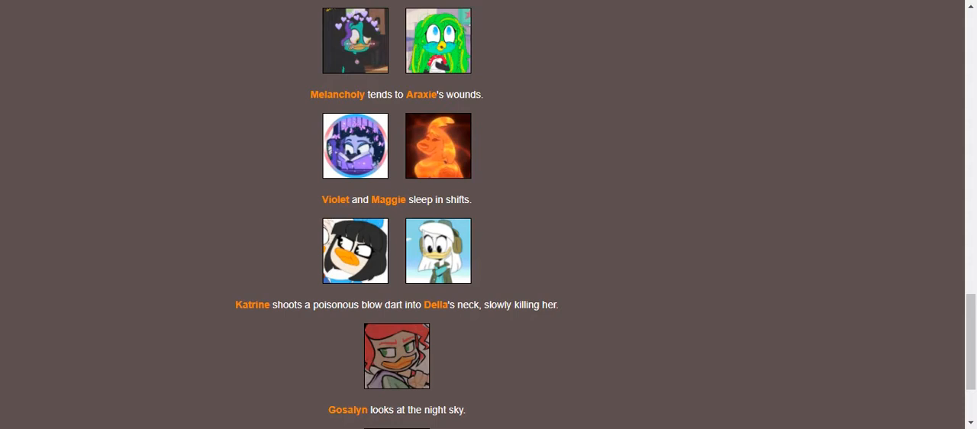
{"action": "scroll", "scroll_direction": "down", "scroll_amount": 3}
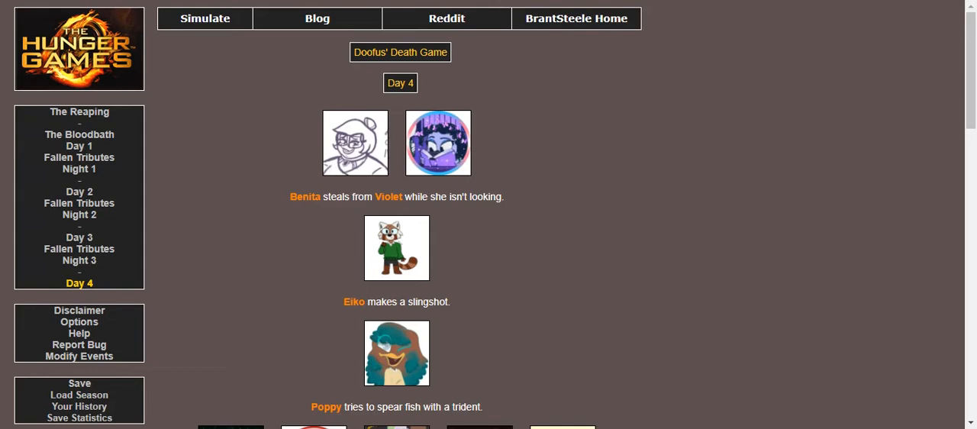
Step: Read Day 4's events, pass fallen tributes Della and Maggie, and reach Night 4
{"action": "scroll", "scroll_direction": "down", "scroll_amount": 3}
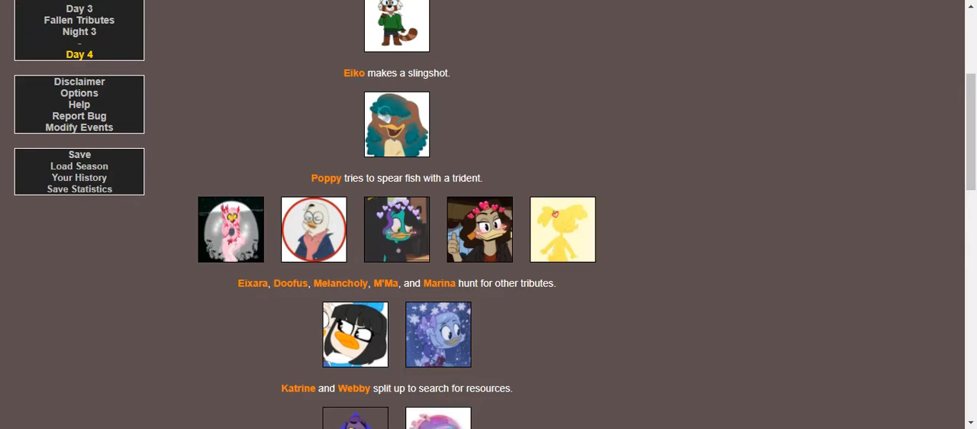
{"action": "scroll", "scroll_direction": "down", "scroll_amount": 3}
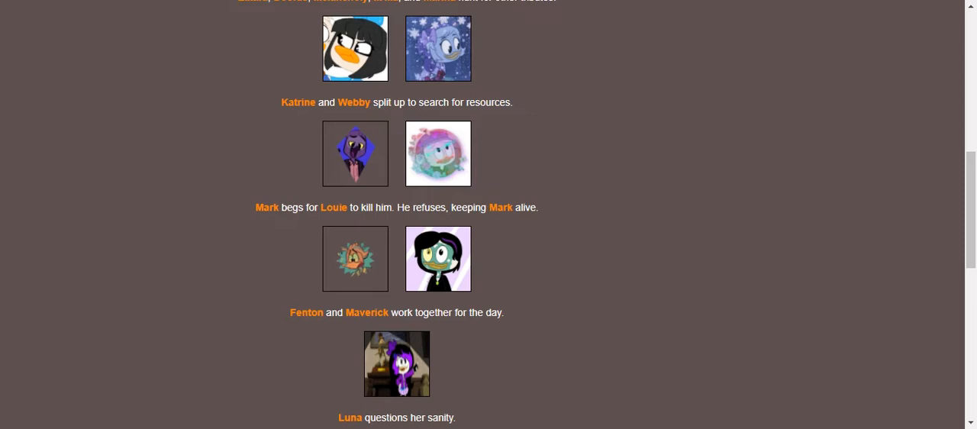
{"action": "scroll", "scroll_direction": "down", "scroll_amount": 3}
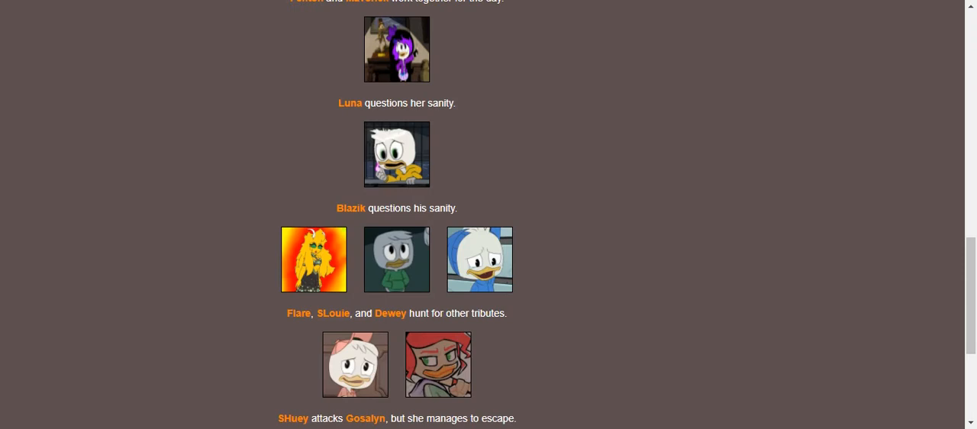
{"action": "scroll", "scroll_direction": "down", "scroll_amount": 3}
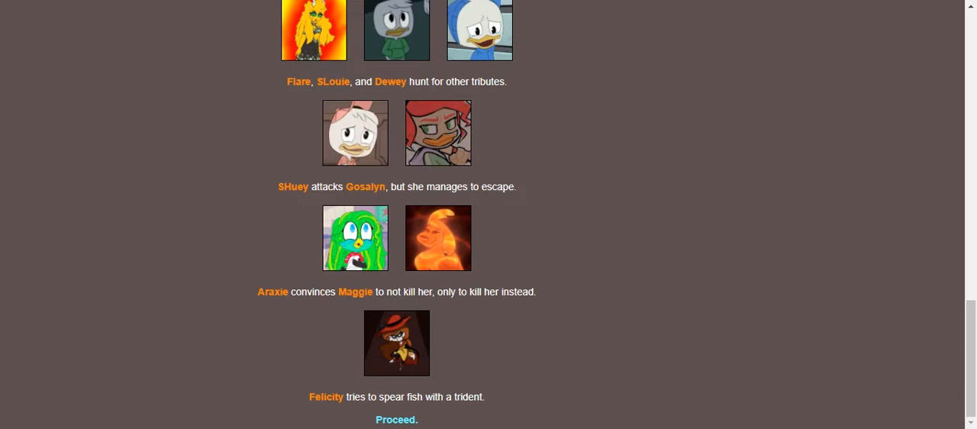
{"action": "mouse_move", "coordinate": [396, 420]}
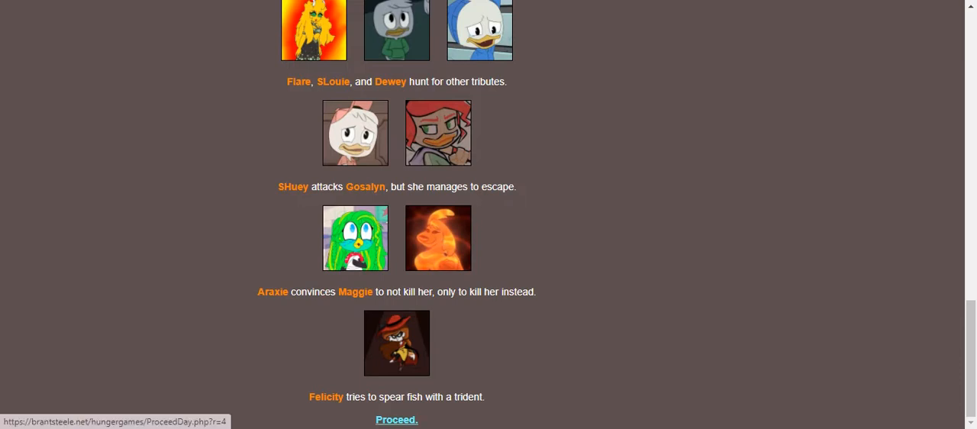
{"action": "left_click", "coordinate": [396, 419]}
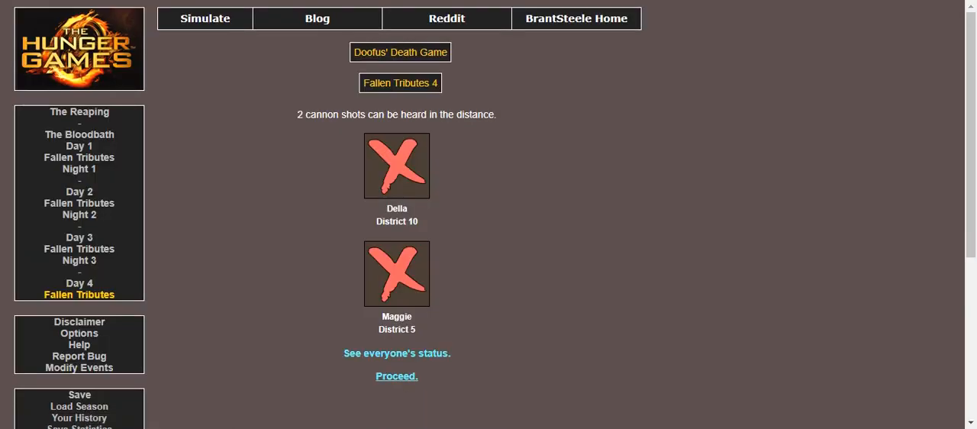
{"action": "left_click", "coordinate": [396, 376]}
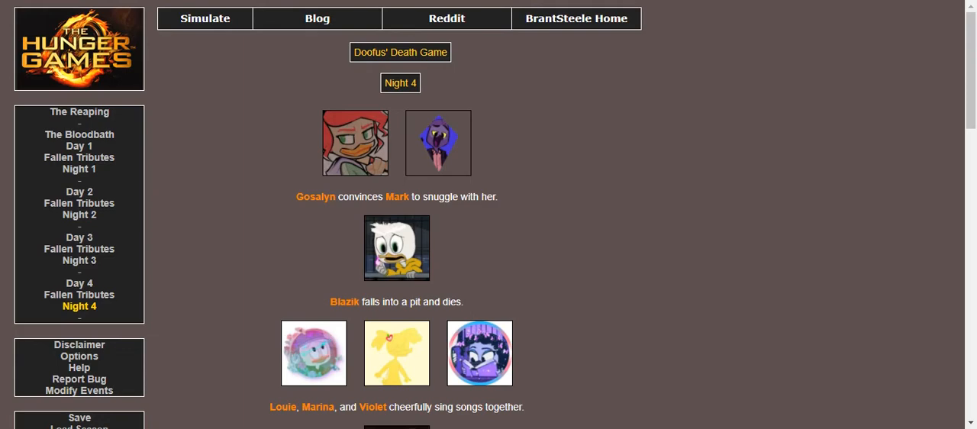
Step: Read Night 4's events through Benita's fatal fall from a tree, then advance to Day 5
{"action": "scroll", "scroll_direction": "down", "scroll_amount": 3}
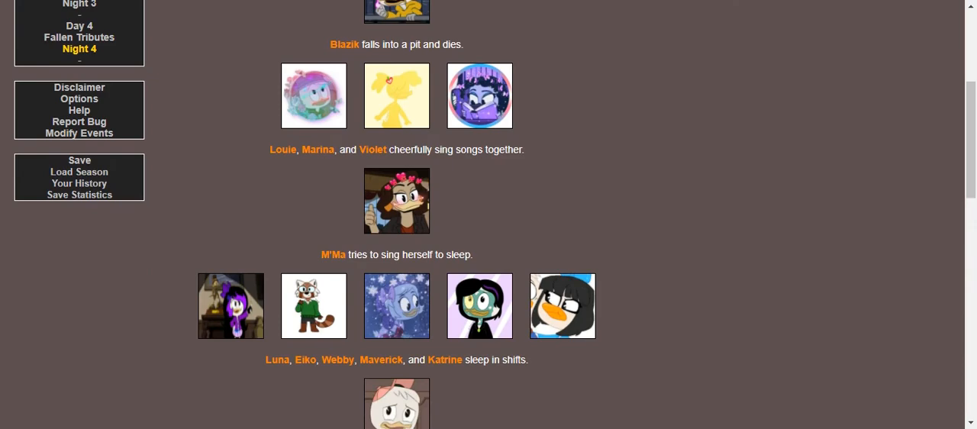
{"action": "scroll", "scroll_direction": "down", "scroll_amount": 3}
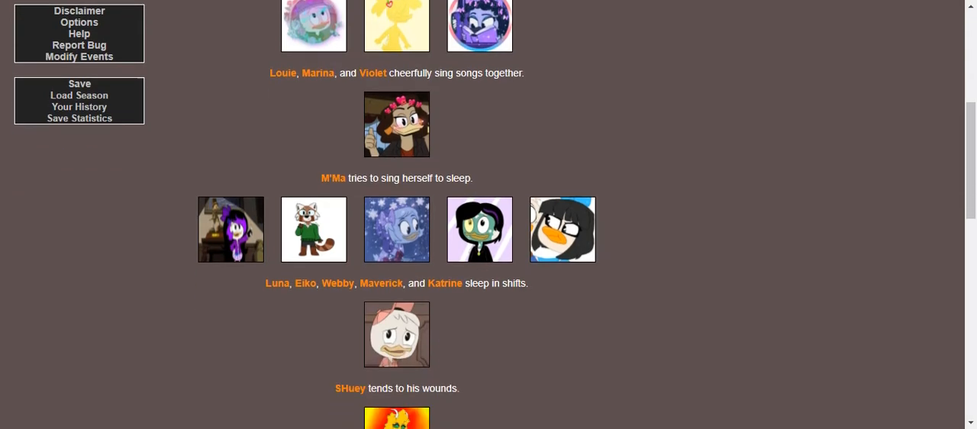
{"action": "scroll", "scroll_direction": "down", "scroll_amount": 3}
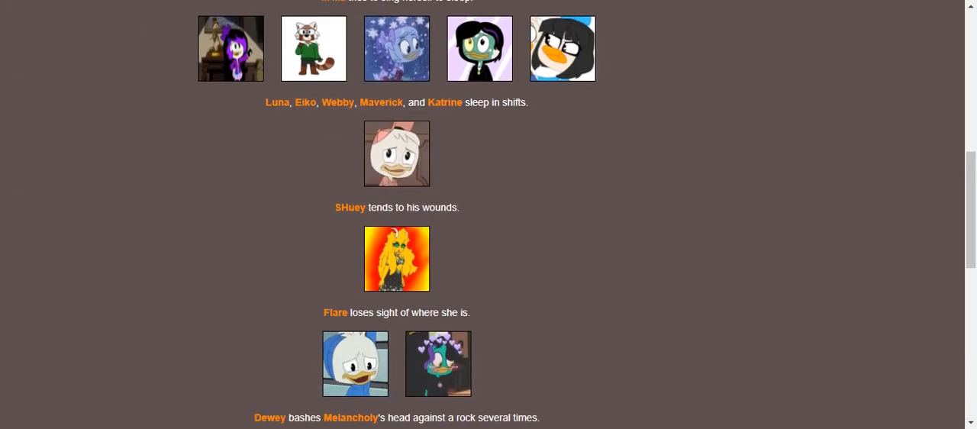
{"action": "scroll", "scroll_direction": "down", "scroll_amount": 3}
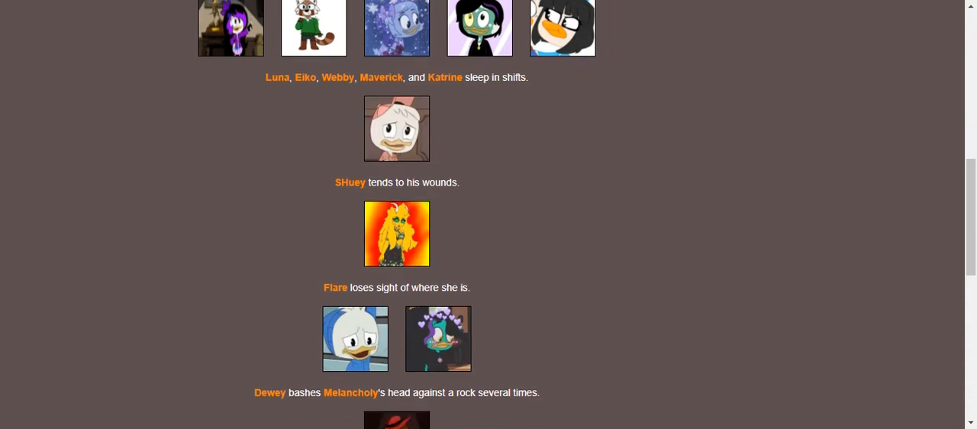
{"action": "scroll", "scroll_direction": "down", "scroll_amount": 3}
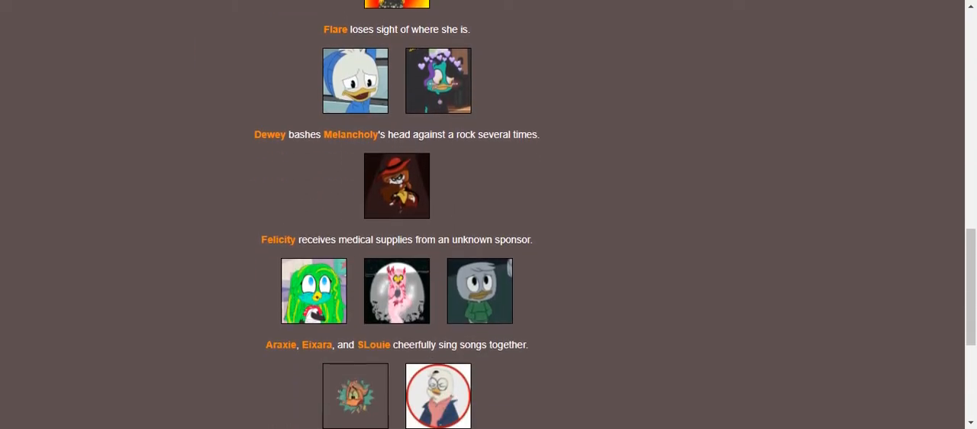
{"action": "scroll", "scroll_direction": "down", "scroll_amount": 3}
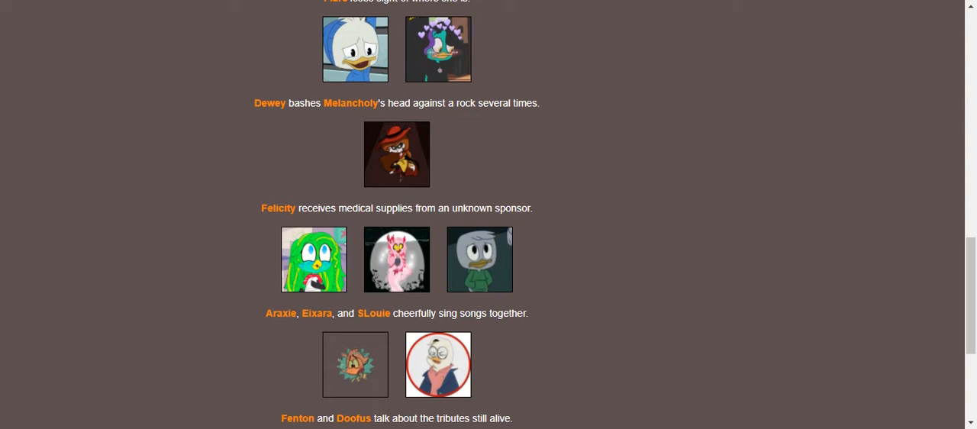
{"action": "scroll", "scroll_direction": "down", "scroll_amount": 3}
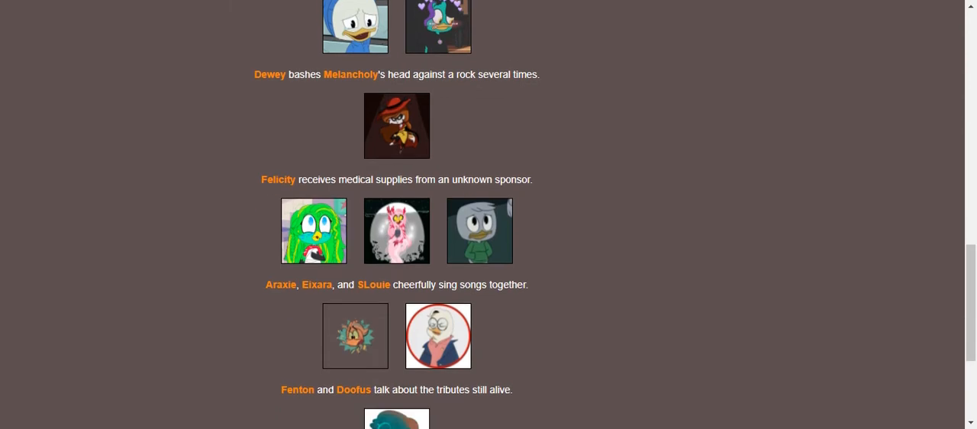
{"action": "scroll", "scroll_direction": "down", "scroll_amount": 3}
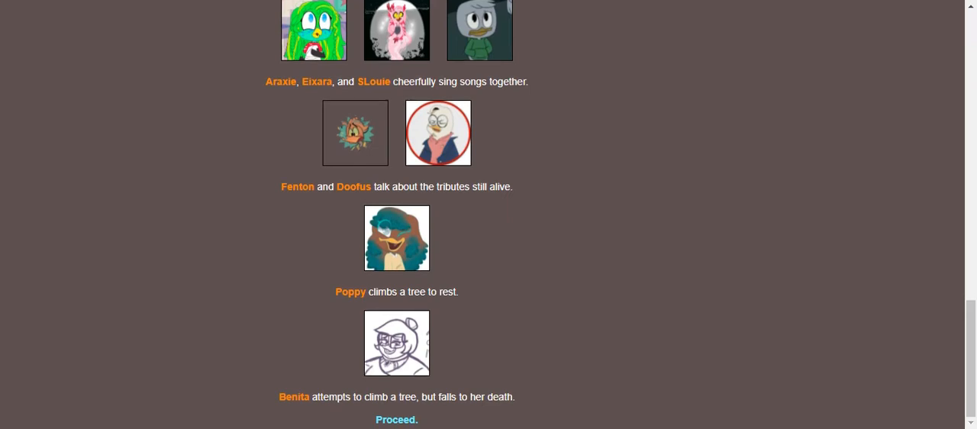
{"action": "mouse_move", "coordinate": [396, 419]}
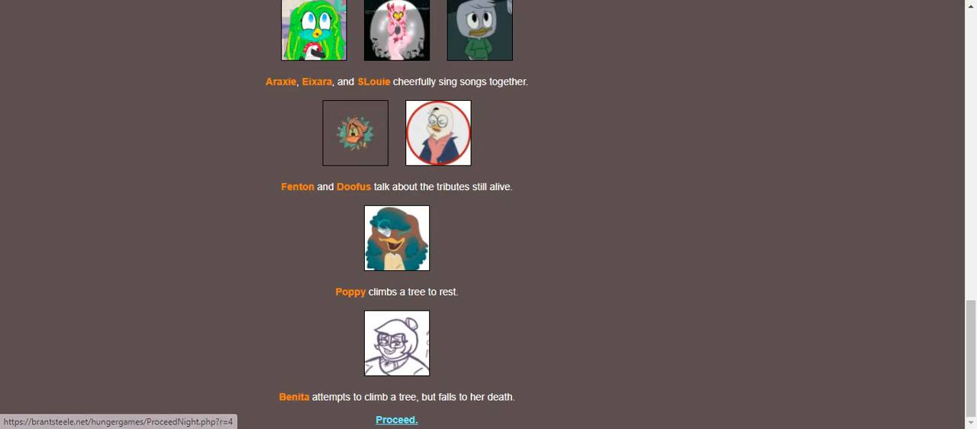
{"action": "left_click", "coordinate": [396, 419]}
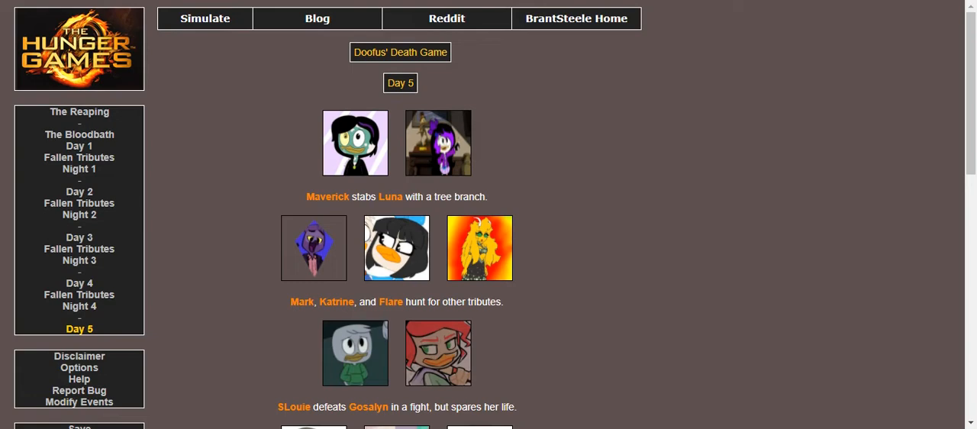
Step: Read Day 5's events, including Poppy's explosive killing Araxie and Louie, and reach the hurricane
{"action": "scroll", "scroll_direction": "down", "scroll_amount": 3}
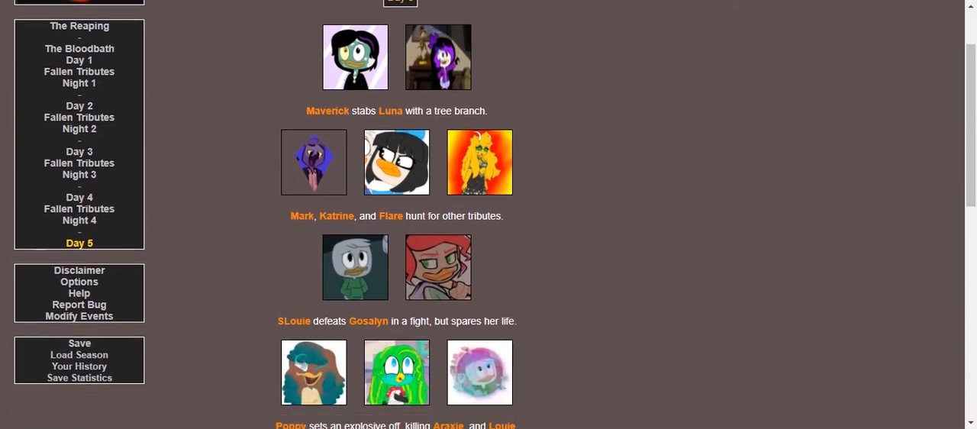
{"action": "scroll", "scroll_direction": "down", "scroll_amount": 3}
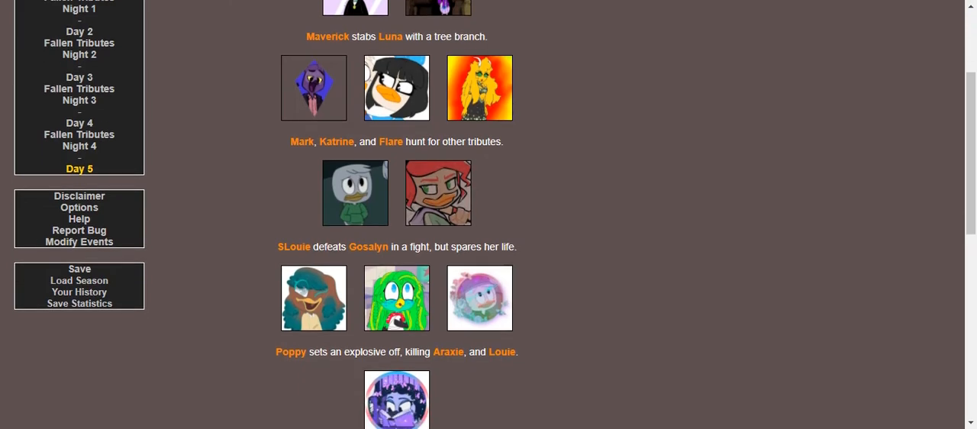
{"action": "scroll", "scroll_direction": "down", "scroll_amount": 3}
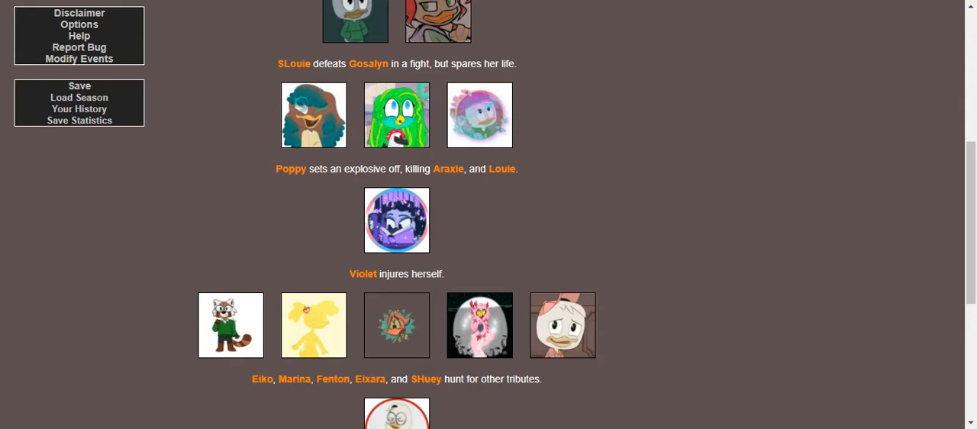
{"action": "scroll", "scroll_direction": "down", "scroll_amount": 3}
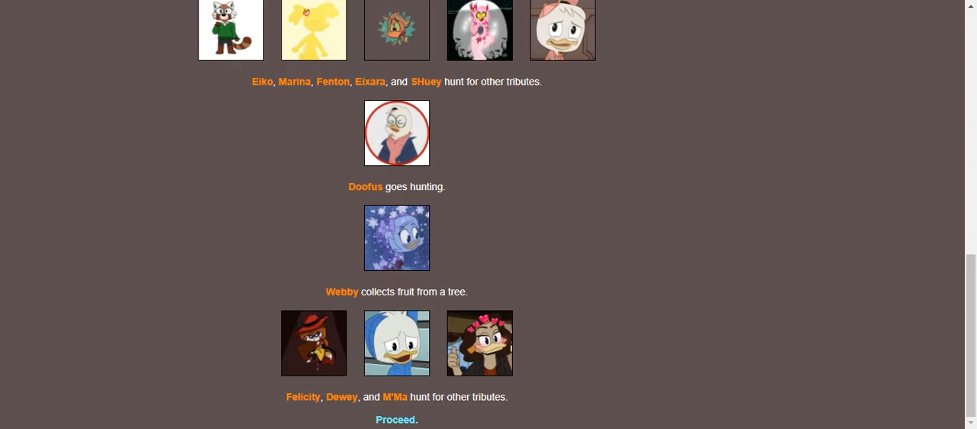
{"action": "left_click", "coordinate": [396, 419]}
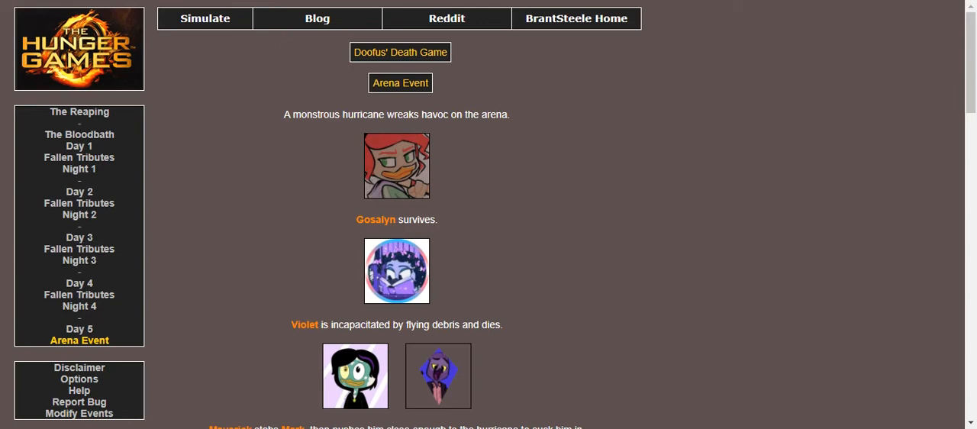
Step: Read the hurricane arena event through SLouie's death, then advance to Fallen Tributes 5
{"action": "scroll", "scroll_direction": "down", "scroll_amount": 3}
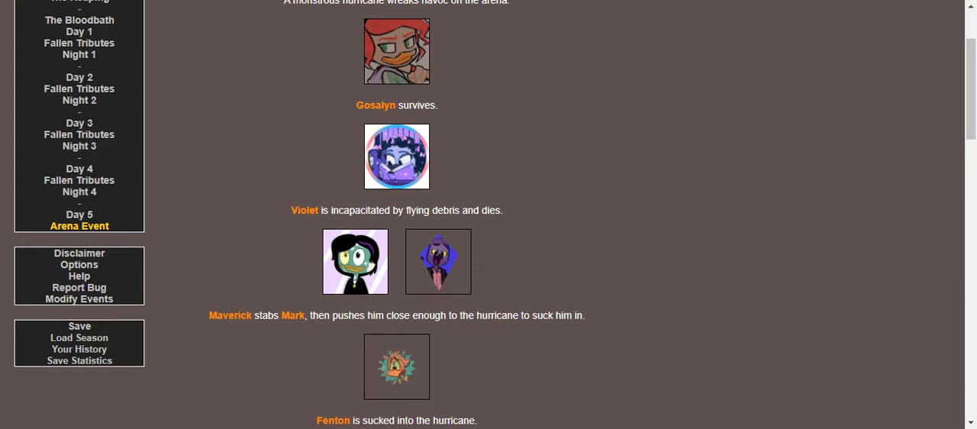
{"action": "scroll", "scroll_direction": "down", "scroll_amount": 3}
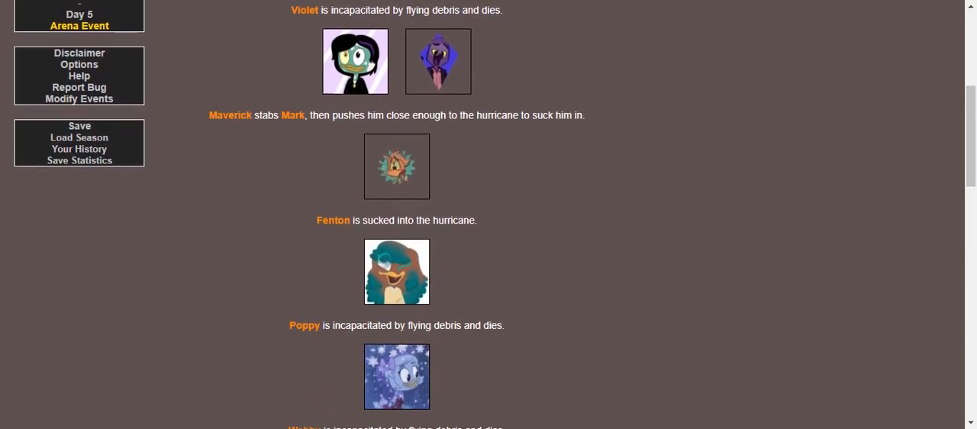
{"action": "scroll", "scroll_direction": "down", "scroll_amount": 3}
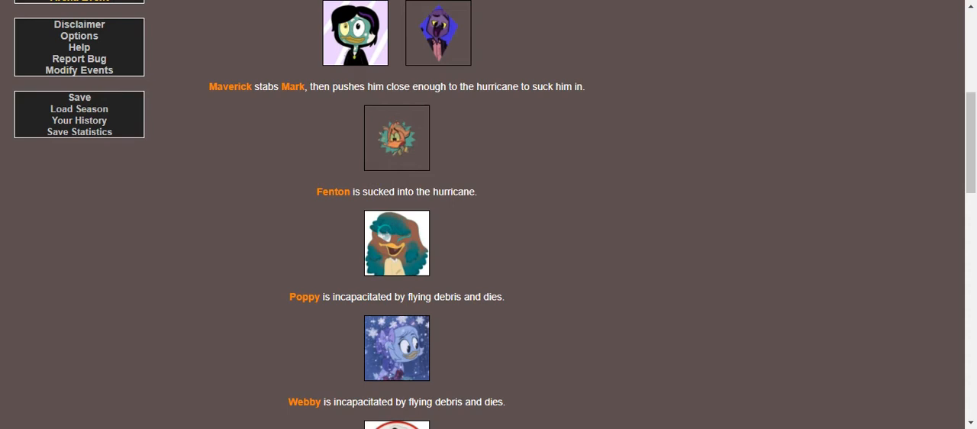
{"action": "scroll", "scroll_direction": "down", "scroll_amount": 3}
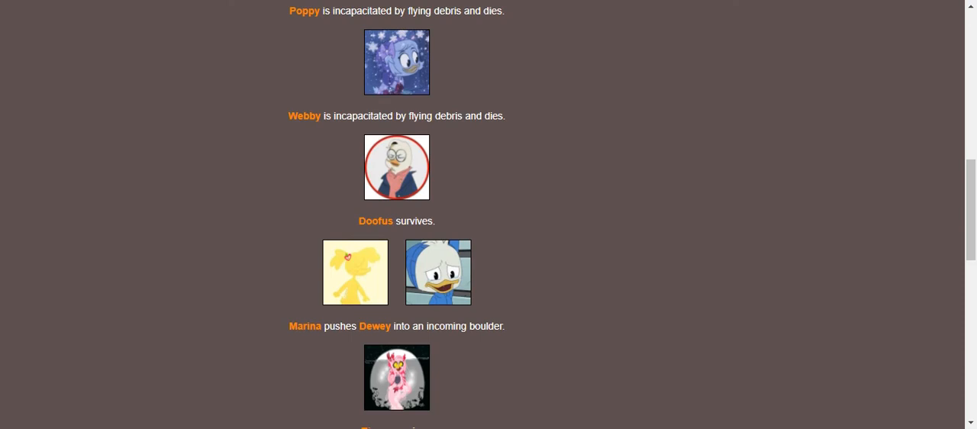
{"action": "scroll", "scroll_direction": "down", "scroll_amount": 3}
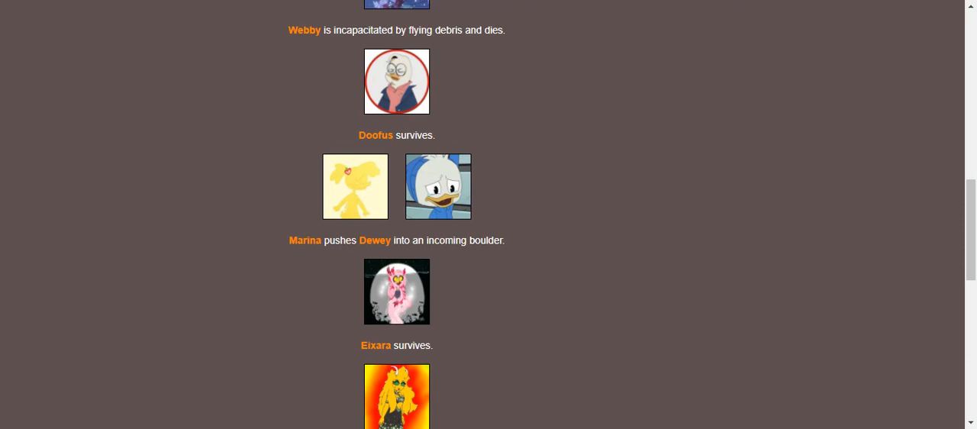
{"action": "scroll", "scroll_direction": "down", "scroll_amount": 3}
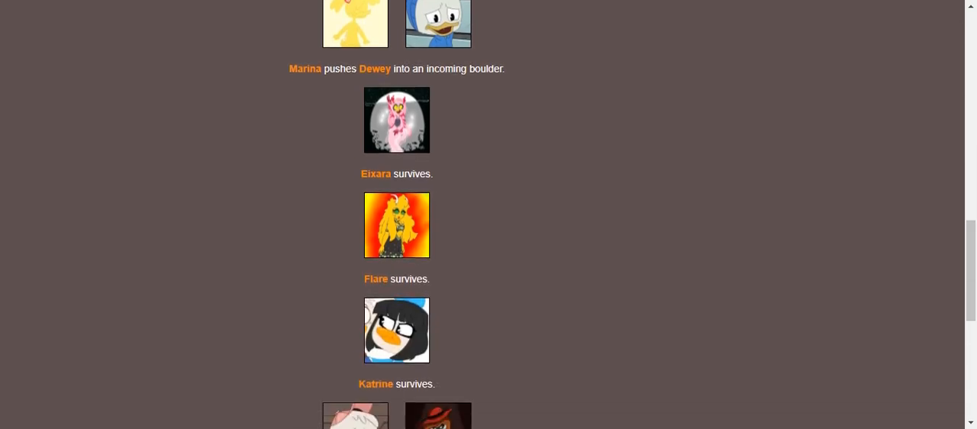
{"action": "scroll", "scroll_direction": "down", "scroll_amount": 3}
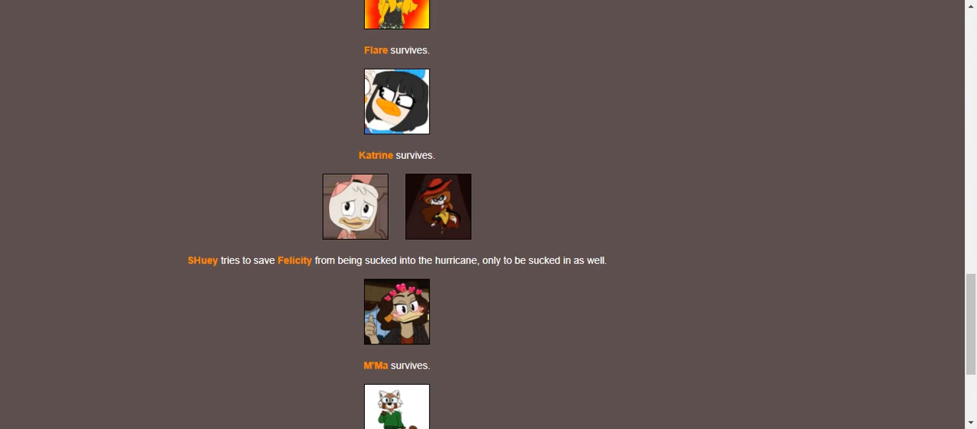
{"action": "scroll", "scroll_direction": "down", "scroll_amount": 3}
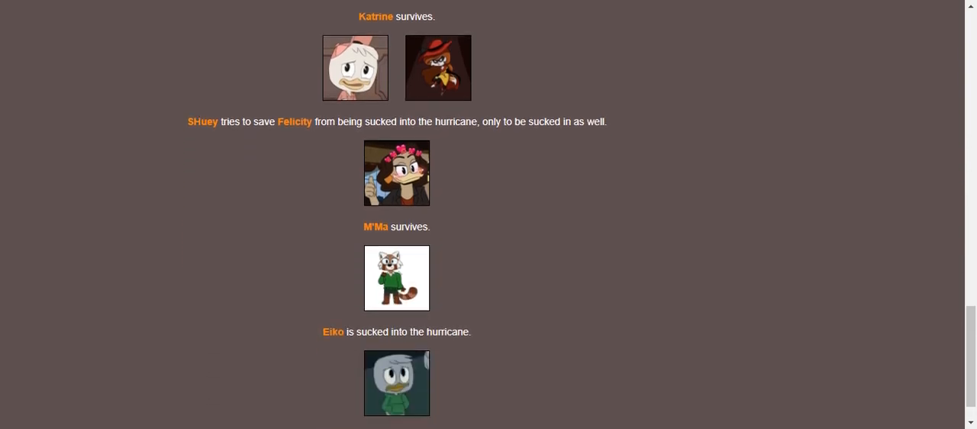
{"action": "scroll", "scroll_direction": "down", "scroll_amount": 3}
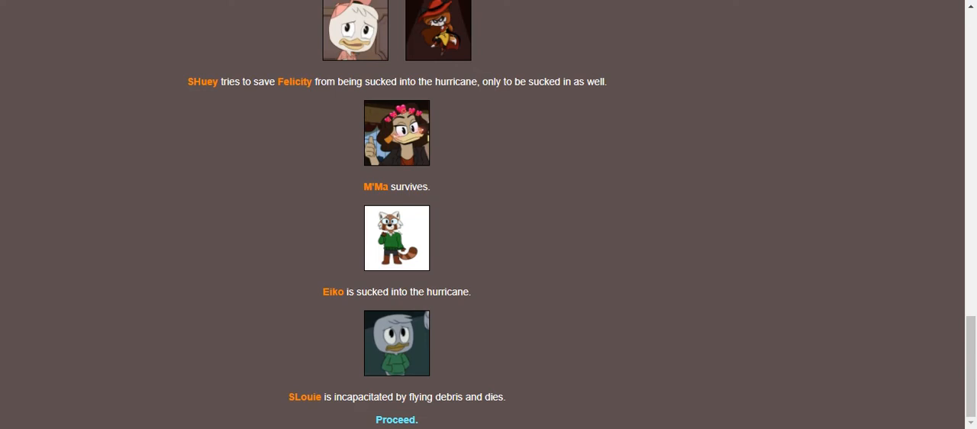
{"action": "mouse_move", "coordinate": [395, 419]}
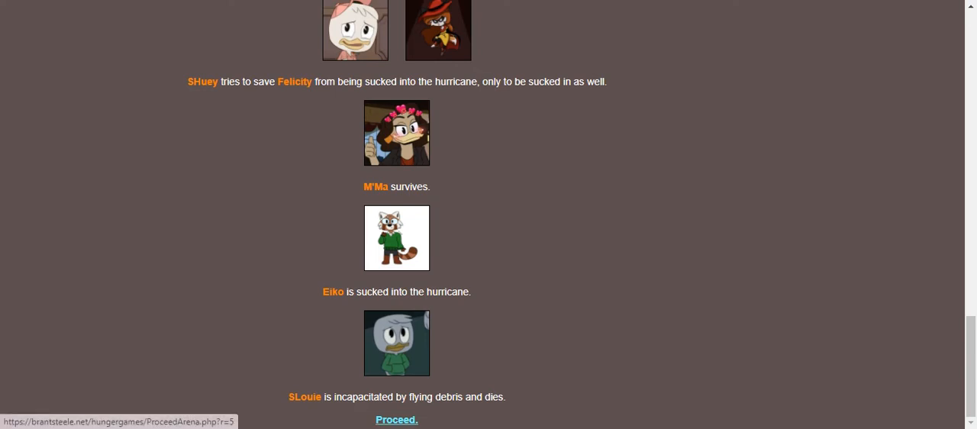
{"action": "left_click", "coordinate": [396, 419]}
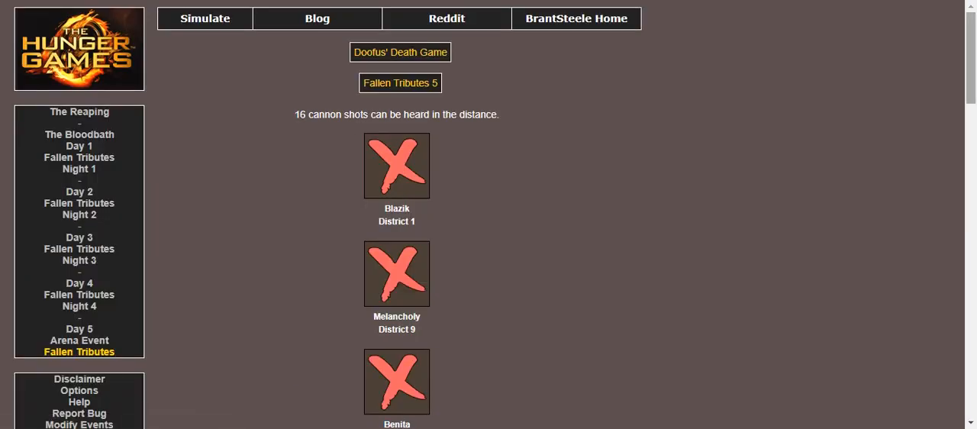
Step: Read the 16 fallen tributes and the Night 5 events, then continue to The Feast
{"action": "scroll", "scroll_direction": "down", "scroll_amount": 3}
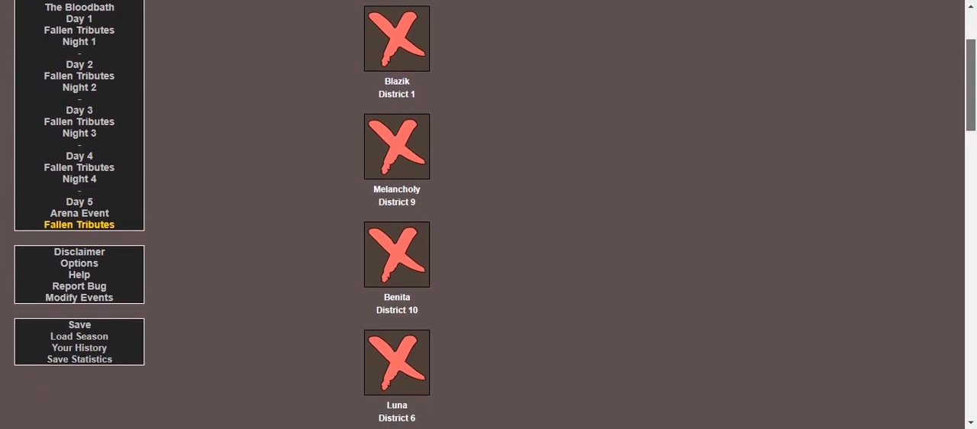
{"action": "scroll", "scroll_direction": "down", "scroll_amount": 3}
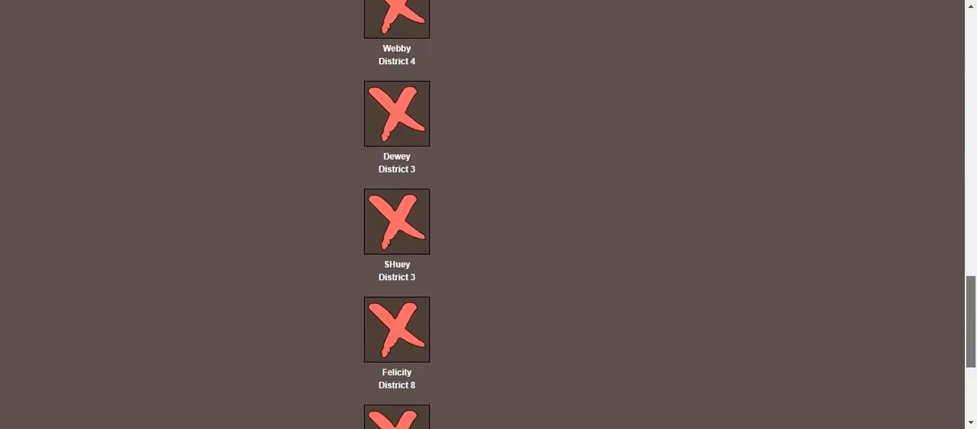
{"action": "scroll", "scroll_direction": "down", "scroll_amount": 3}
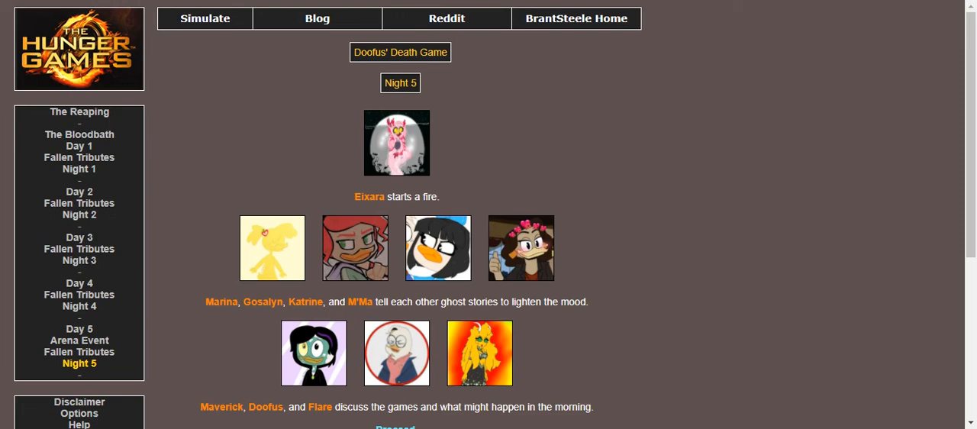
{"action": "scroll", "scroll_direction": "down", "scroll_amount": 3}
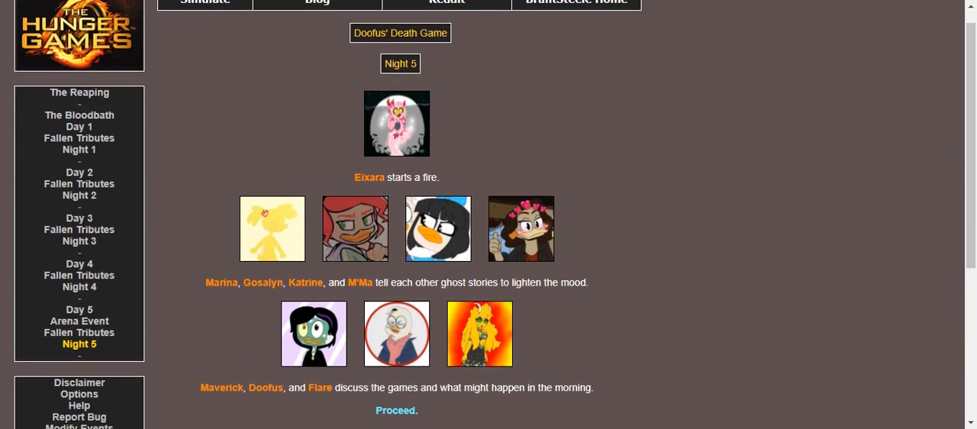
{"action": "scroll", "scroll_direction": "down", "scroll_amount": 3}
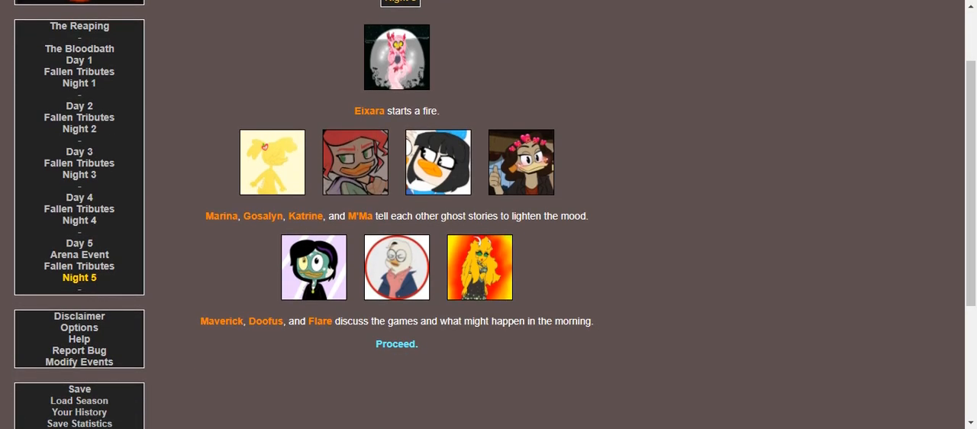
{"action": "left_click", "coordinate": [397, 343]}
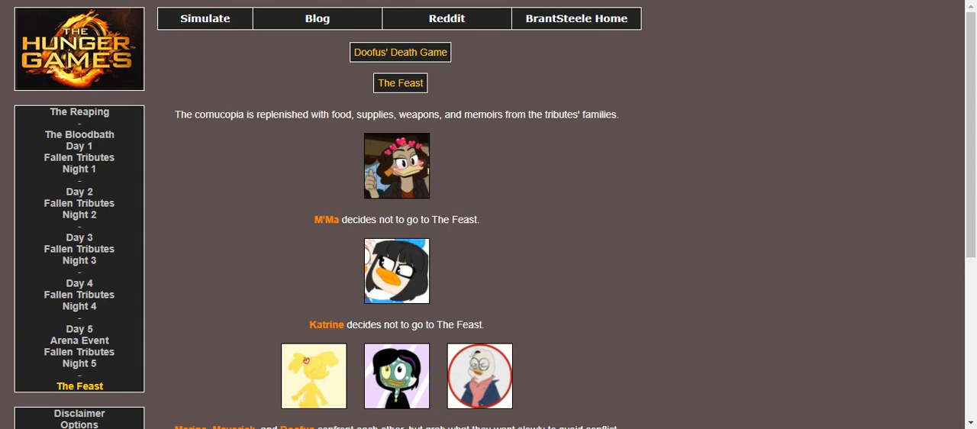
Step: Read The Feast, where Eixara poisons Flare and Gosalyn drowns, then advance to Day 6
{"action": "scroll", "scroll_direction": "down", "scroll_amount": 3}
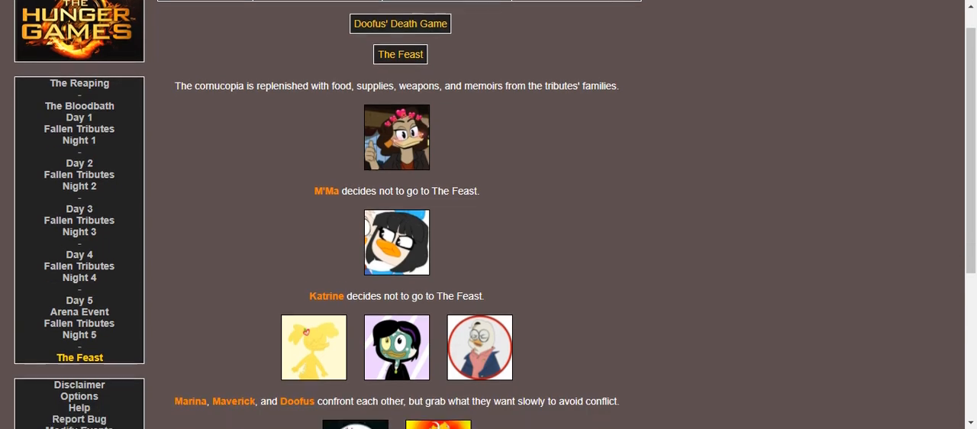
{"action": "scroll", "scroll_direction": "down", "scroll_amount": 3}
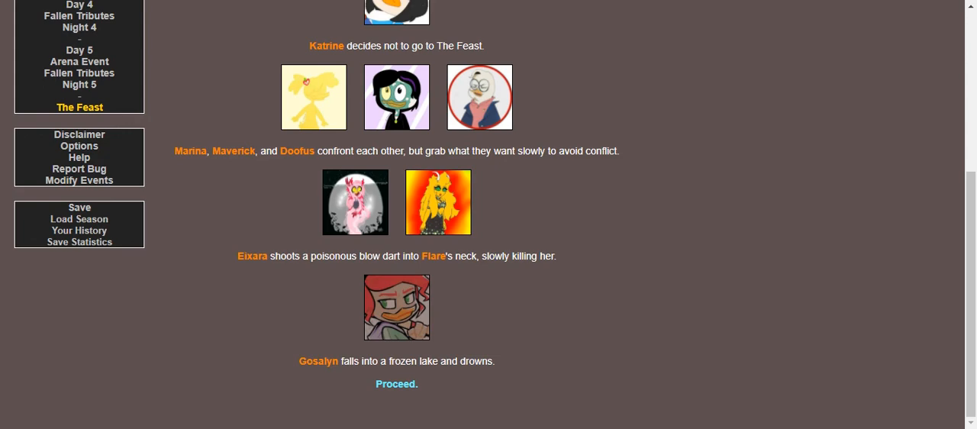
{"action": "mouse_move", "coordinate": [396, 384]}
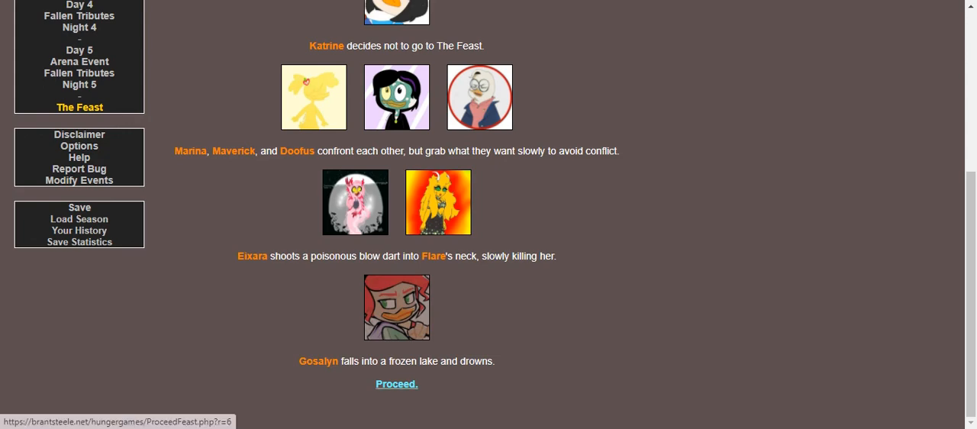
{"action": "left_click", "coordinate": [397, 384]}
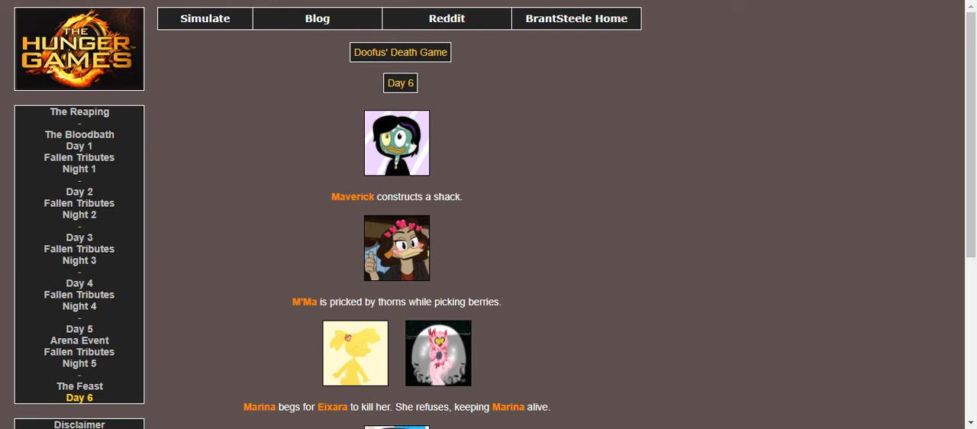
Step: Read Day 6, Flare and Gosalyn's fallen notice, and Night 6, then advance to Day 7
{"action": "scroll", "scroll_direction": "down", "scroll_amount": 3}
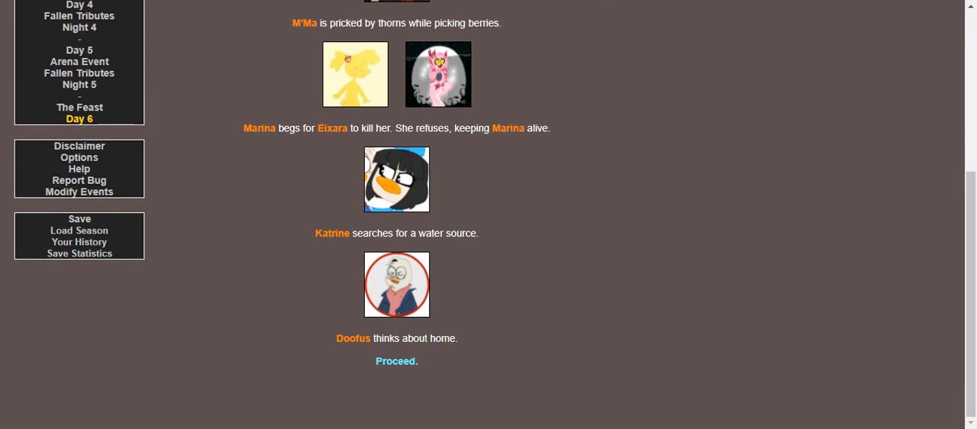
{"action": "mouse_move", "coordinate": [397, 361]}
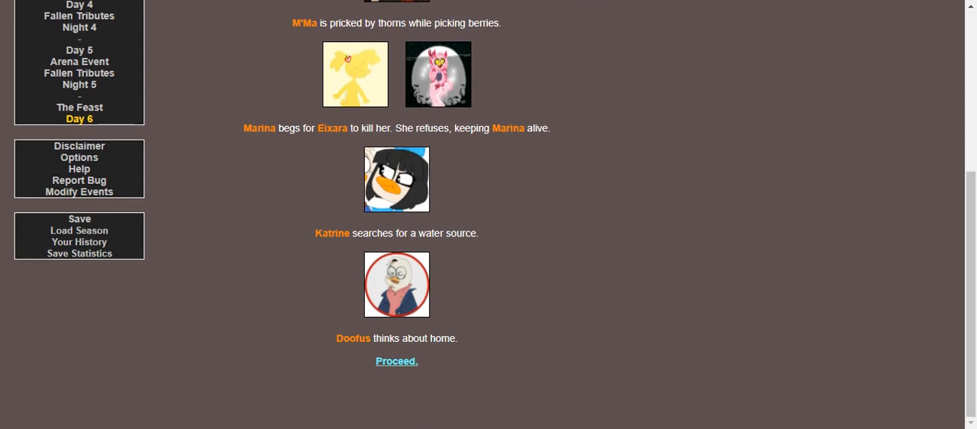
{"action": "mouse_move", "coordinate": [395, 361]}
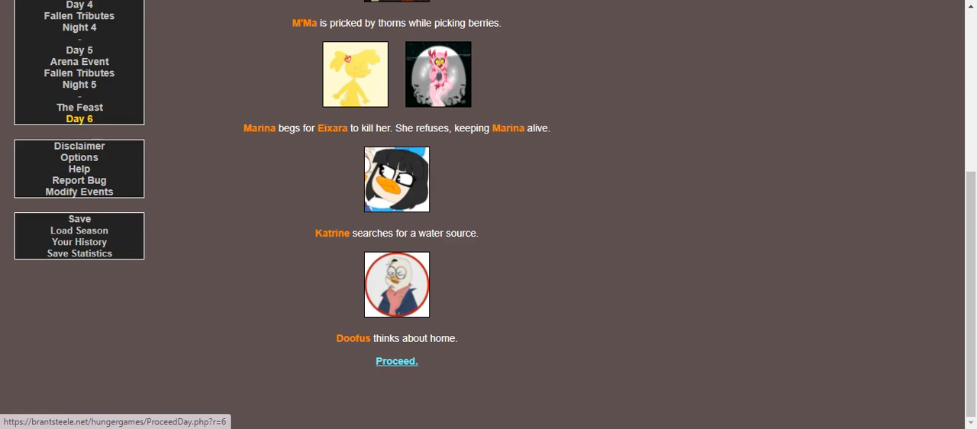
{"action": "left_click", "coordinate": [396, 361]}
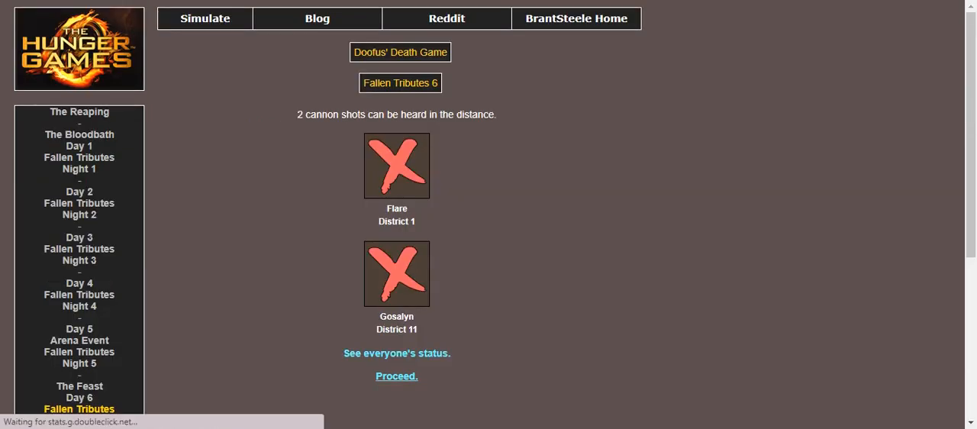
{"action": "left_click", "coordinate": [396, 376]}
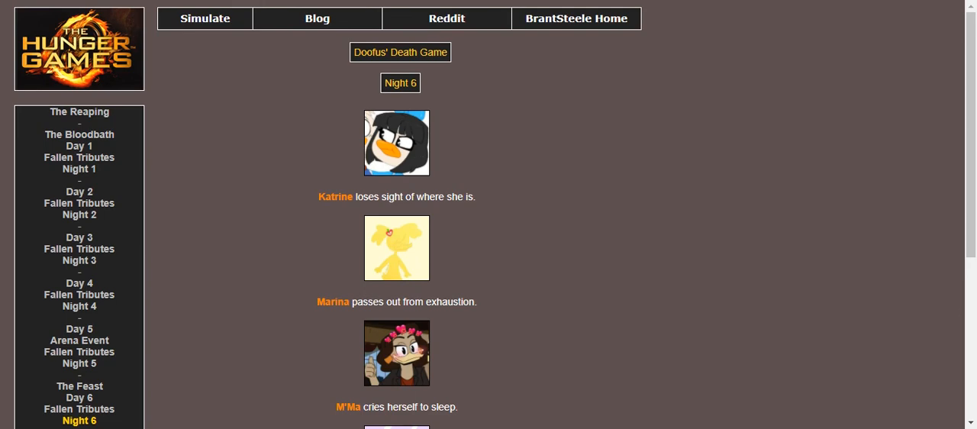
{"action": "scroll", "scroll_direction": "down", "scroll_amount": 3}
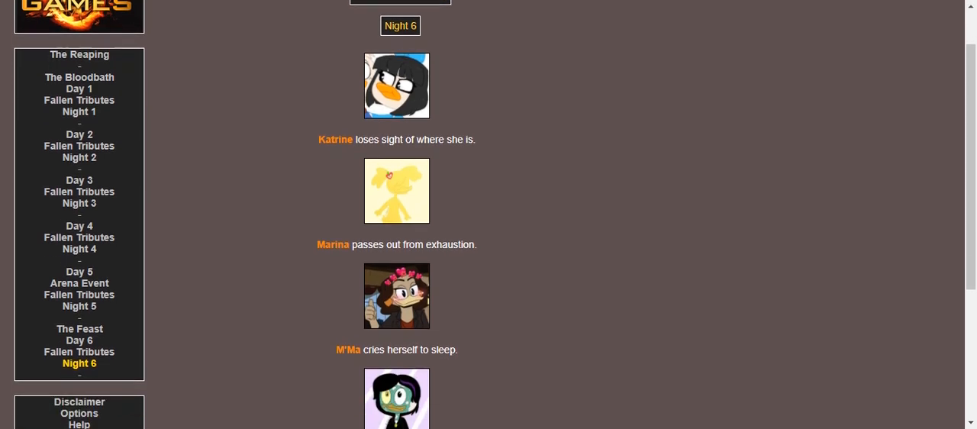
{"action": "scroll", "scroll_direction": "down", "scroll_amount": 3}
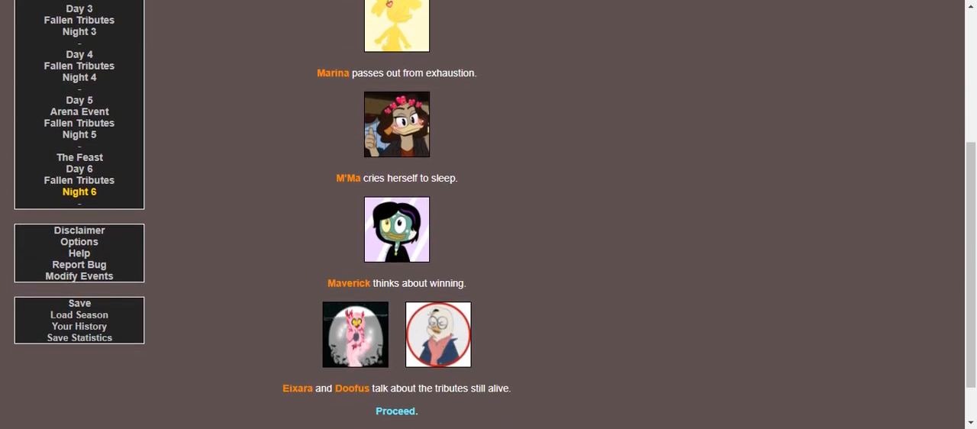
{"action": "scroll", "scroll_direction": "down", "scroll_amount": 3}
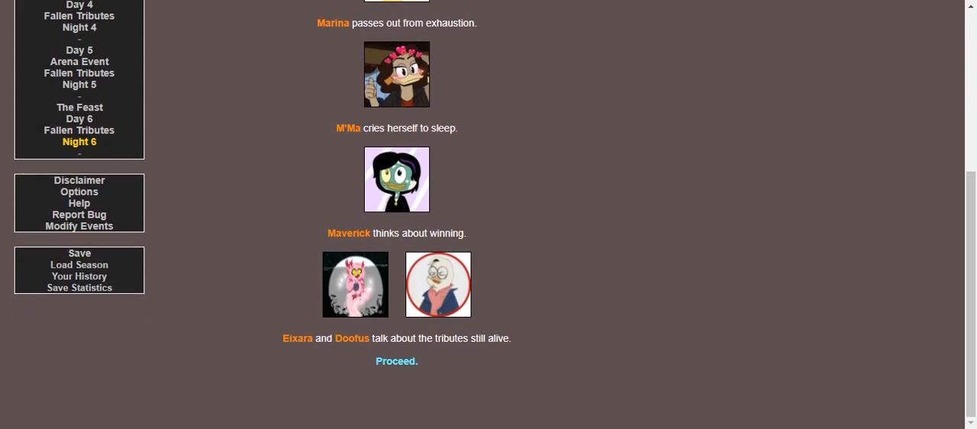
{"action": "mouse_move", "coordinate": [396, 361]}
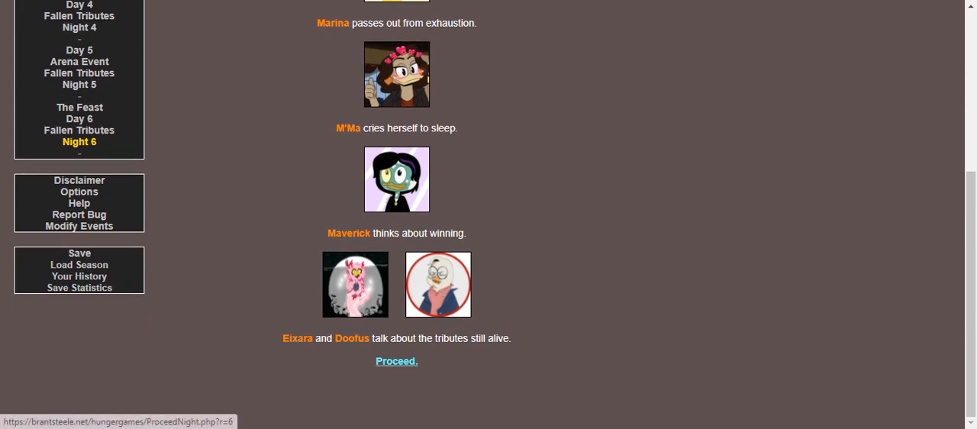
{"action": "left_click", "coordinate": [396, 362]}
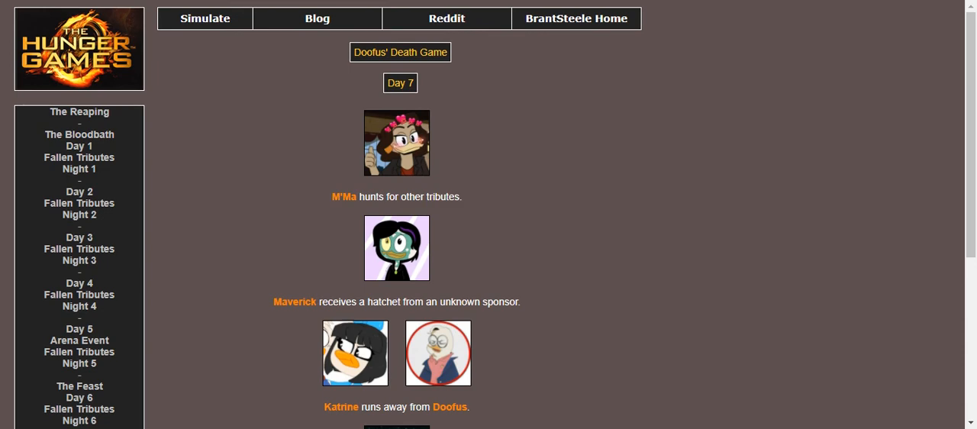
Step: Read Day 7, Marina's fallen tribute notice and Night 7, then advance to Day 8
{"action": "scroll", "scroll_direction": "down", "scroll_amount": 3}
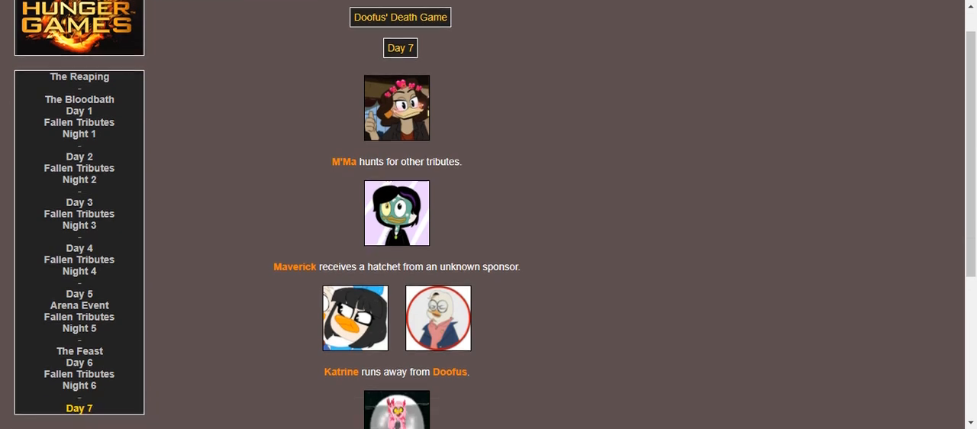
{"action": "scroll", "scroll_direction": "down", "scroll_amount": 3}
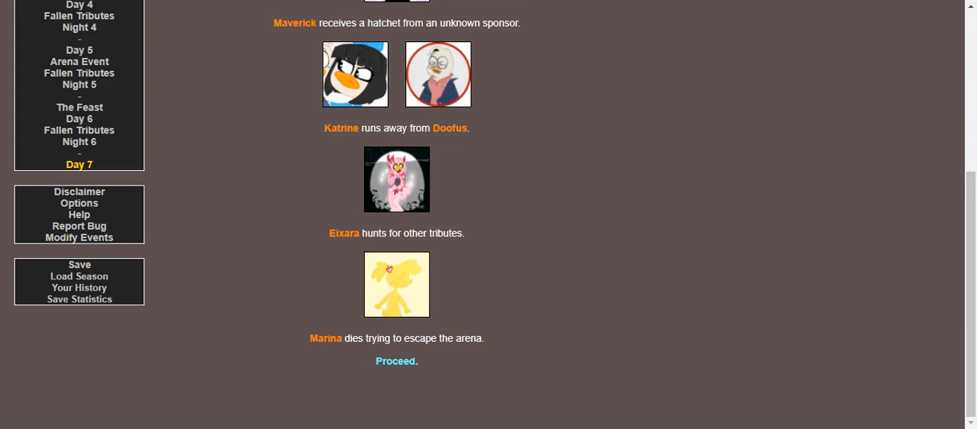
{"action": "mouse_move", "coordinate": [396, 361]}
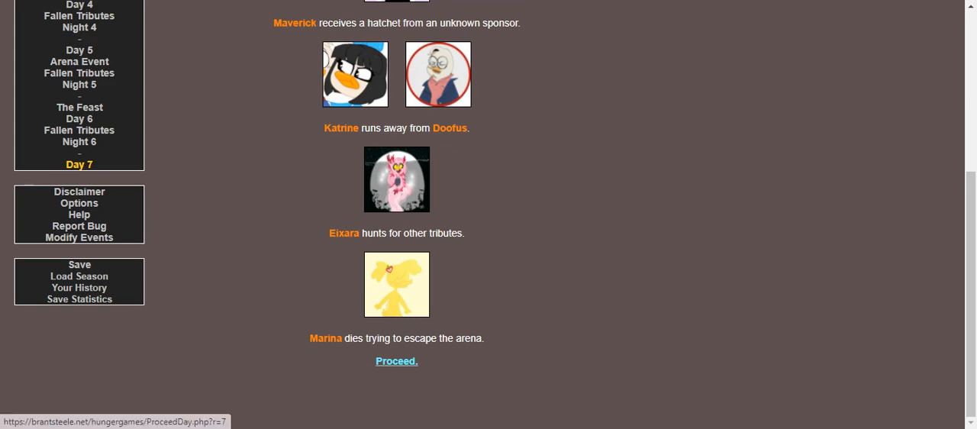
{"action": "left_click", "coordinate": [397, 361]}
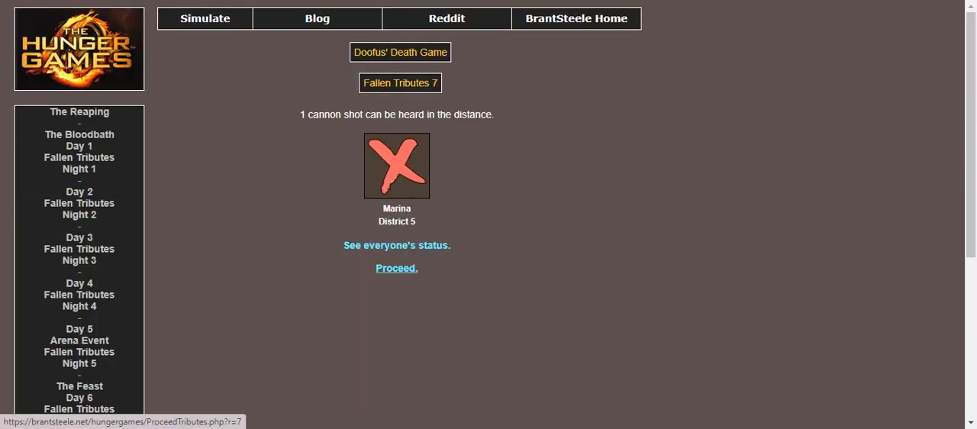
{"action": "left_click", "coordinate": [397, 268]}
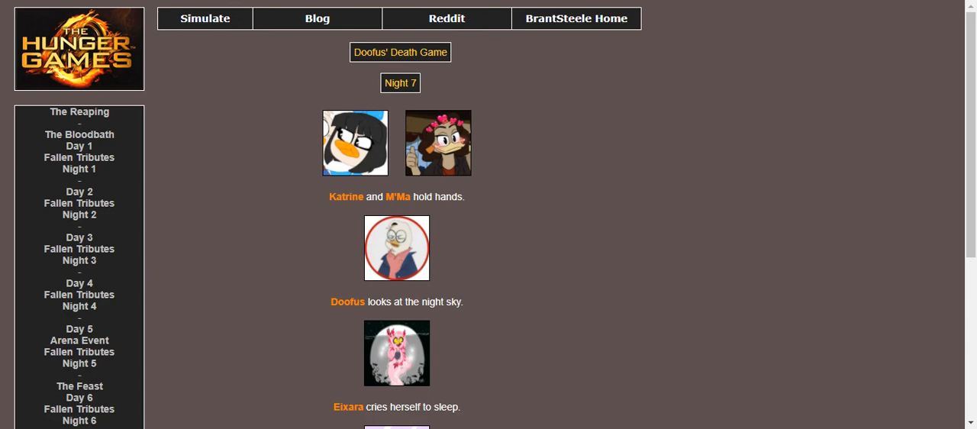
{"action": "scroll", "scroll_direction": "down", "scroll_amount": 3}
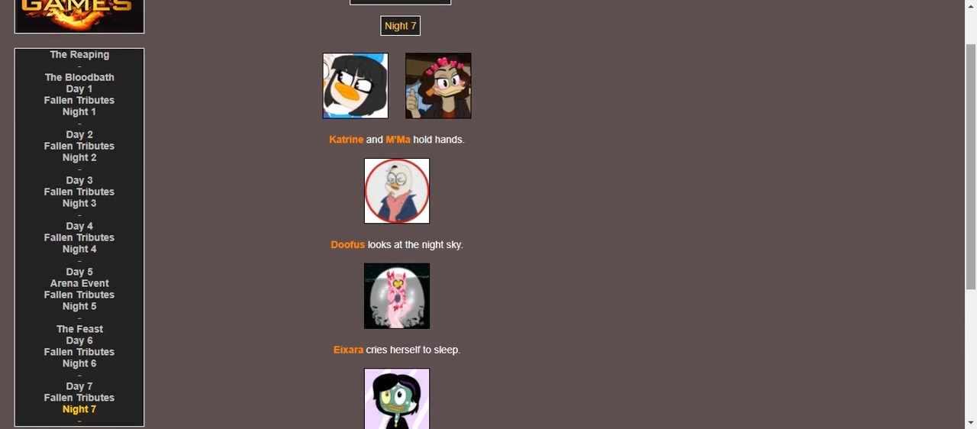
{"action": "scroll", "scroll_direction": "down", "scroll_amount": 3}
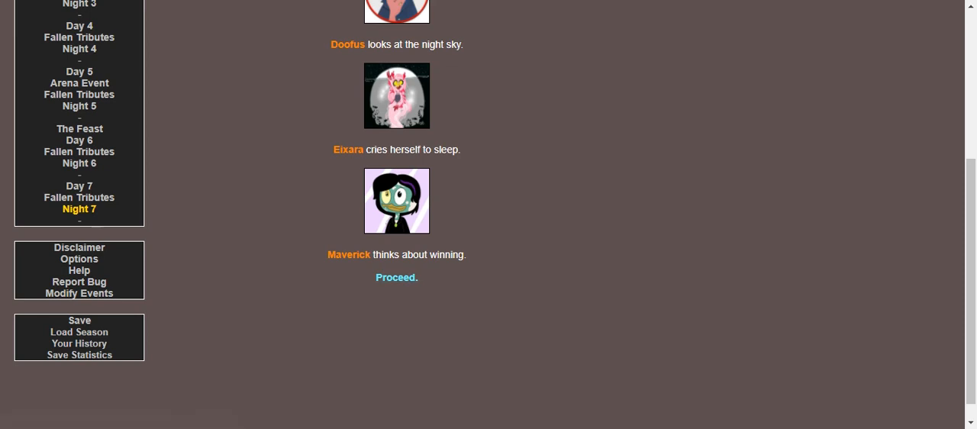
{"action": "left_click", "coordinate": [396, 277]}
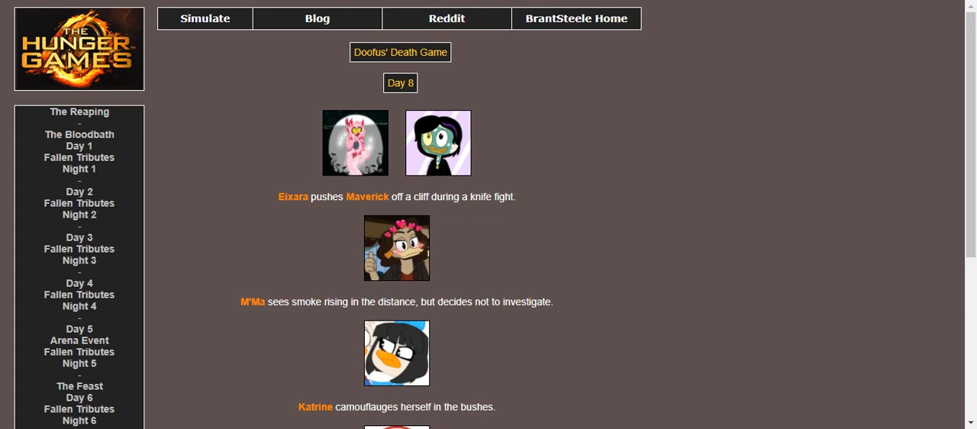
Step: Read Day 8, its fallen tributes and Night 8, then advance to Day 9
{"action": "scroll", "scroll_direction": "down", "scroll_amount": 3}
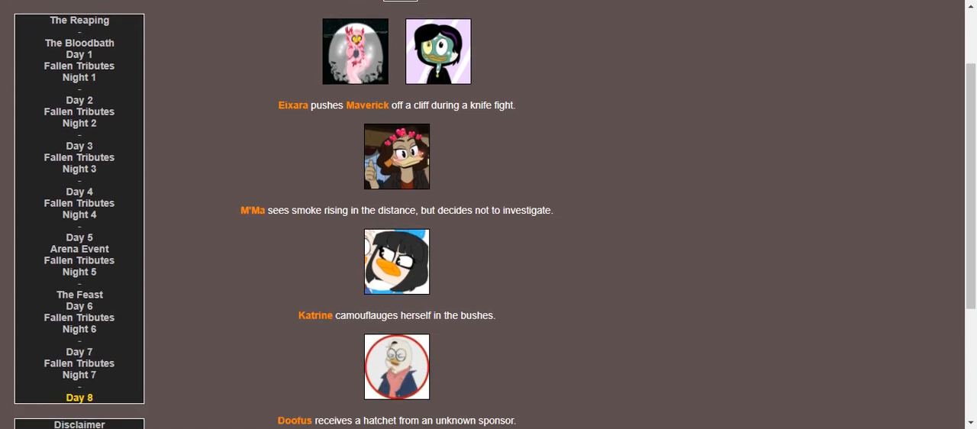
{"action": "scroll", "scroll_direction": "down", "scroll_amount": 3}
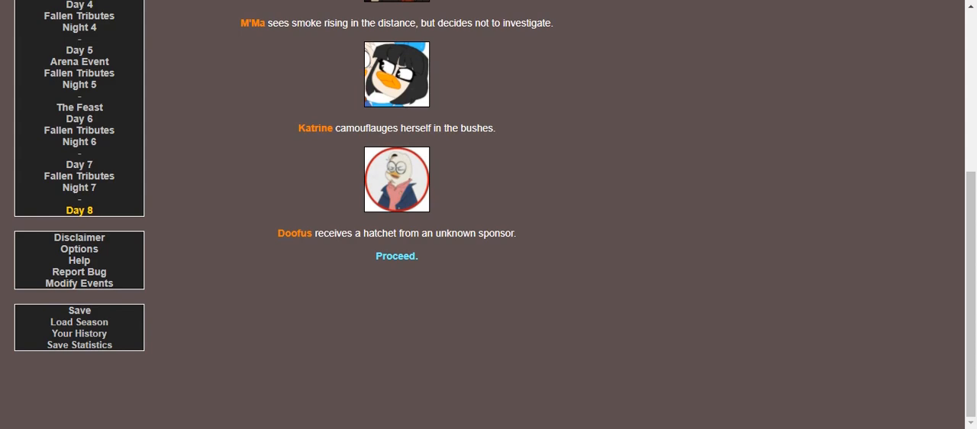
{"action": "left_click", "coordinate": [396, 256]}
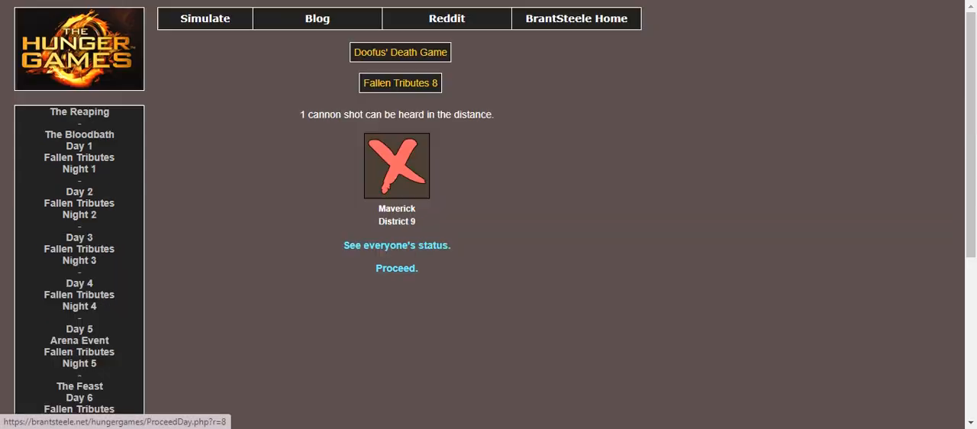
{"action": "left_click", "coordinate": [396, 268]}
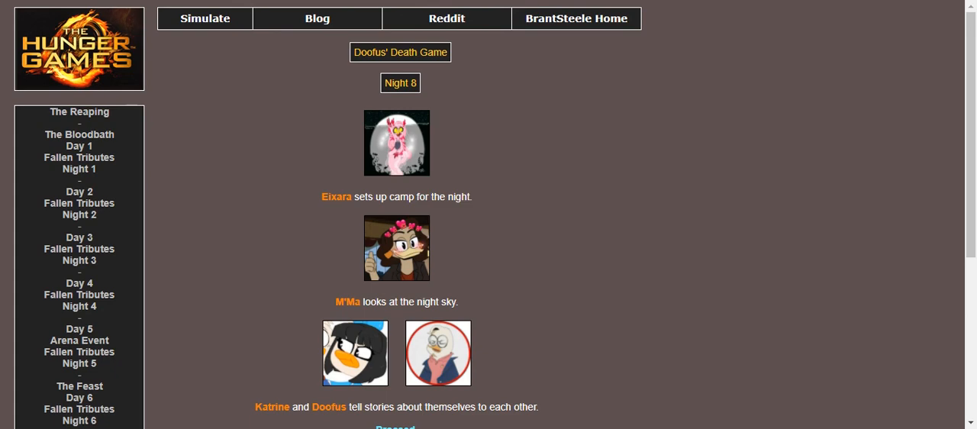
{"action": "scroll", "scroll_direction": "down", "scroll_amount": 3}
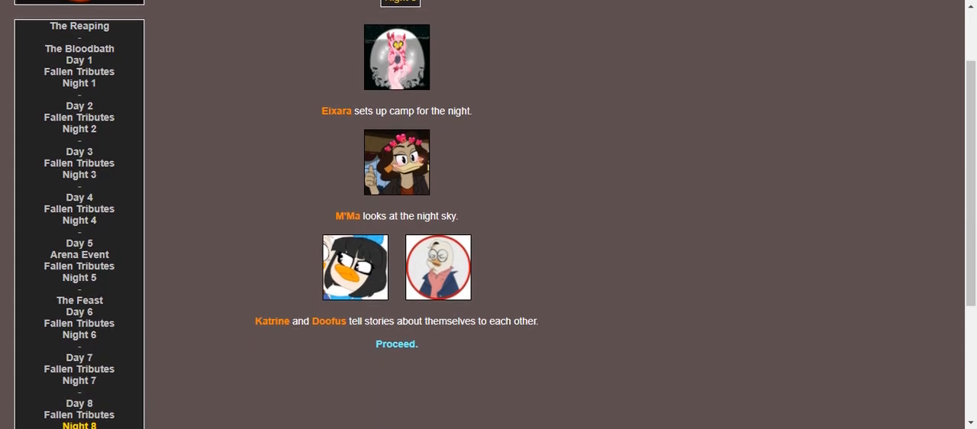
{"action": "left_click", "coordinate": [396, 344]}
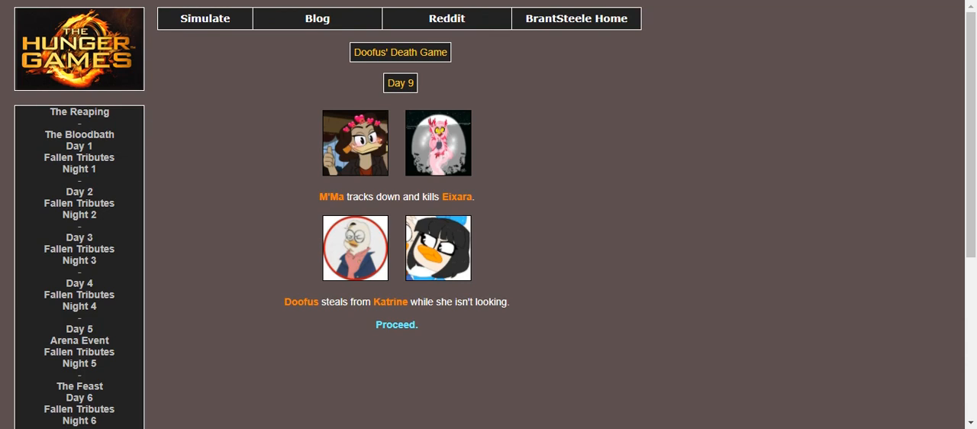
{"action": "mouse_move", "coordinate": [395, 325]}
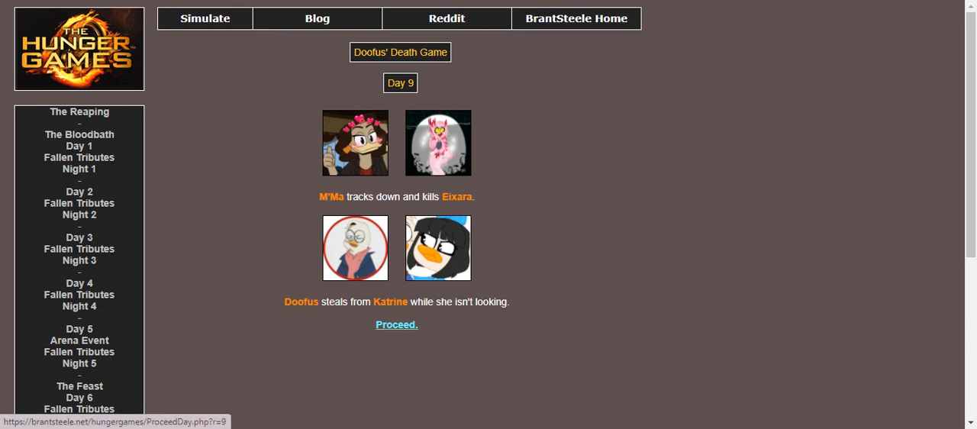
Step: Proceed through Day 9, Eixara's fallen notice and Night 9 to reveal the winner
{"action": "left_click", "coordinate": [397, 324]}
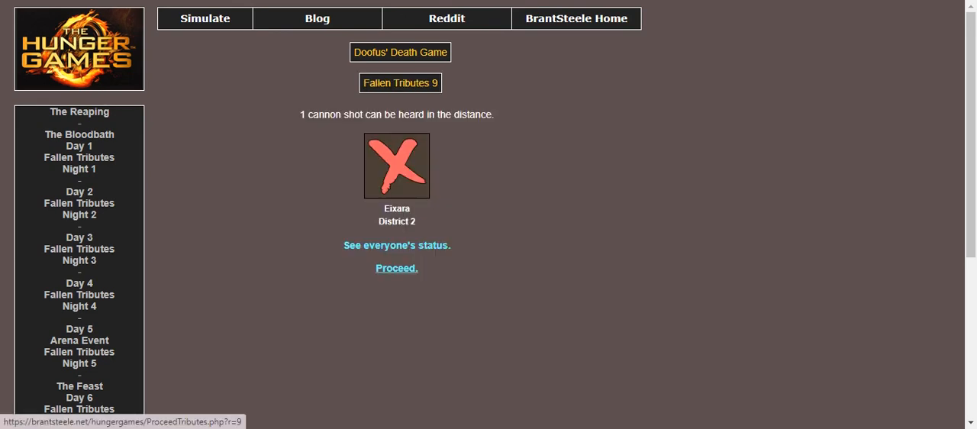
{"action": "left_click", "coordinate": [396, 268]}
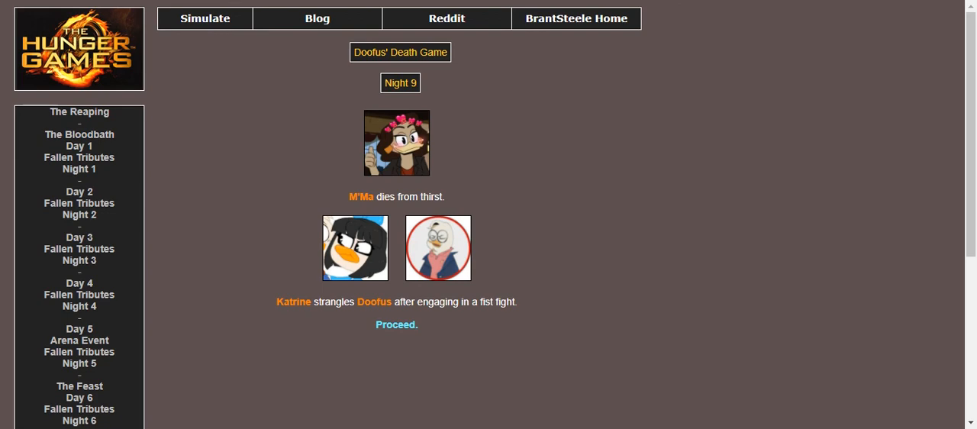
{"action": "mouse_move", "coordinate": [396, 324]}
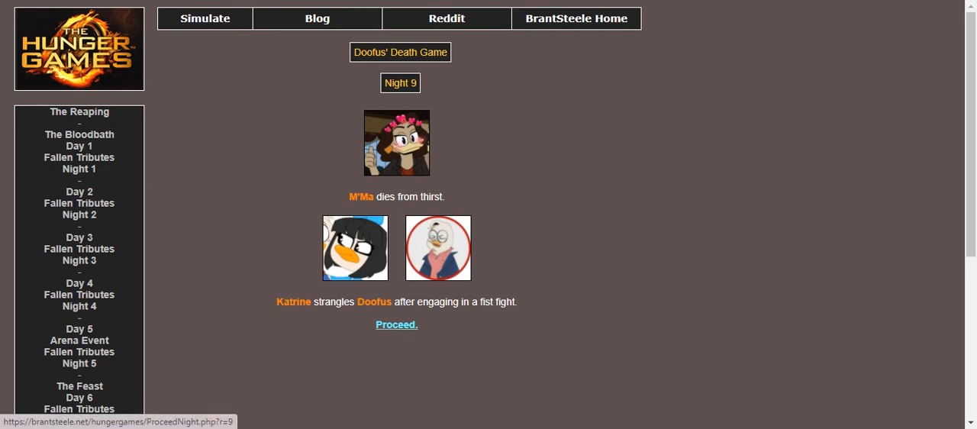
{"action": "left_click", "coordinate": [396, 324]}
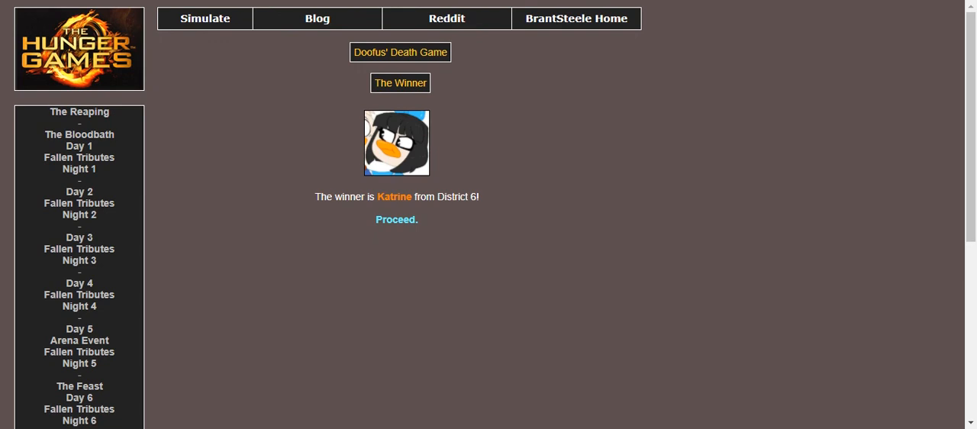
Step: Open the Placements page and review all 36 tributes' ranks, districts and kills
{"action": "left_click", "coordinate": [396, 220]}
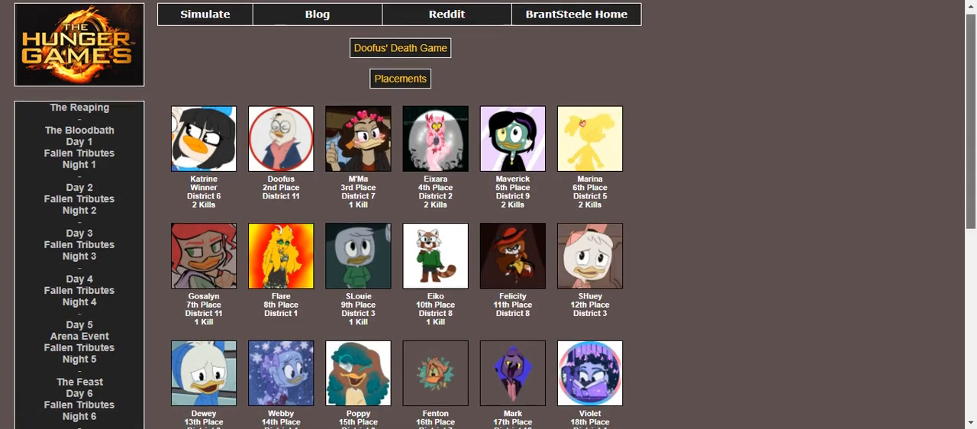
{"action": "scroll", "scroll_direction": "down", "scroll_amount": 3}
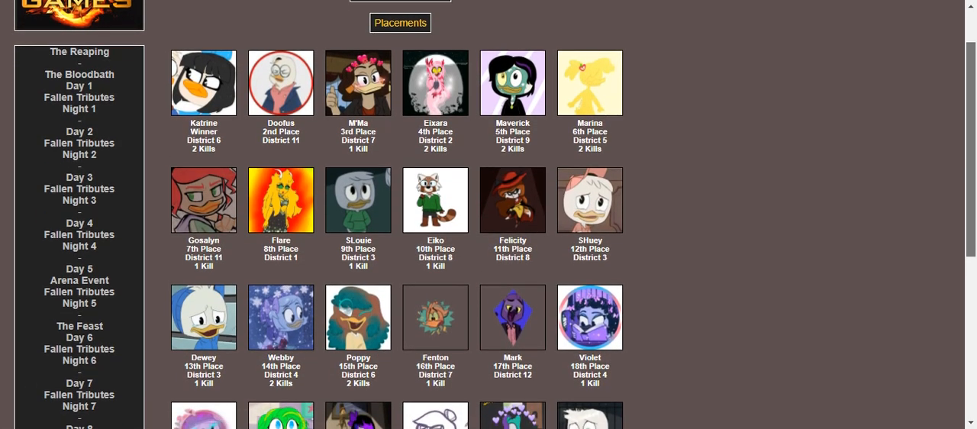
{"action": "scroll", "scroll_direction": "down", "scroll_amount": 3}
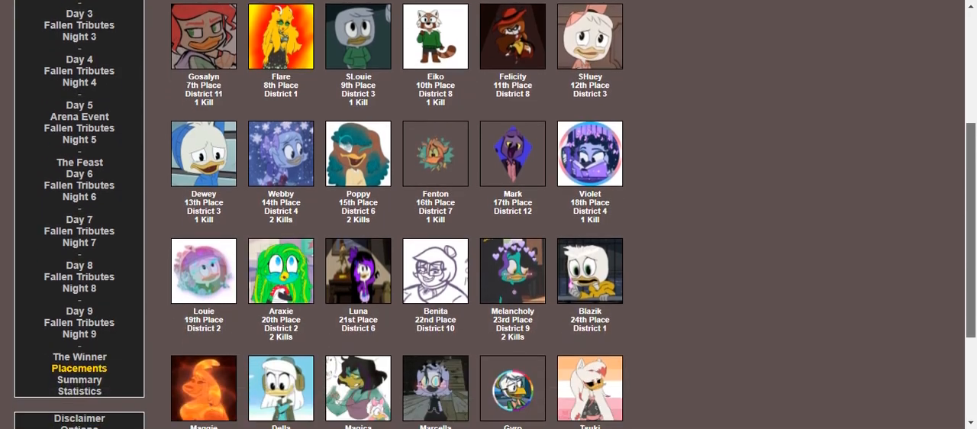
{"action": "scroll", "scroll_direction": "down", "scroll_amount": 3}
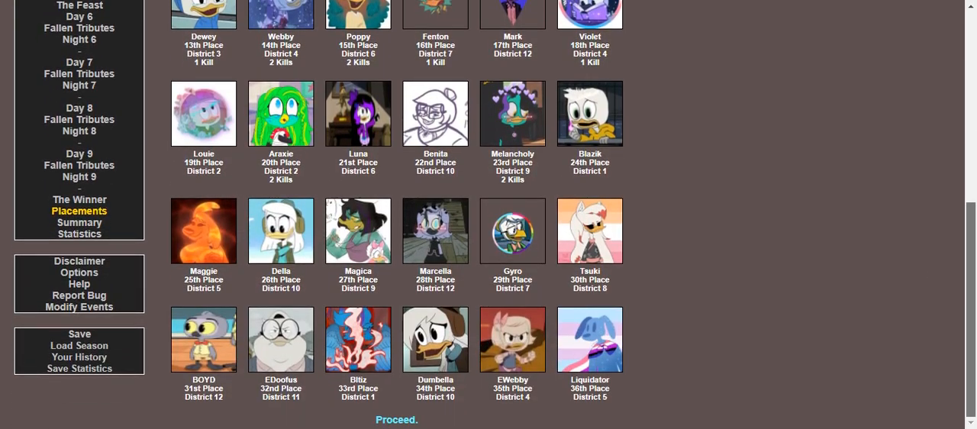
{"action": "scroll", "scroll_direction": "up", "scroll_amount": 3}
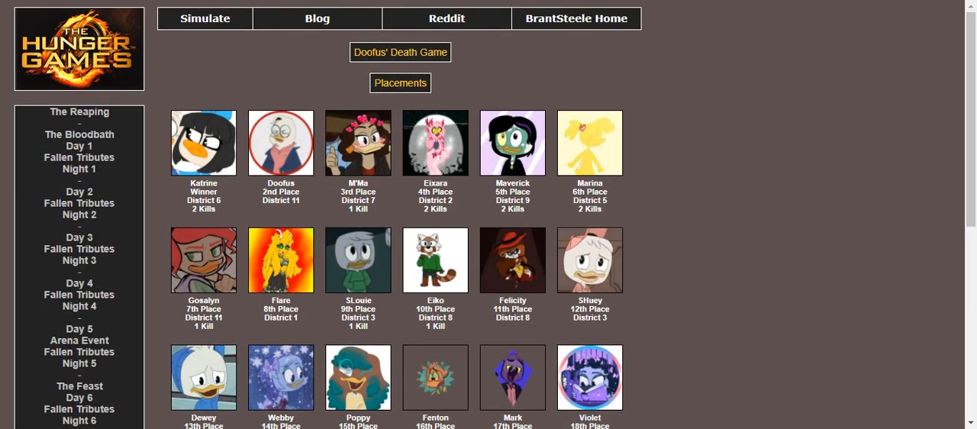